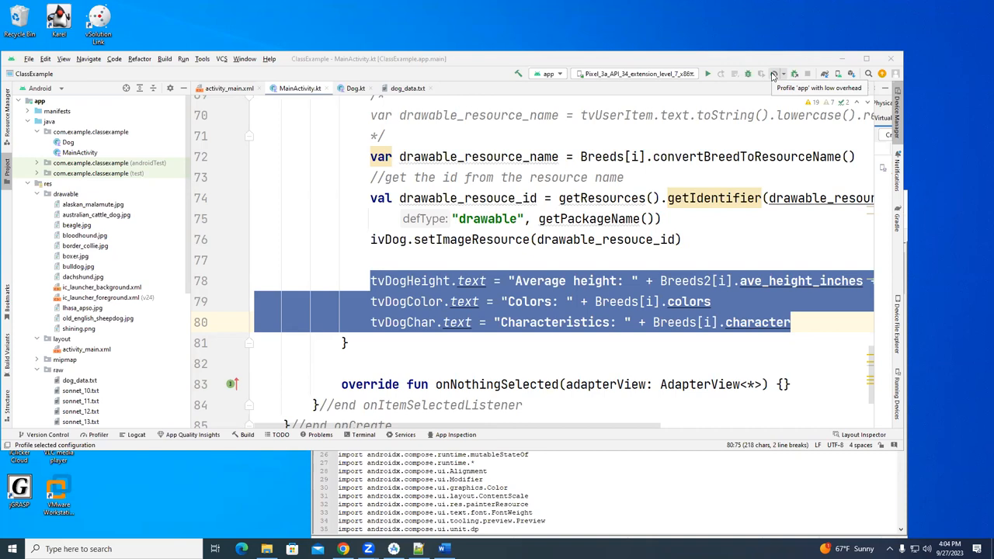
mouse_move(773, 75)
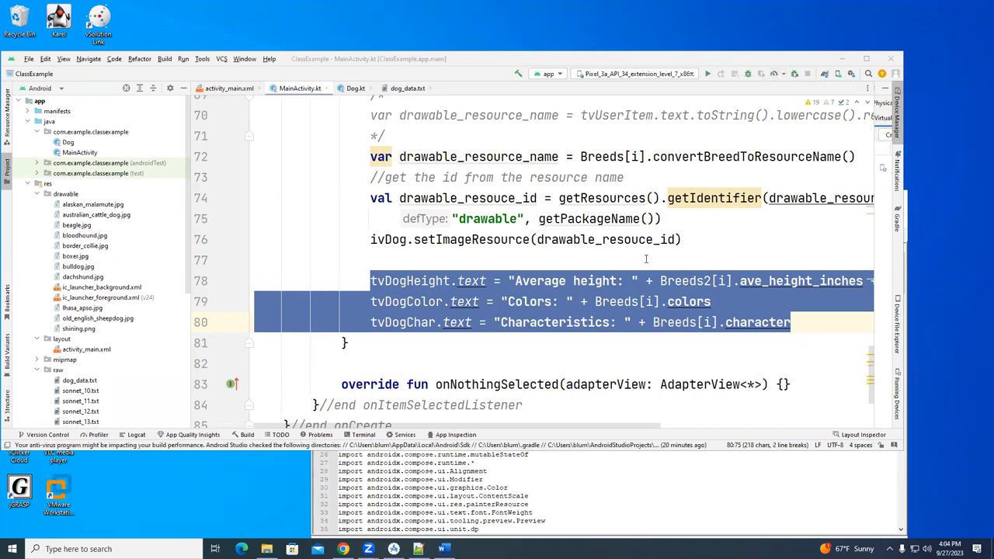
Step: Start a new project from the Empty Activity Compose template
left_click(418, 550)
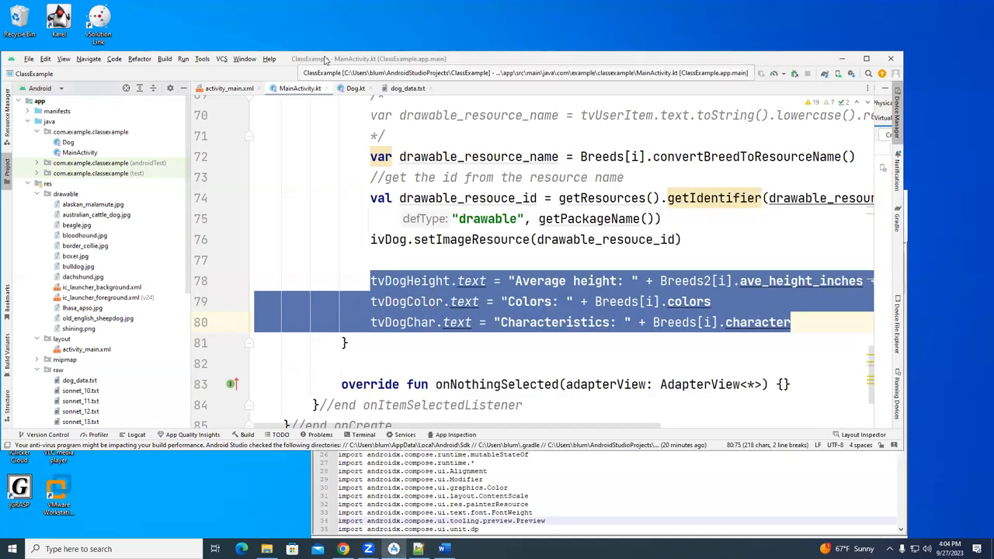
left_click(28, 59)
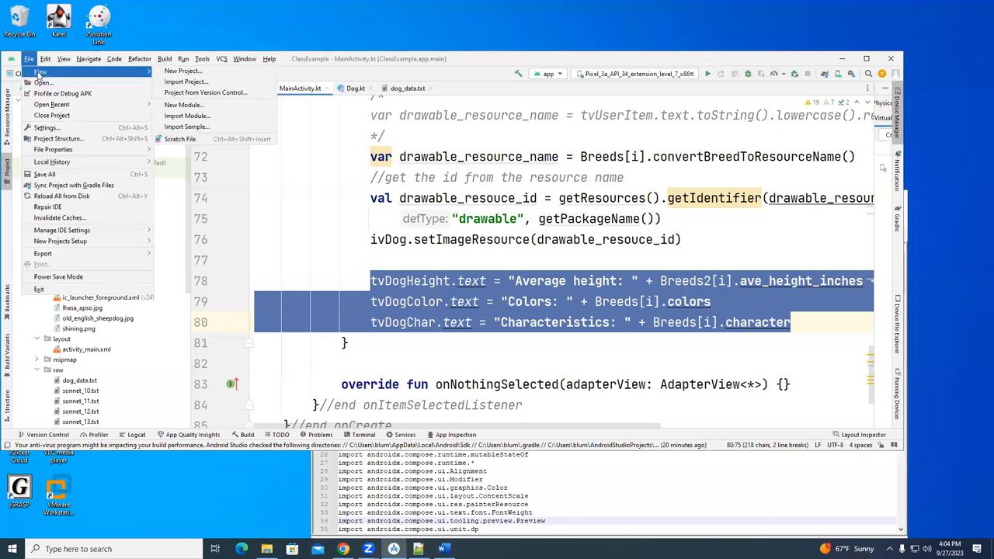
left_click(185, 71)
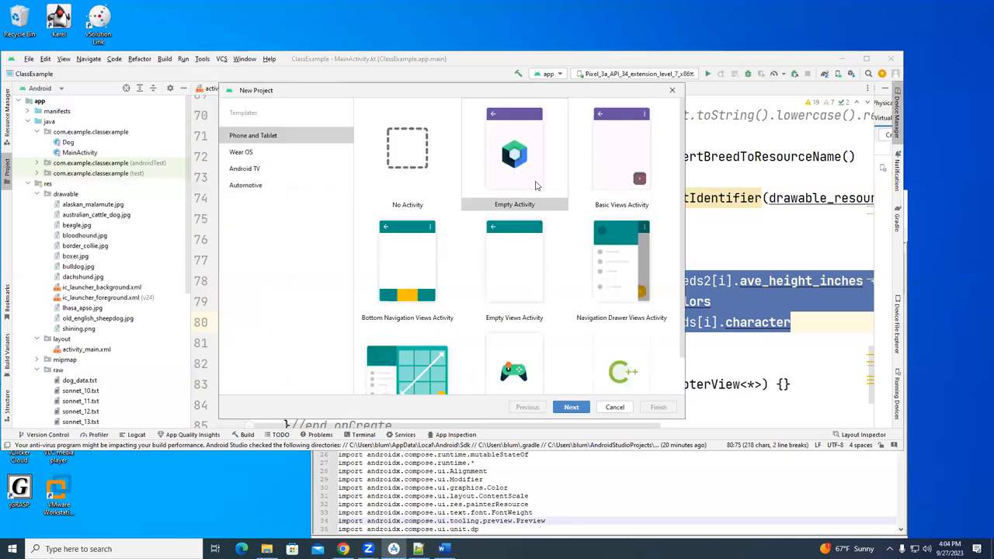
left_click(514, 155)
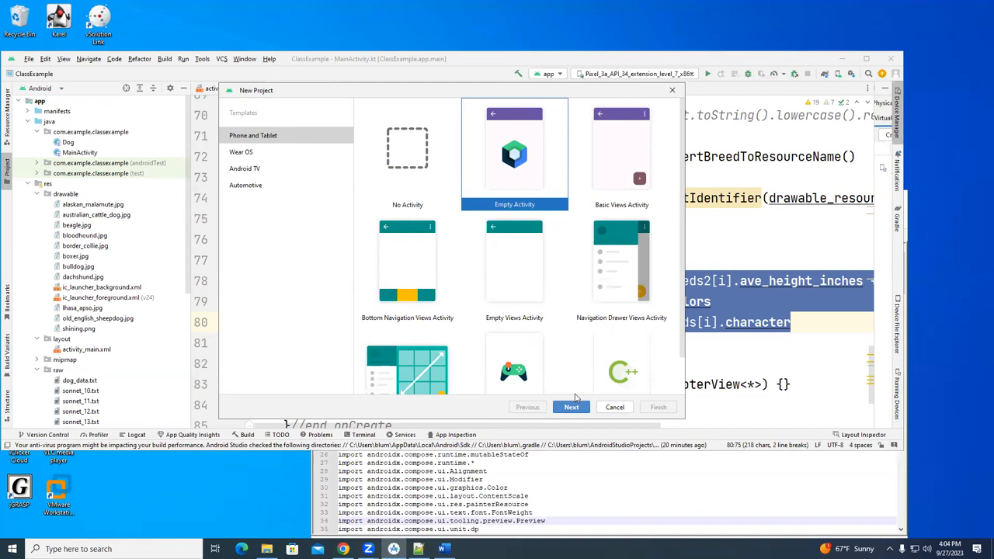
left_click(571, 407)
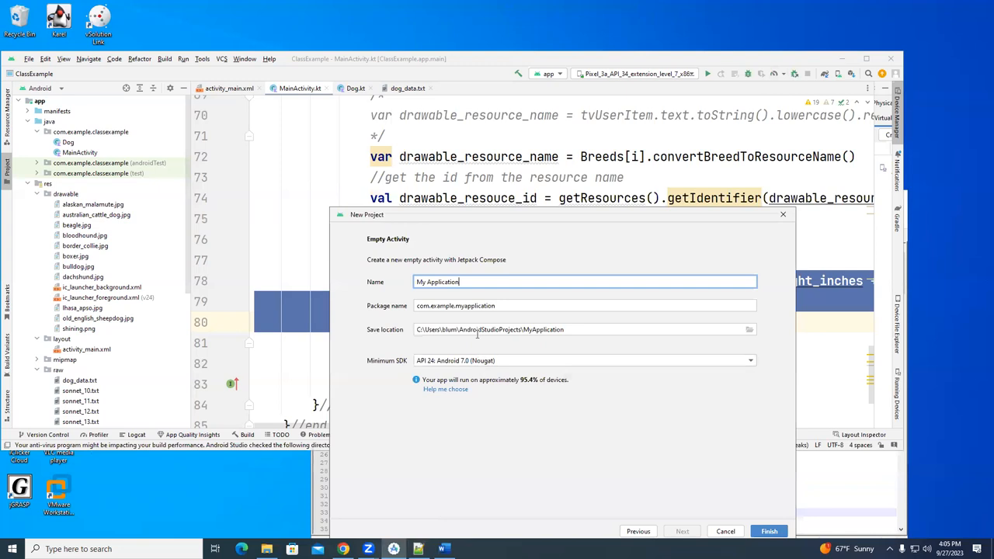
Step: Name the project Dog_JSON_Image_Compose and create it
type("Dog_JSDO")
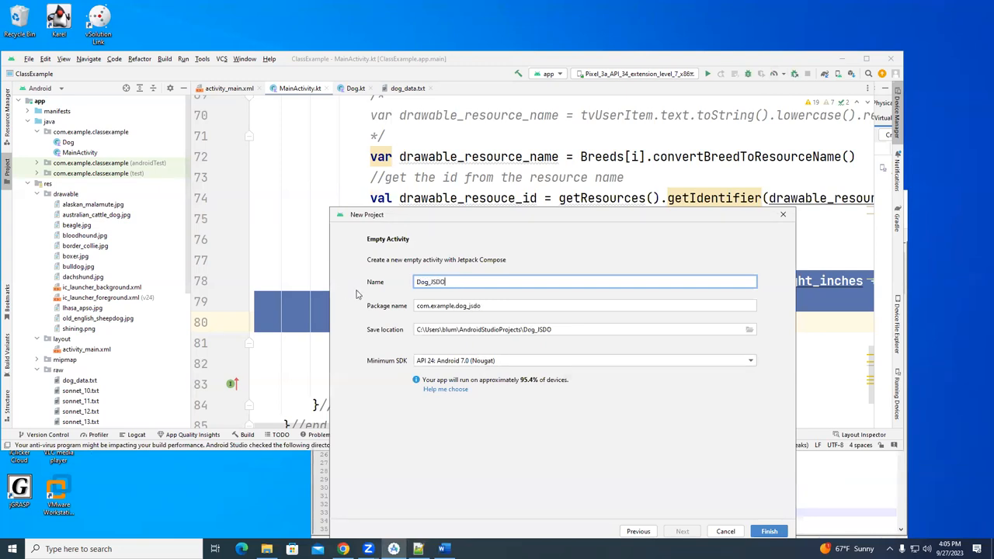
key("BackSpace")
type("N_Image")
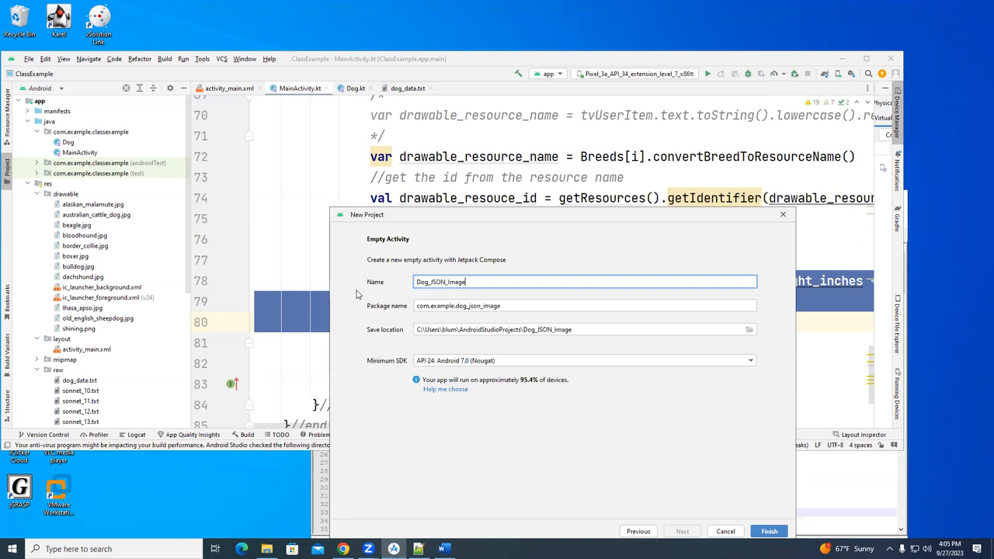
type("_Compose")
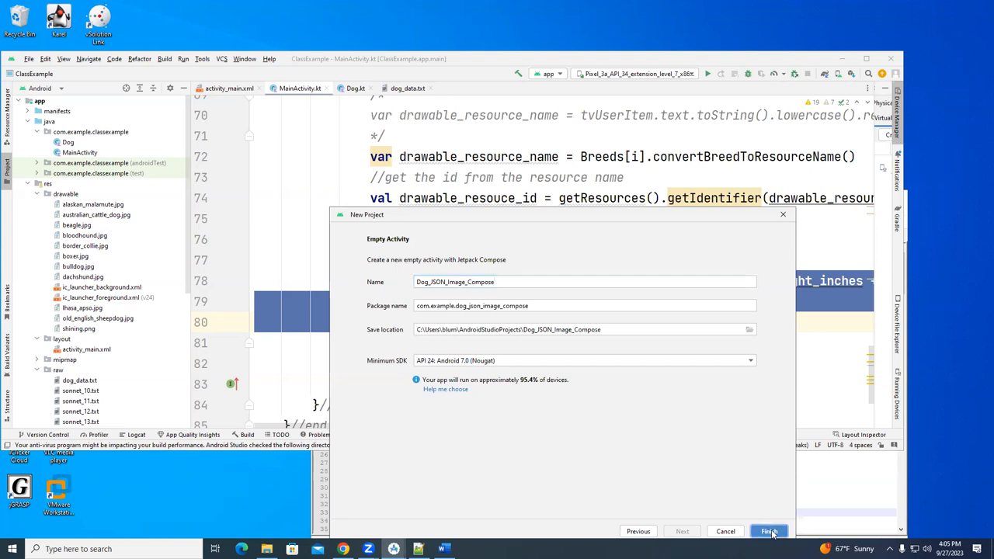
left_click(768, 531)
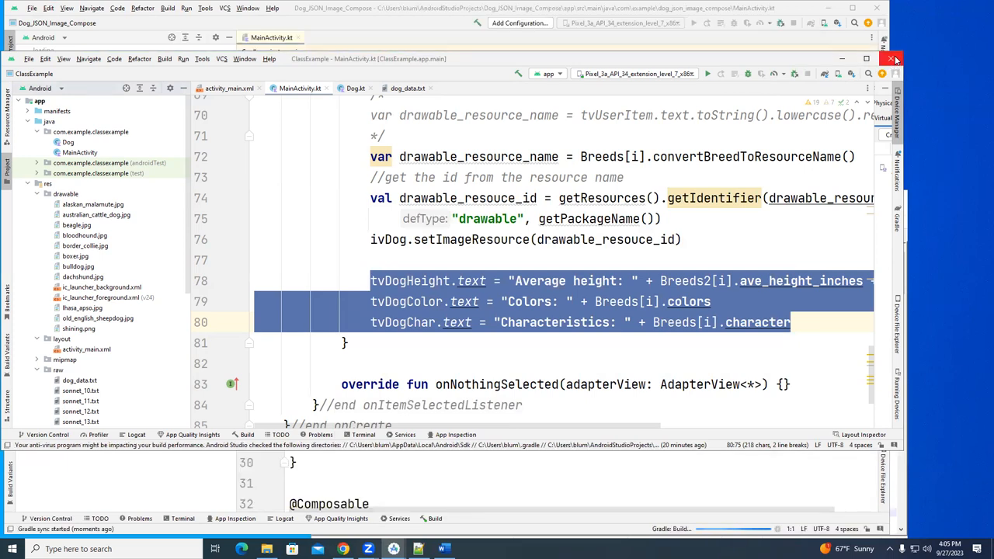
Step: Browse the downloaded Compose_Read_JSON_Spinner_Image_Dog project's res, drawable and raw folders in File Explorer
left_click(895, 59)
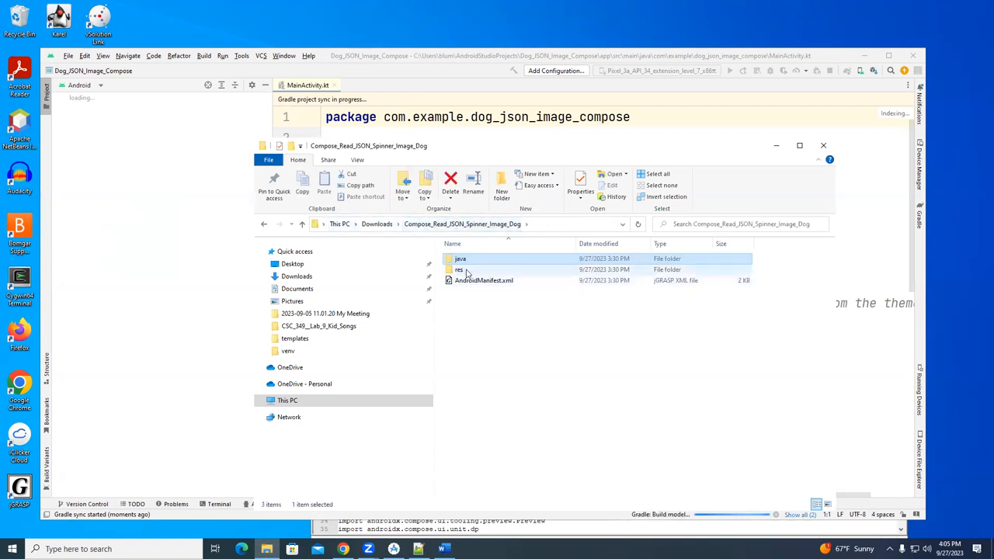
double_click(460, 270)
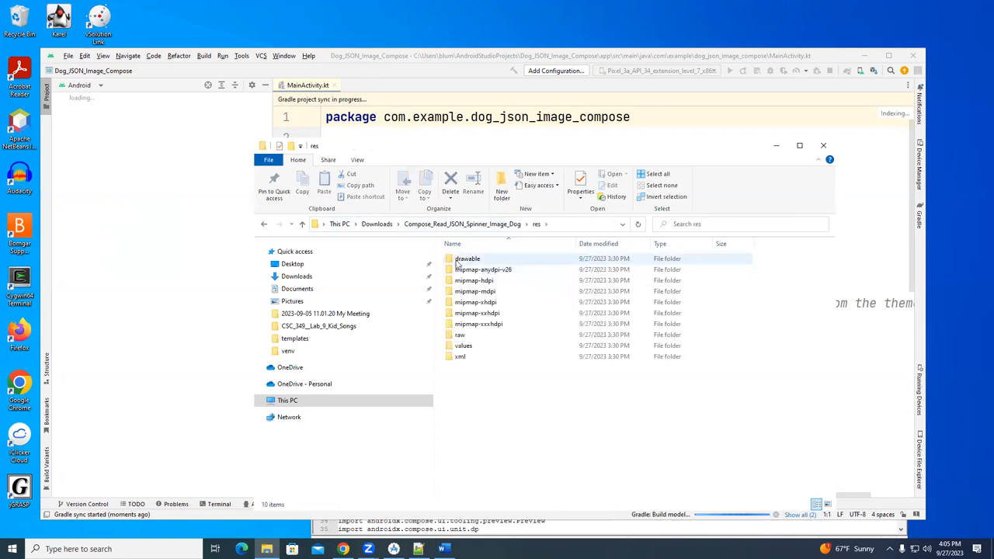
double_click(466, 258)
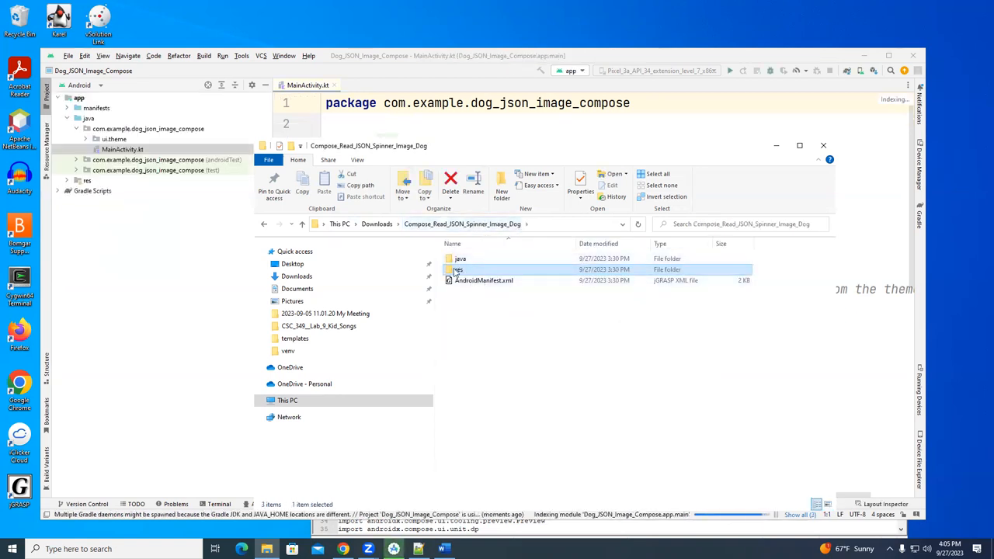
double_click(458, 271)
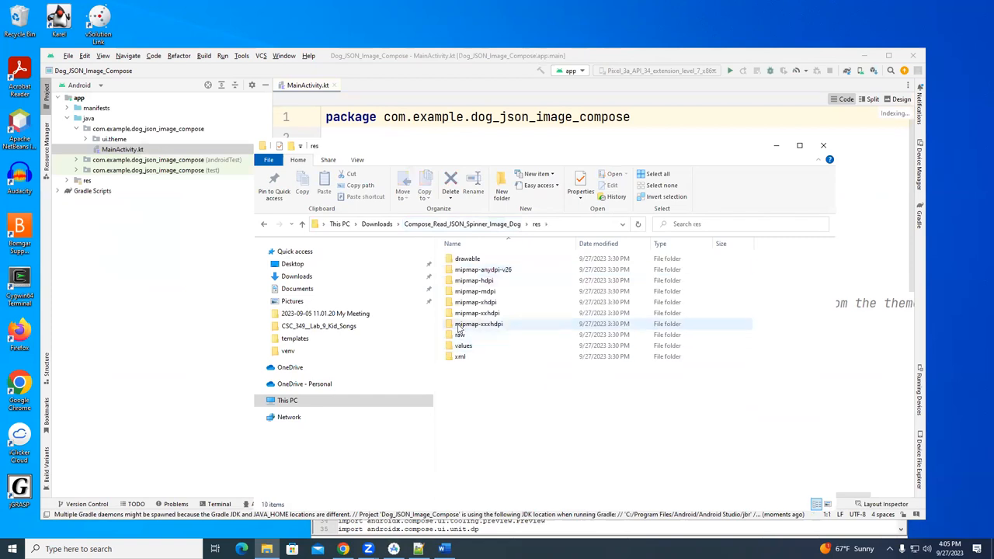
mouse_move(475, 302)
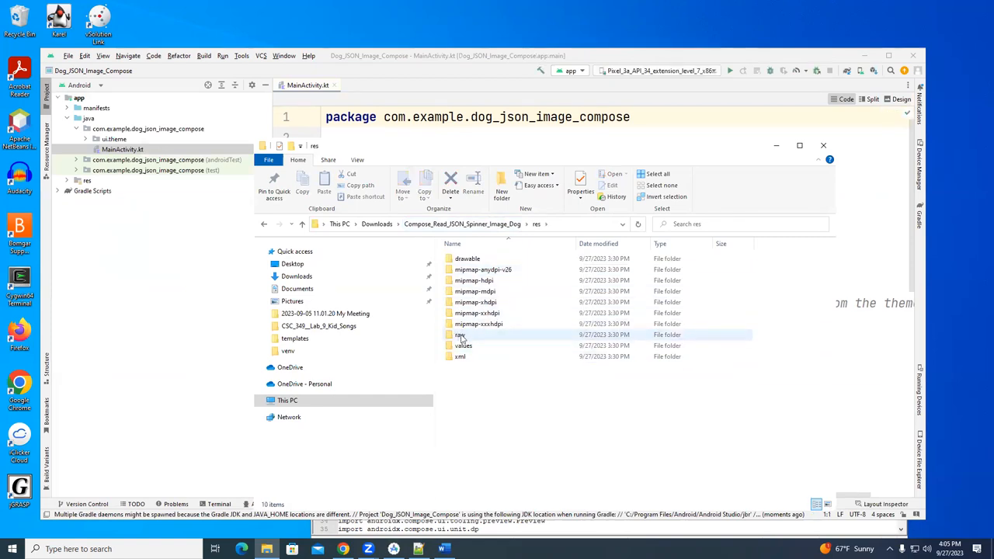
double_click(460, 335)
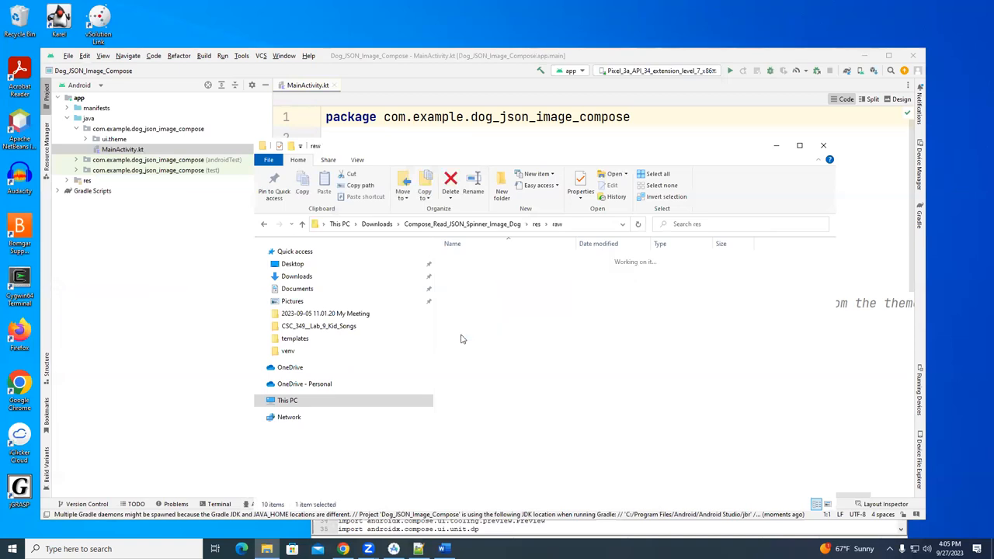
left_click(463, 224)
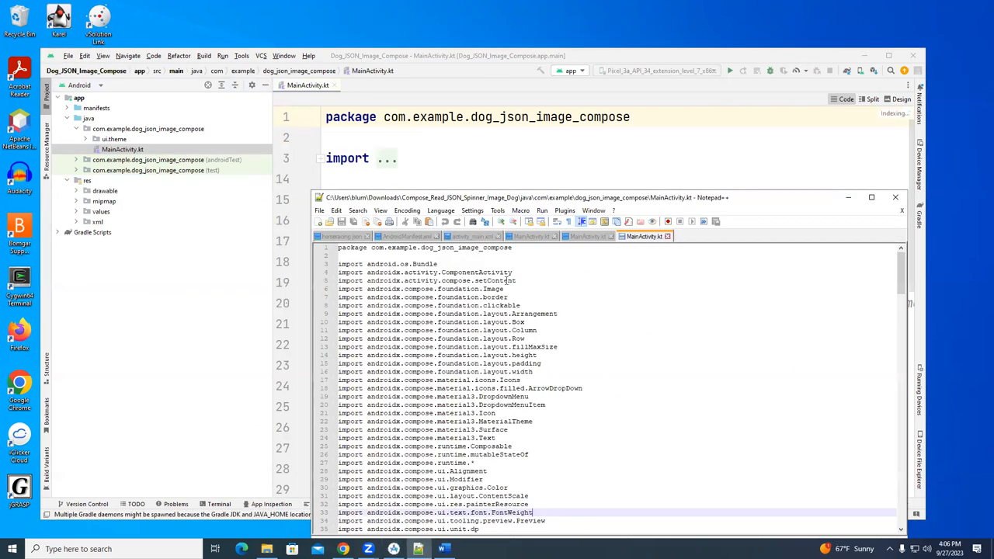
Step: View the other reference MainActivity.kt in Notepad++, then put Notepad++ away to return to Android Studio
left_click(577, 236)
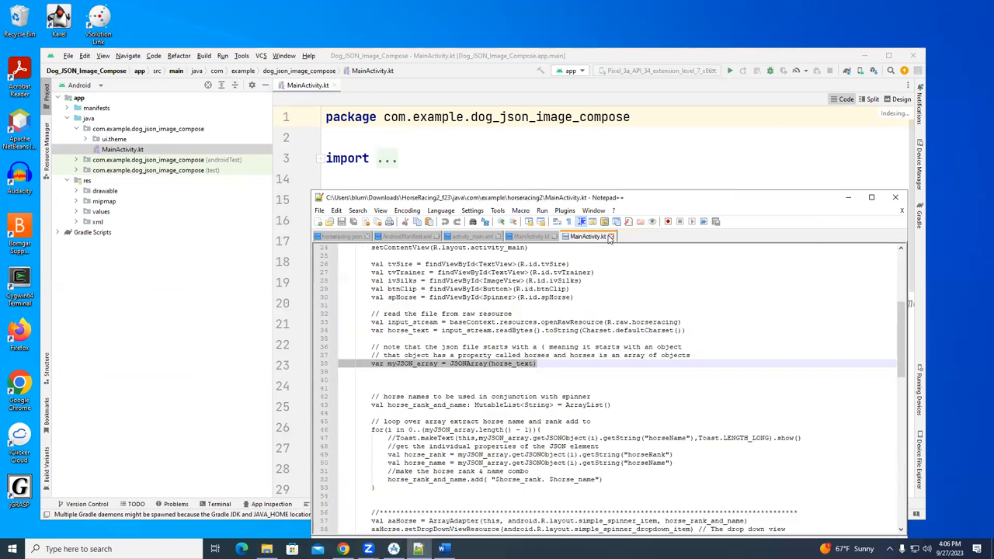
left_click(403, 236)
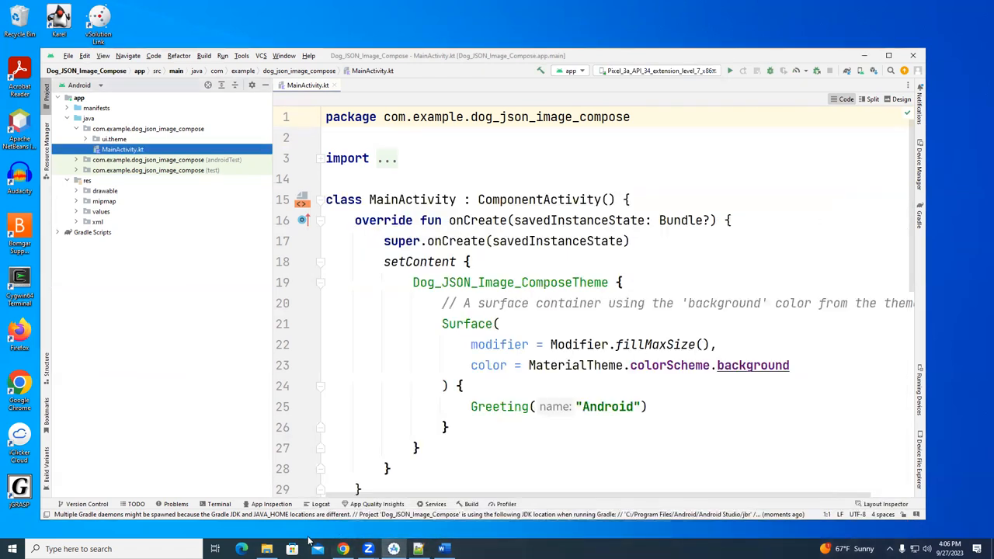
Step: Copy the dog image files from the reference project's res/drawable folder
left_click(267, 550)
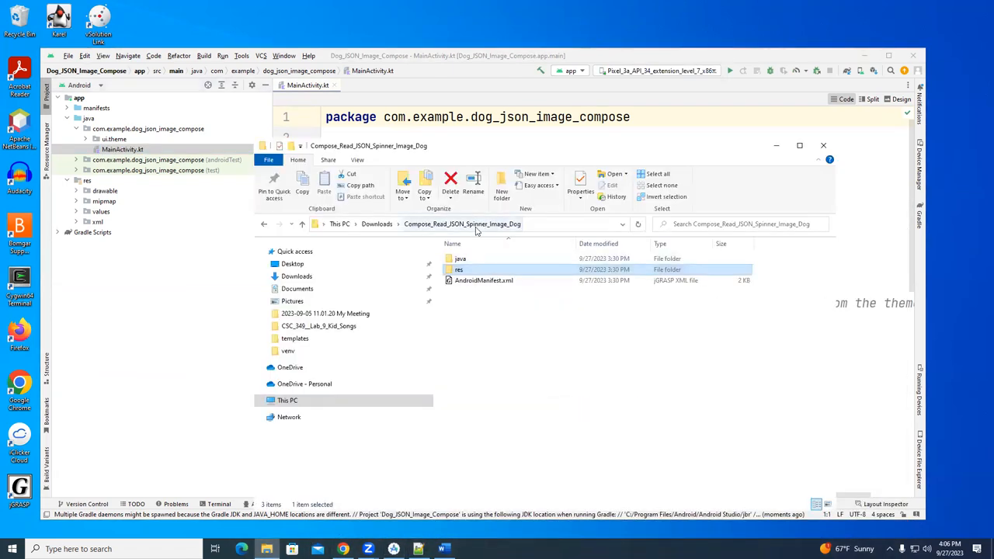
double_click(459, 270)
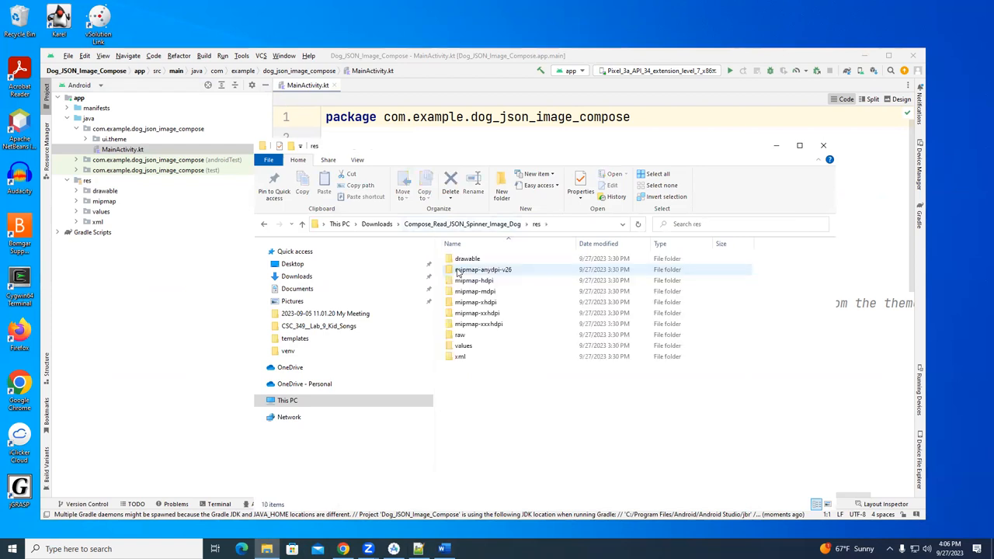
double_click(466, 257)
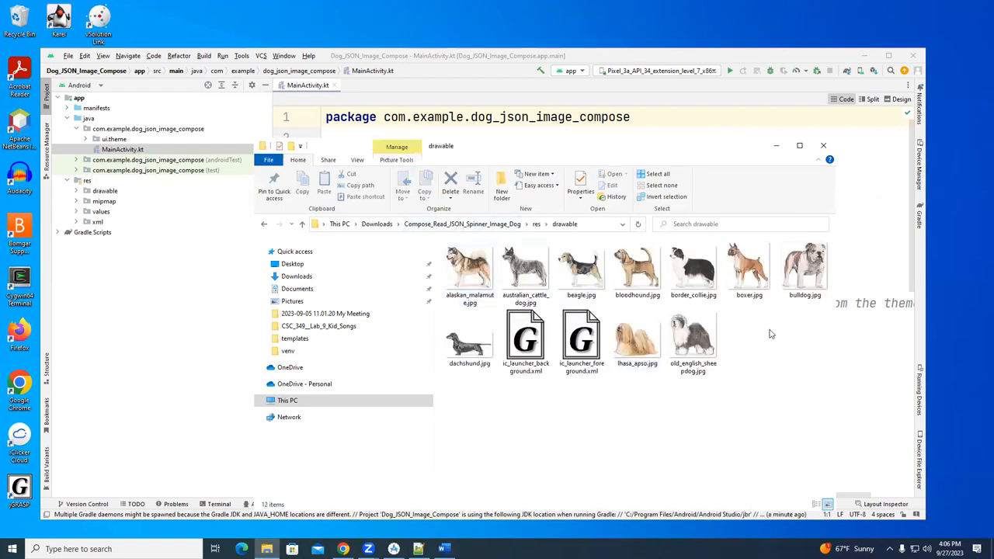
left_click(804, 267)
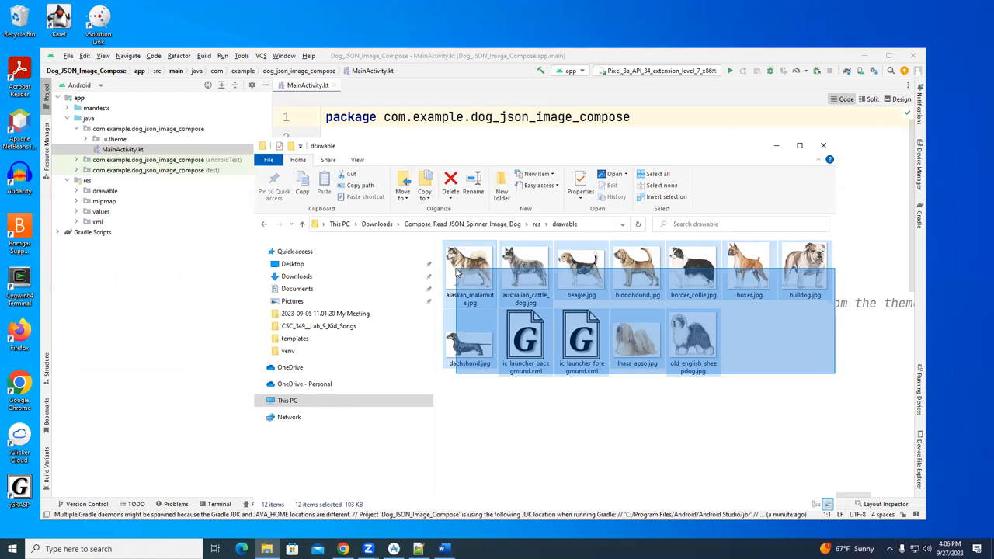
left_click(524, 342)
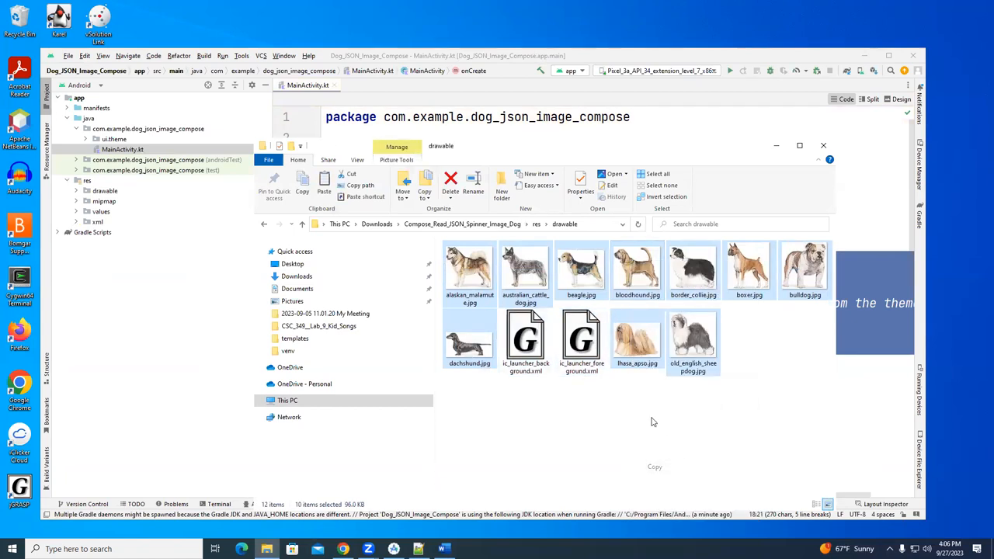
Step: Paste the dog images into the new project's drawable folder and confirm the copy
left_click(823, 146)
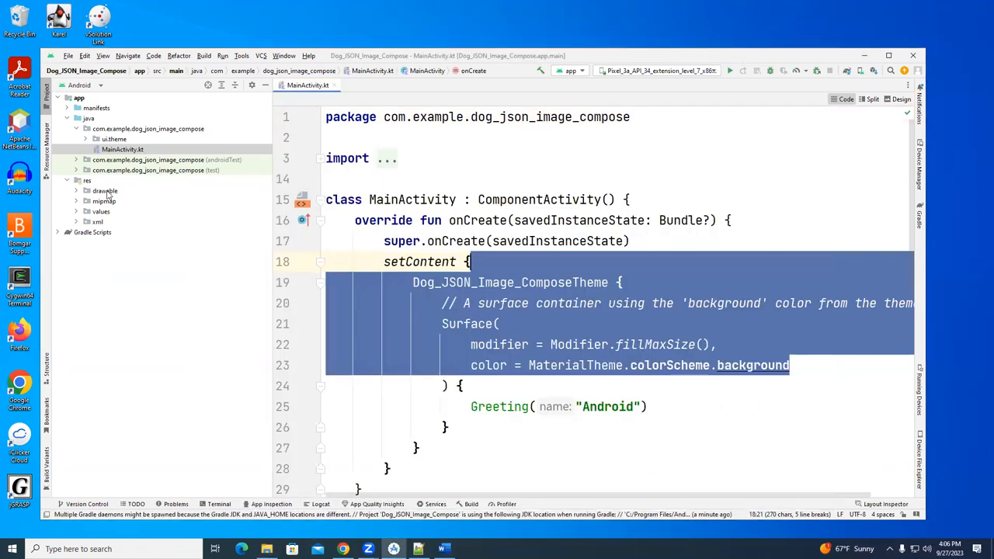
right_click(106, 190)
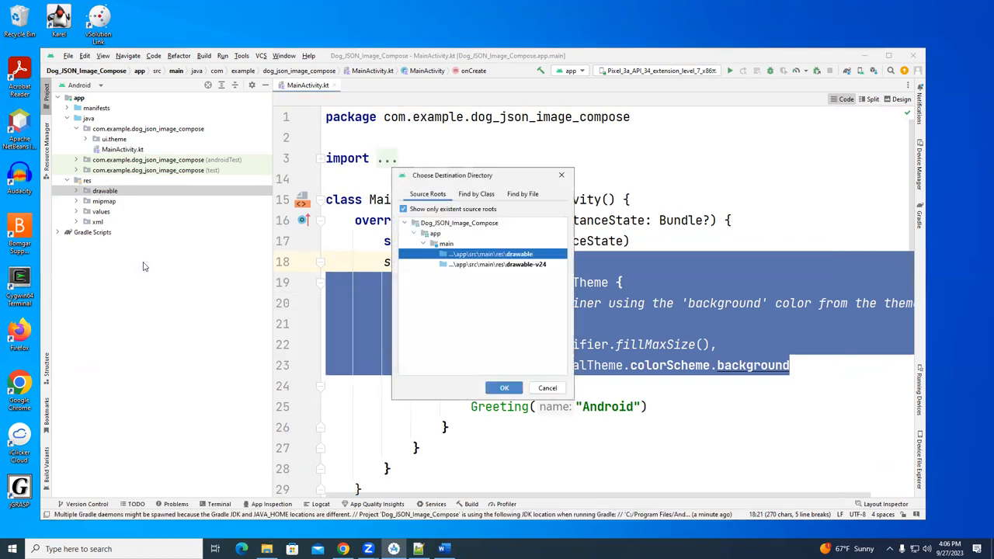
left_click(504, 389)
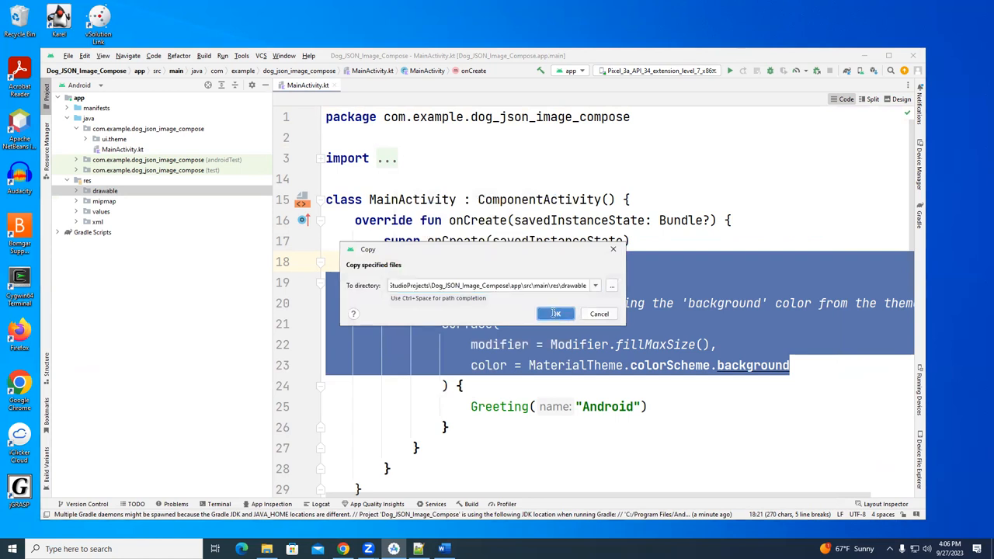
left_click(556, 313)
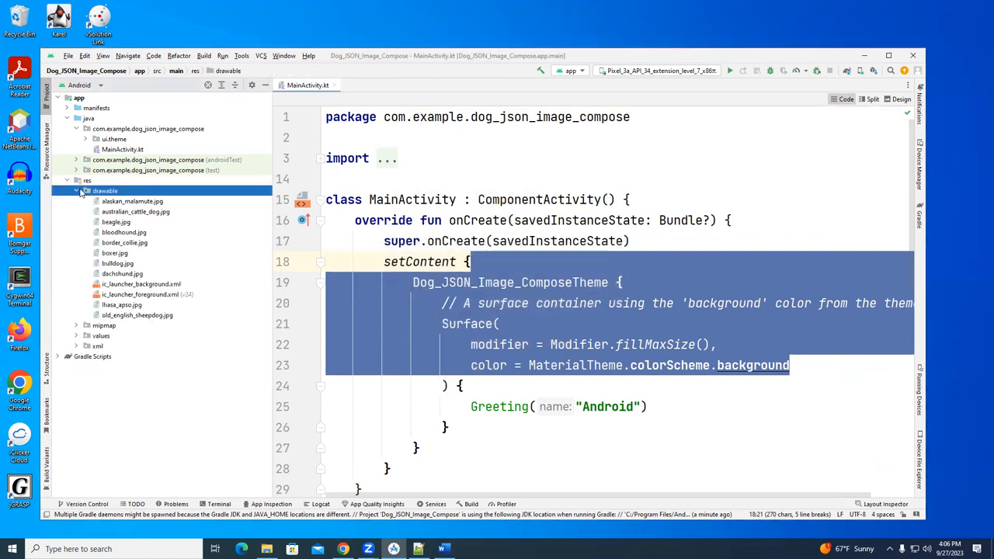
left_click(74, 190)
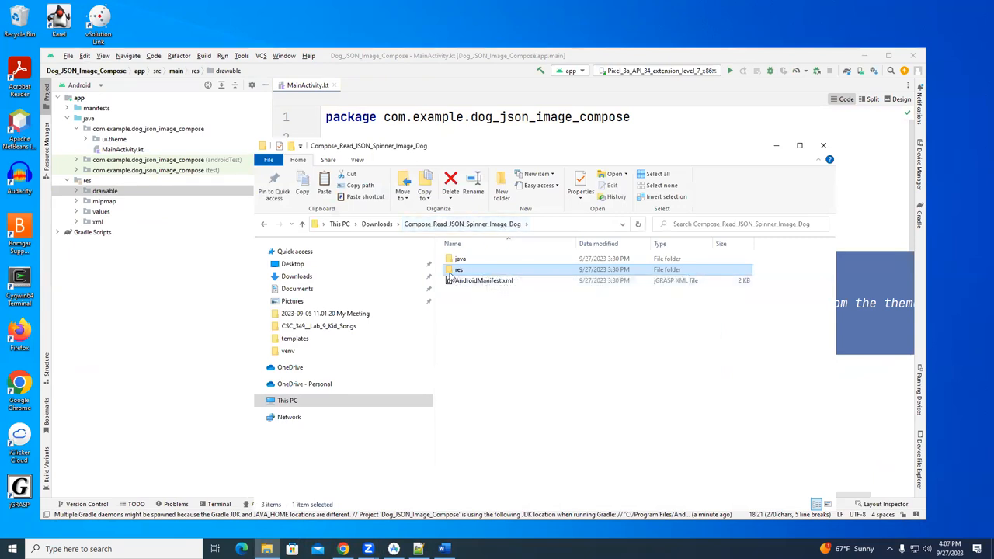
Step: Create a new directory named raw under res
double_click(459, 270)
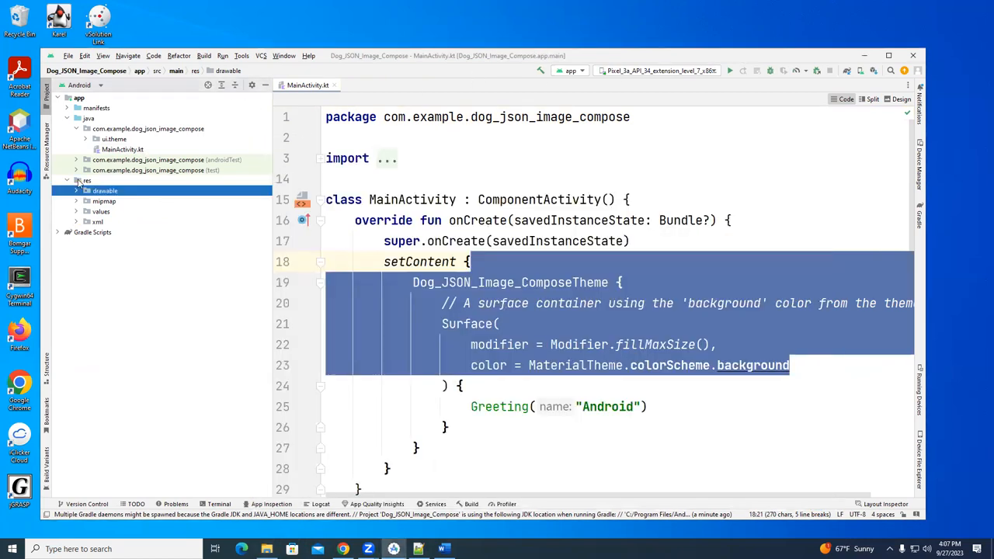
right_click(106, 190)
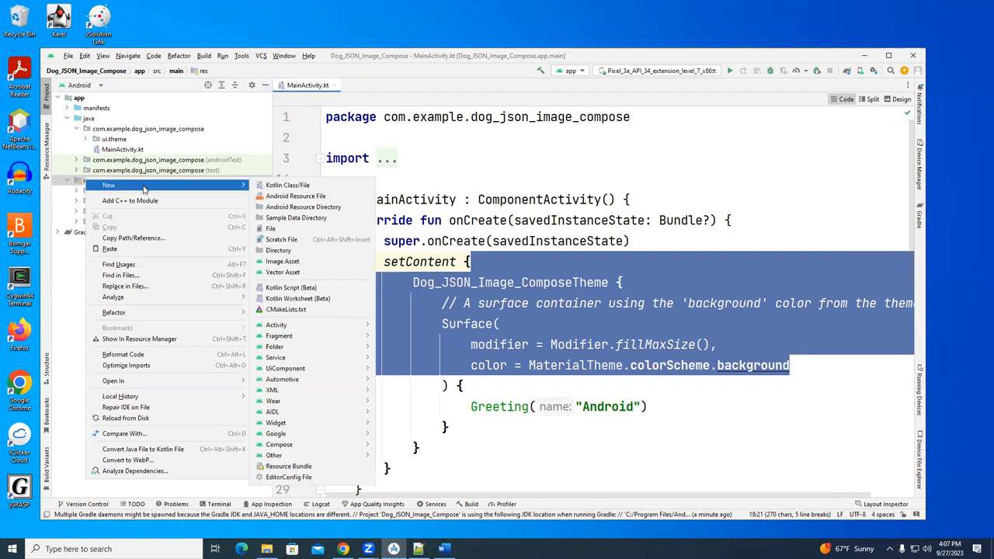
left_click(279, 250)
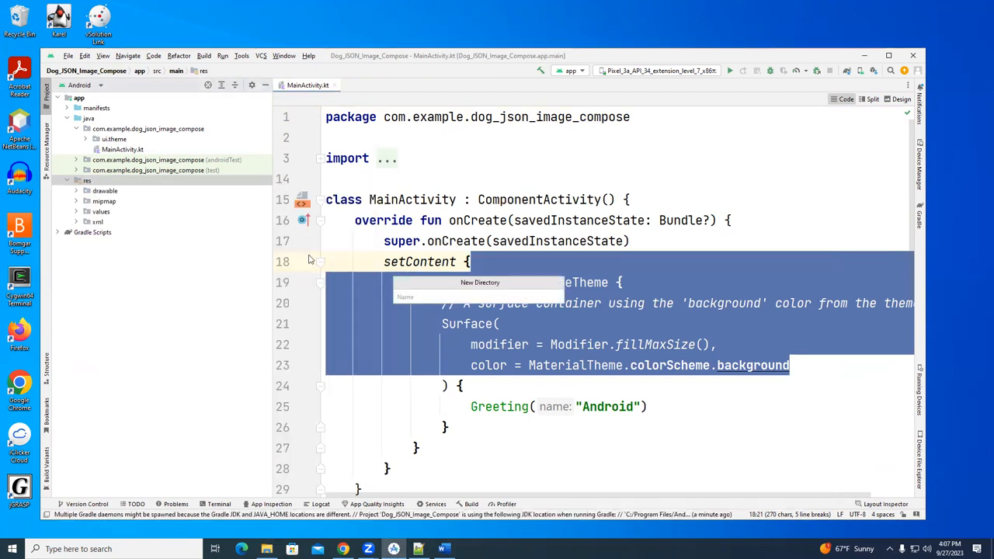
type("raw")
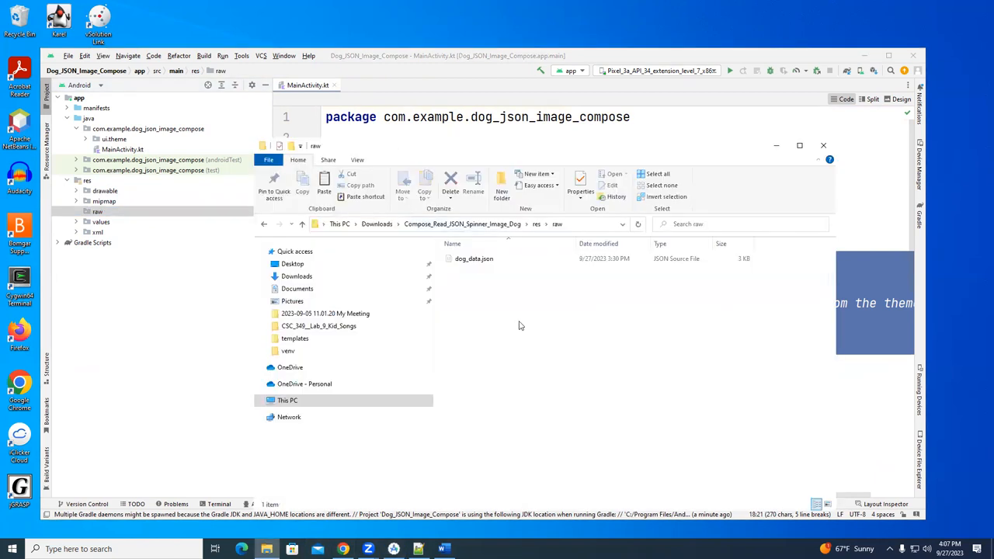
Step: Paste dog_data.json into the raw folder and confirm the copy
right_click(473, 258)
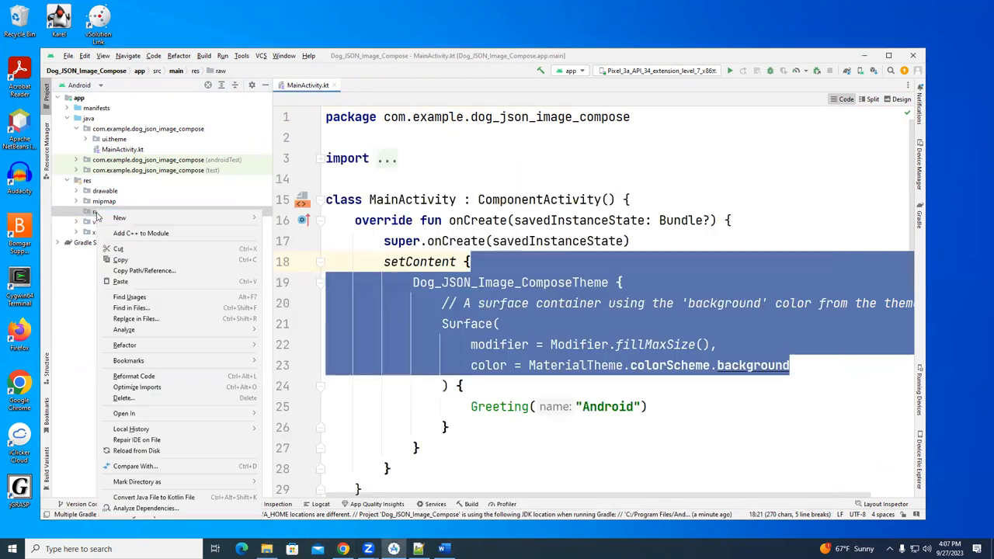
left_click(120, 218)
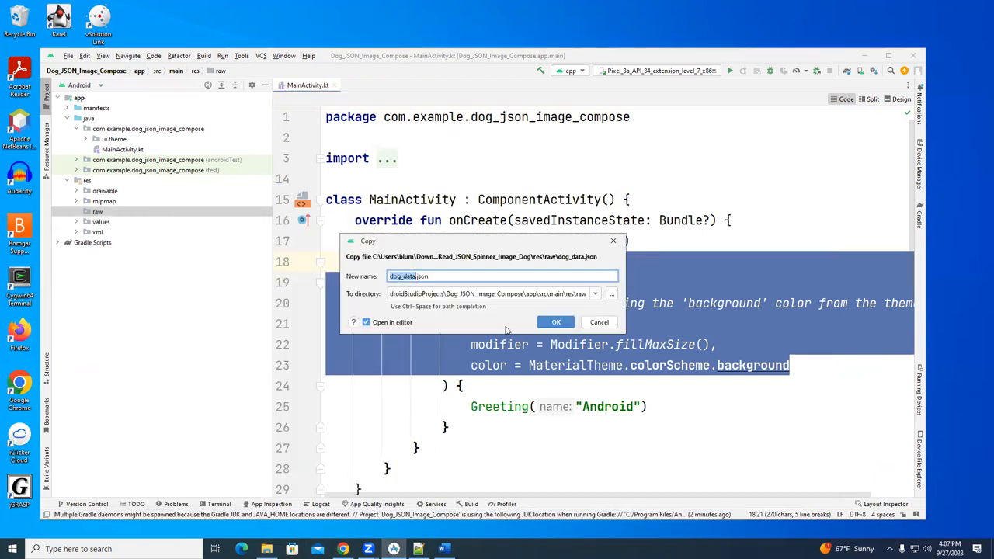
left_click(556, 322)
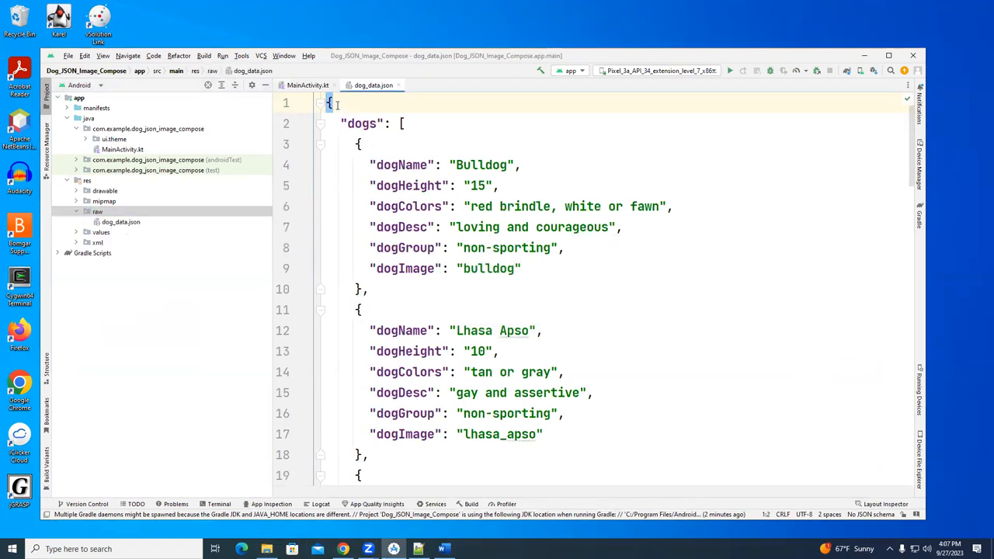
left_click(361, 124)
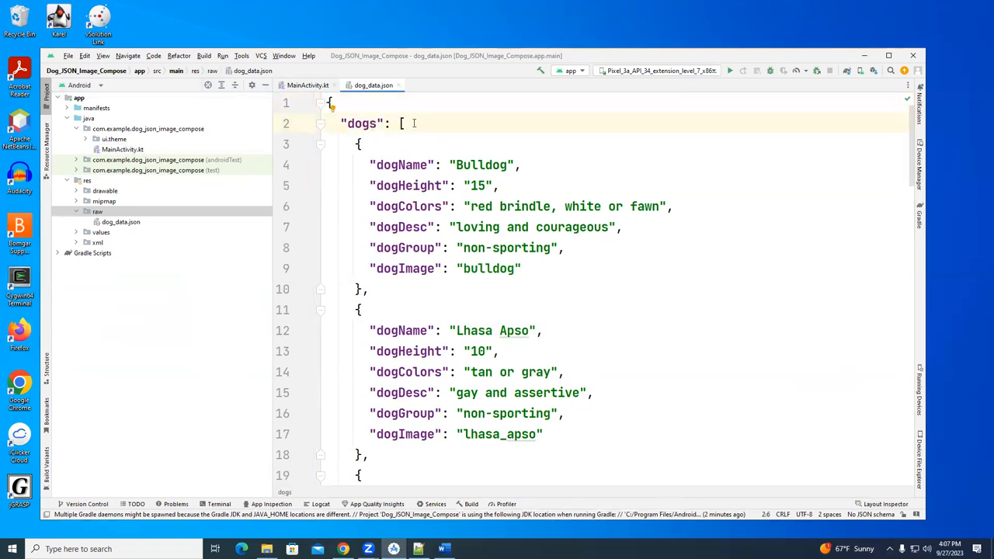
left_click(401, 124)
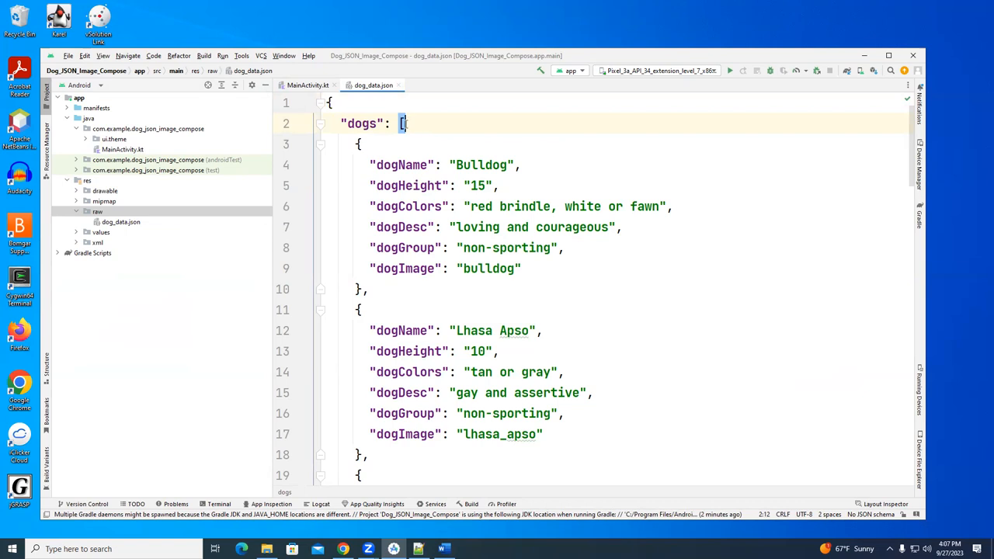
left_click_drag(357, 142, 370, 289)
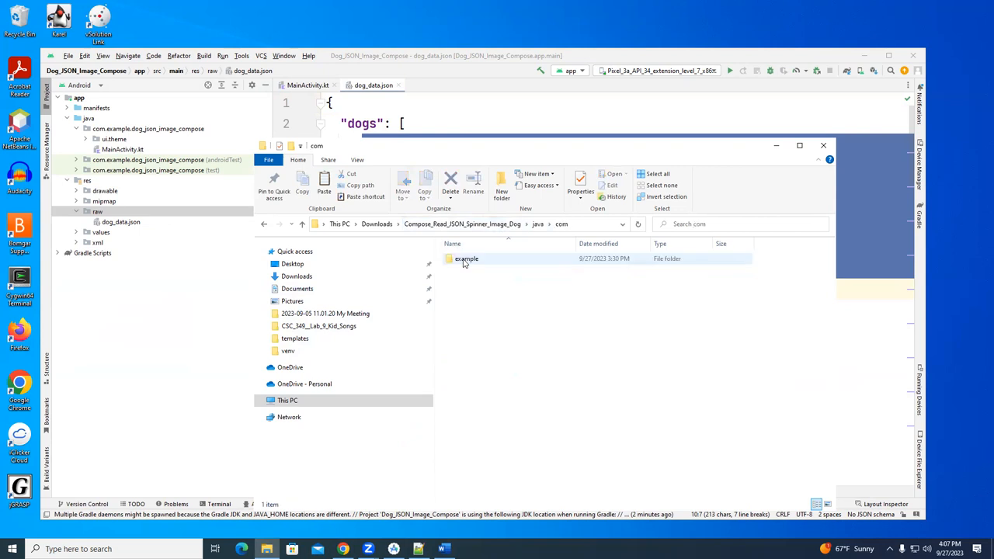
Step: Open the downloaded MainActivity.kt from the Kotlin source folder in Notepad++
double_click(466, 258)
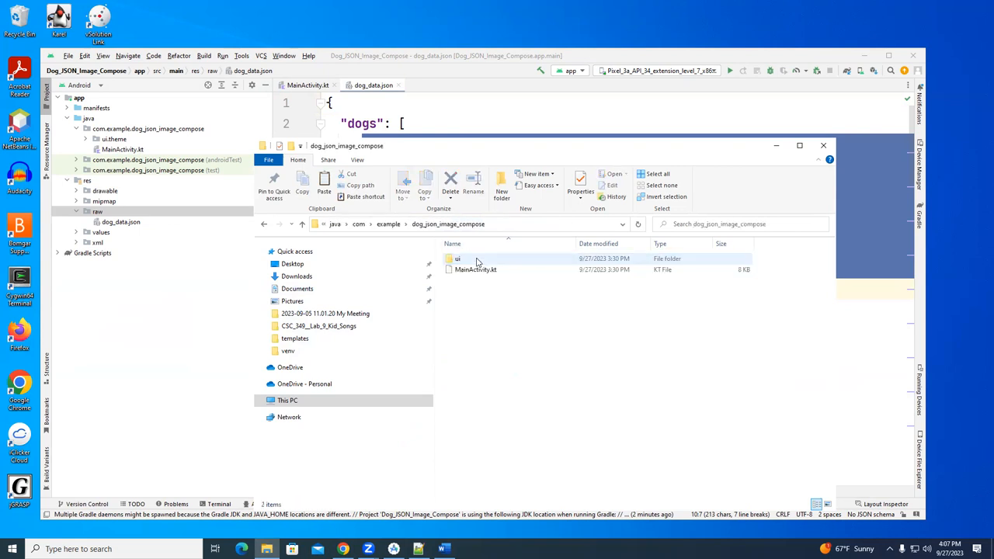
mouse_move(456, 258)
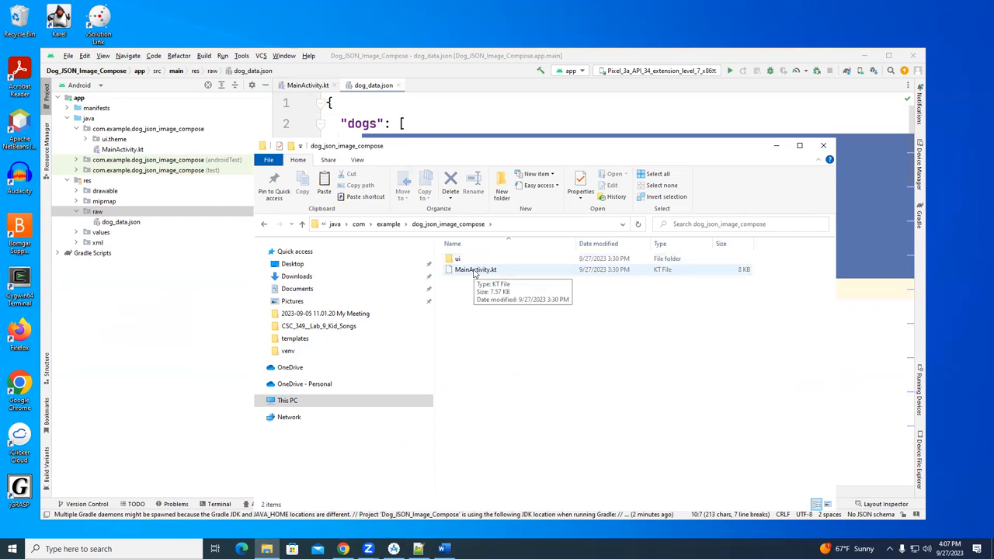
right_click(475, 271)
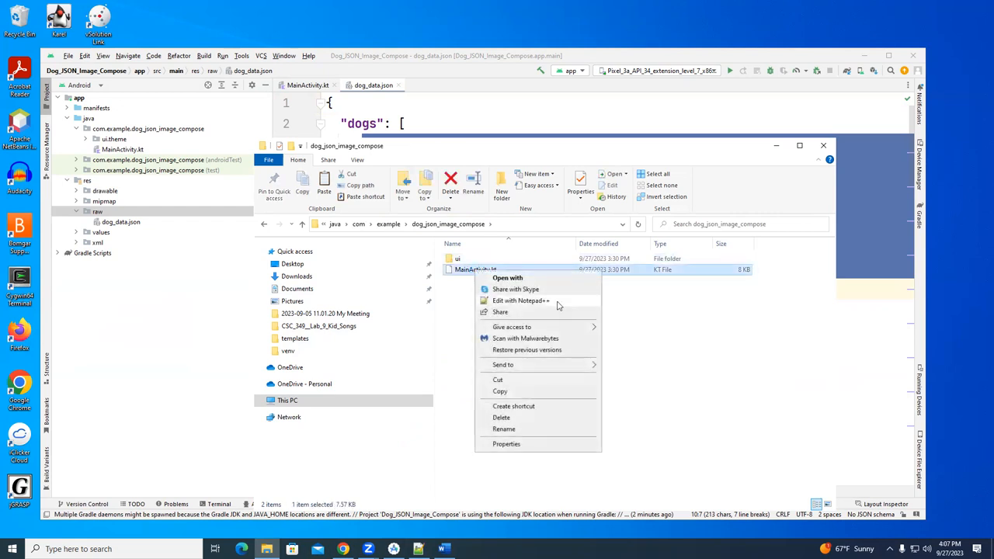
left_click(521, 301)
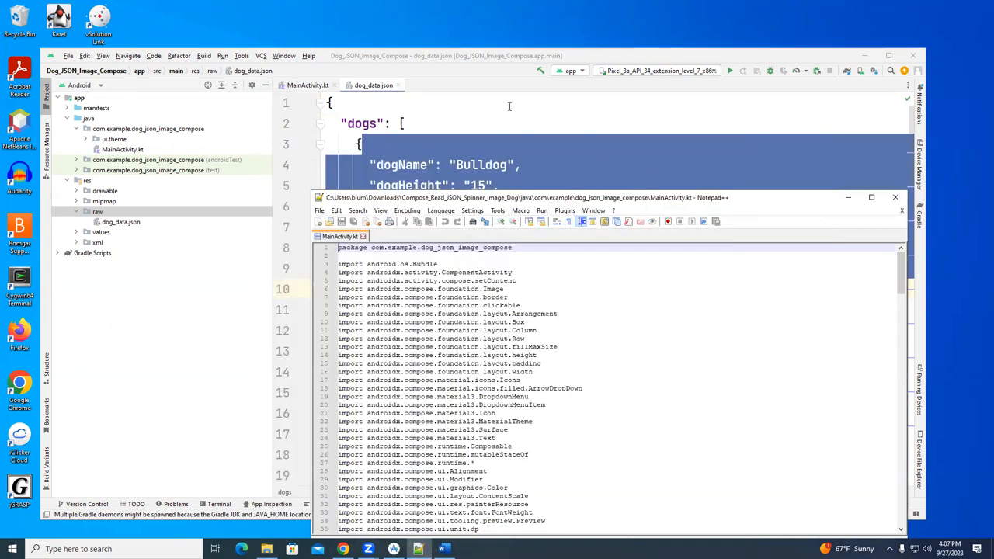
left_click(308, 83)
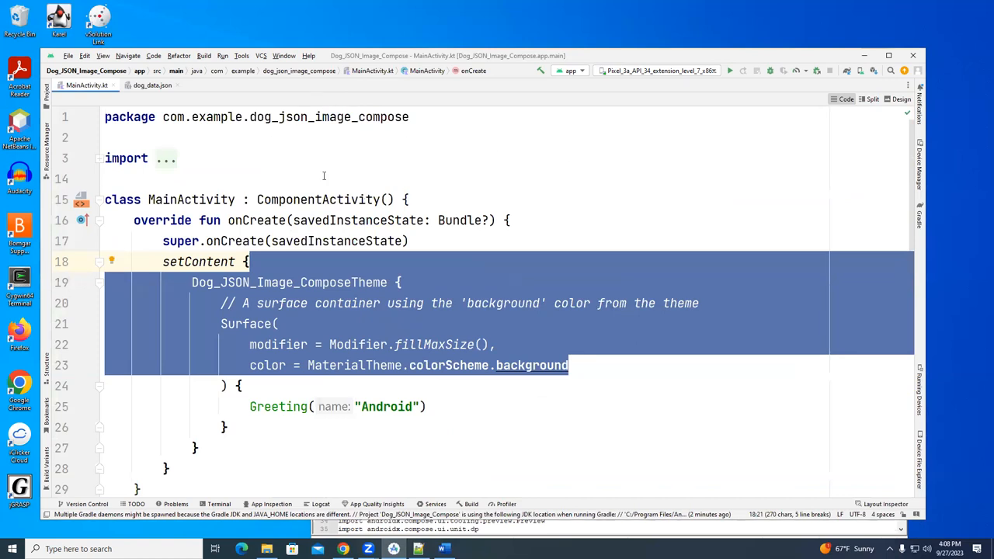
mouse_move(284, 120)
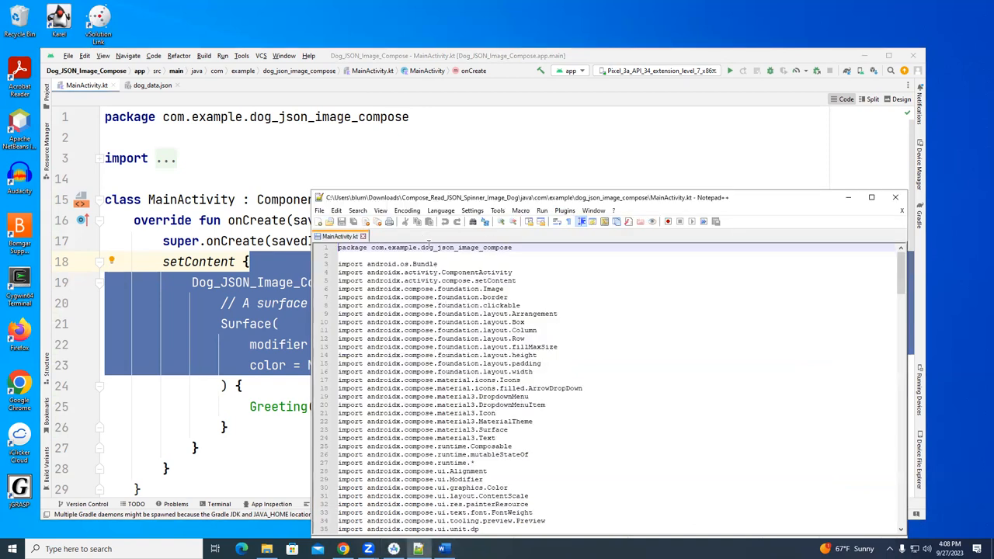
mouse_move(556, 273)
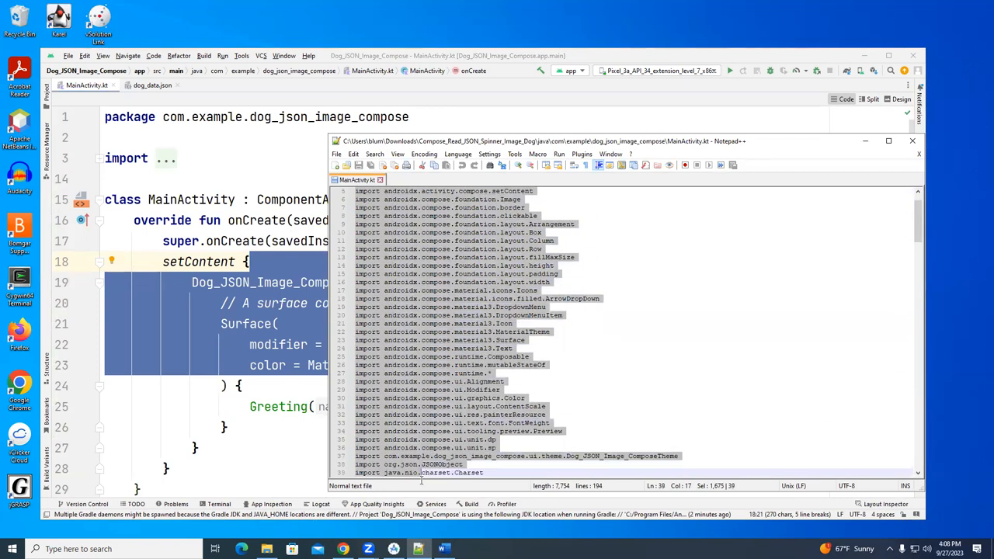
Step: Scroll through the reference MainActivity.kt and copy all of its code
scroll("down", 3)
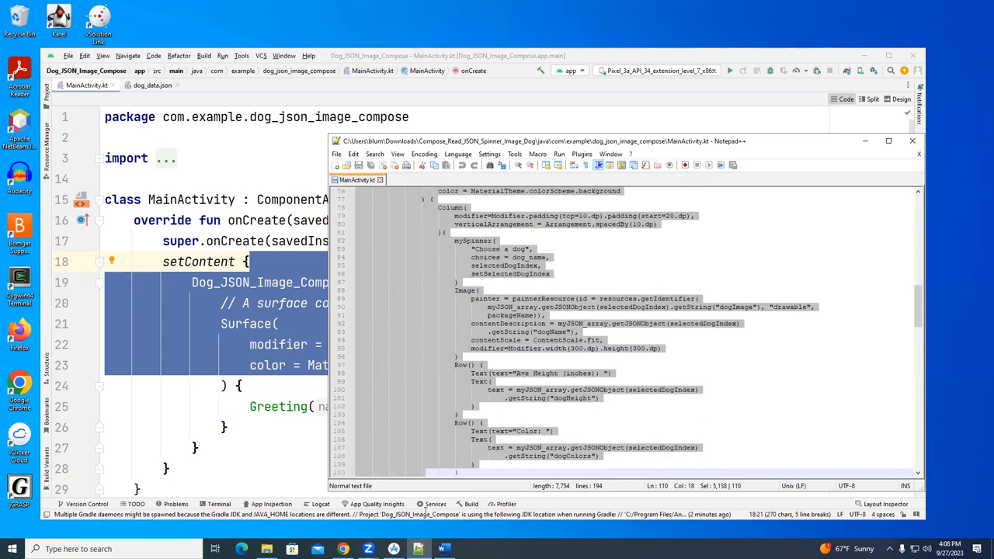
scroll("down", 3)
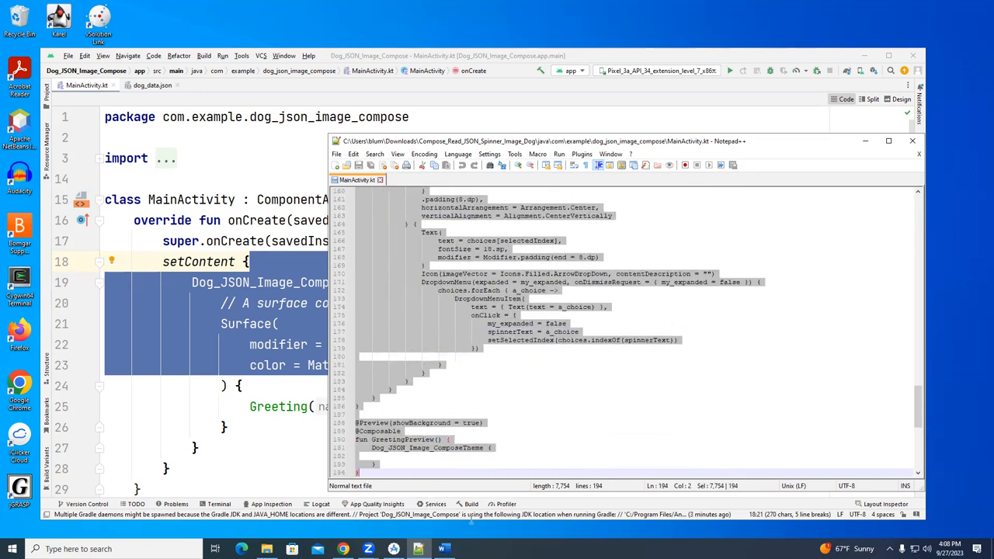
right_click(505, 314)
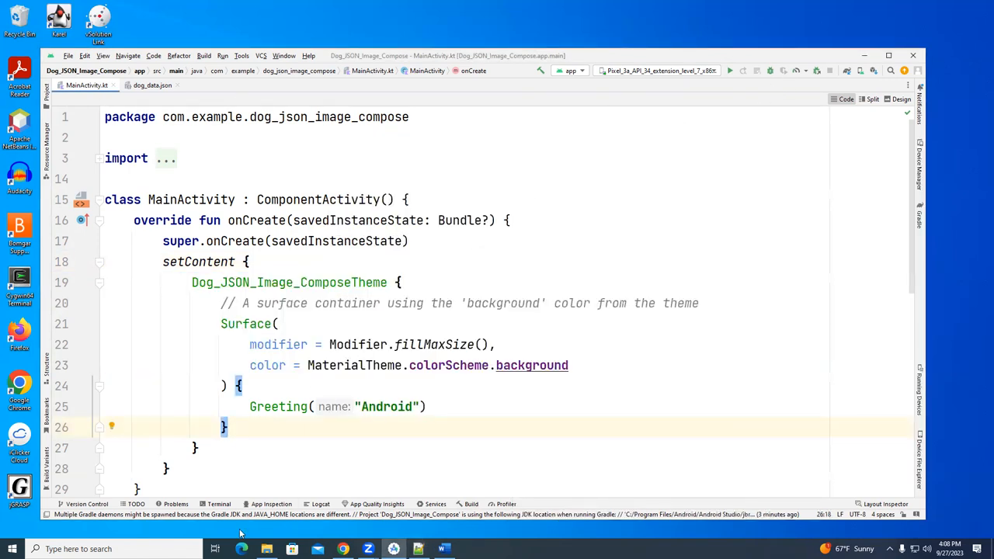
Step: Review the pasted dropdown code down to GreetingPreview and show the Project tree again
scroll("down", 3)
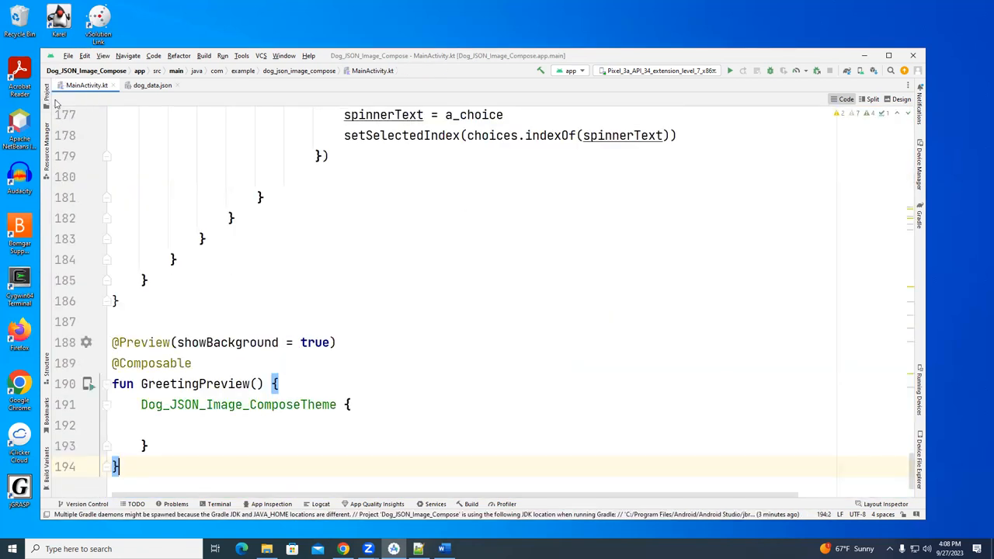
left_click(46, 101)
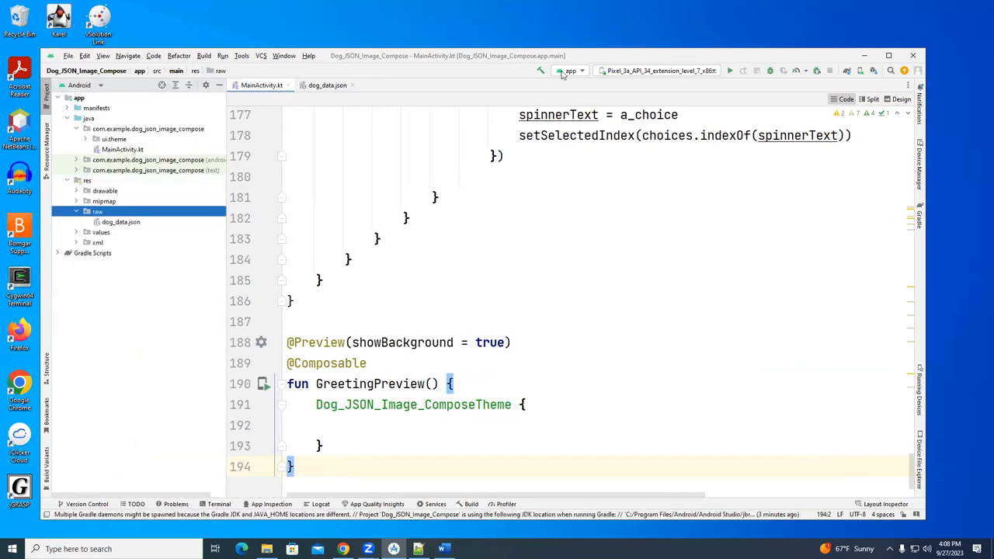
Step: Launch the Pixel 3a API 34 emulator from Device Manager
left_click(242, 56)
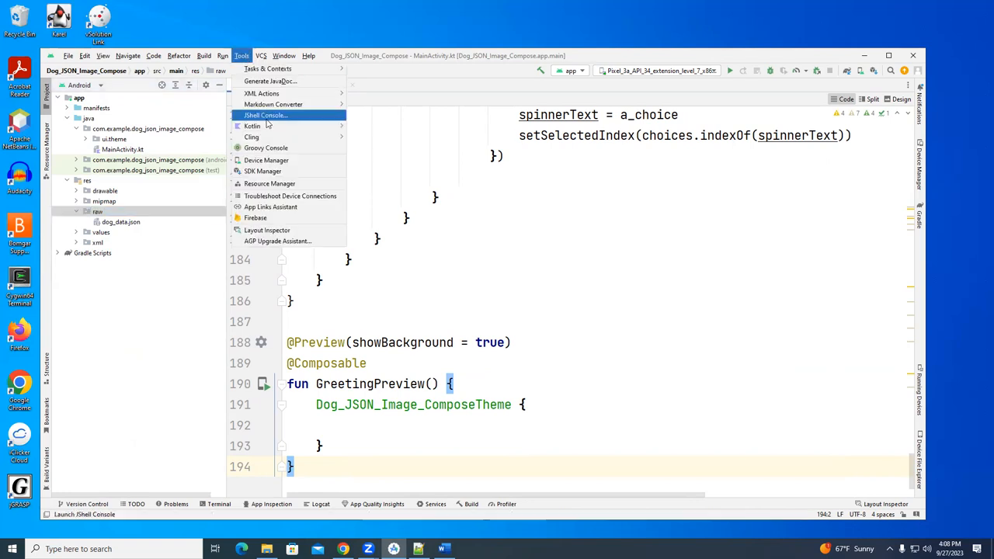
left_click(266, 160)
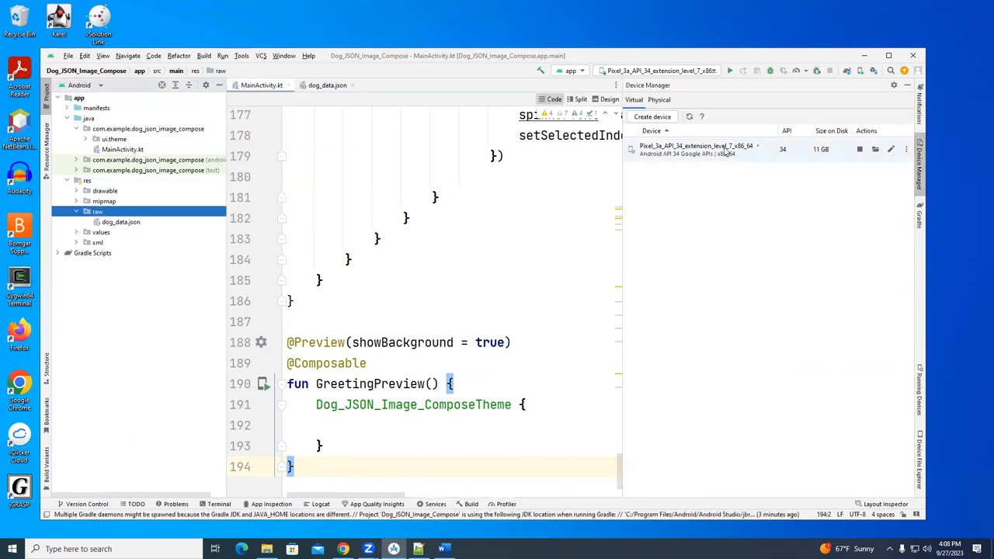
left_click(730, 72)
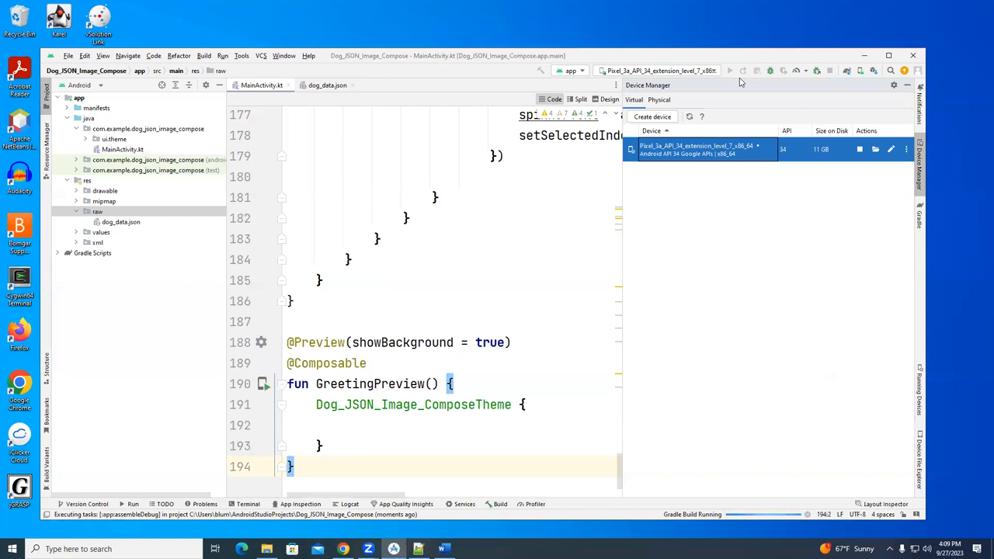
mouse_move(803, 124)
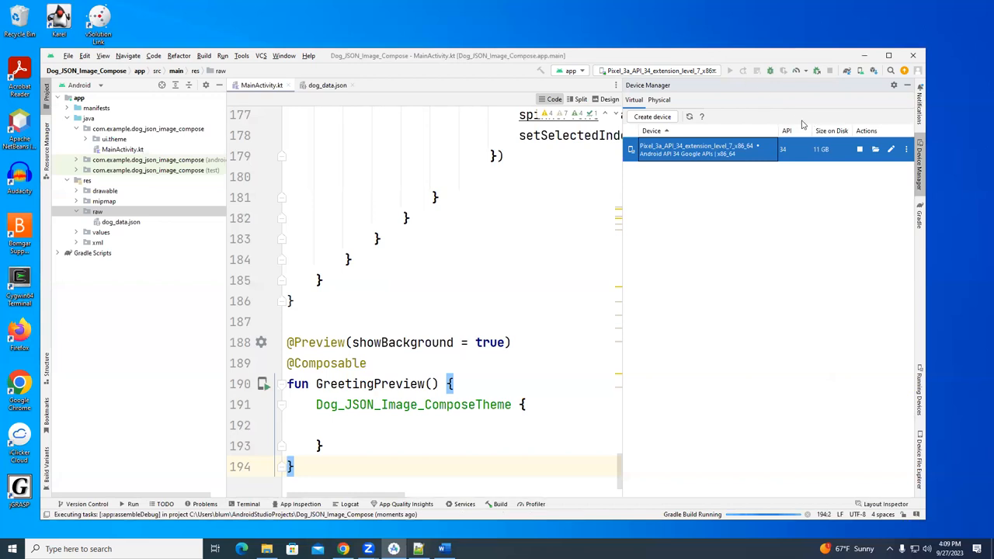
mouse_move(783, 135)
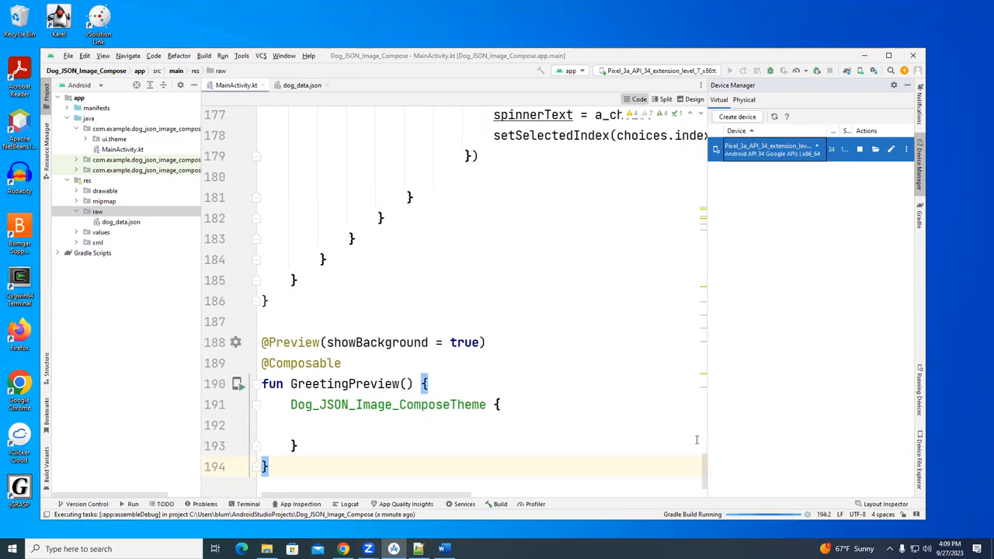
mouse_move(673, 280)
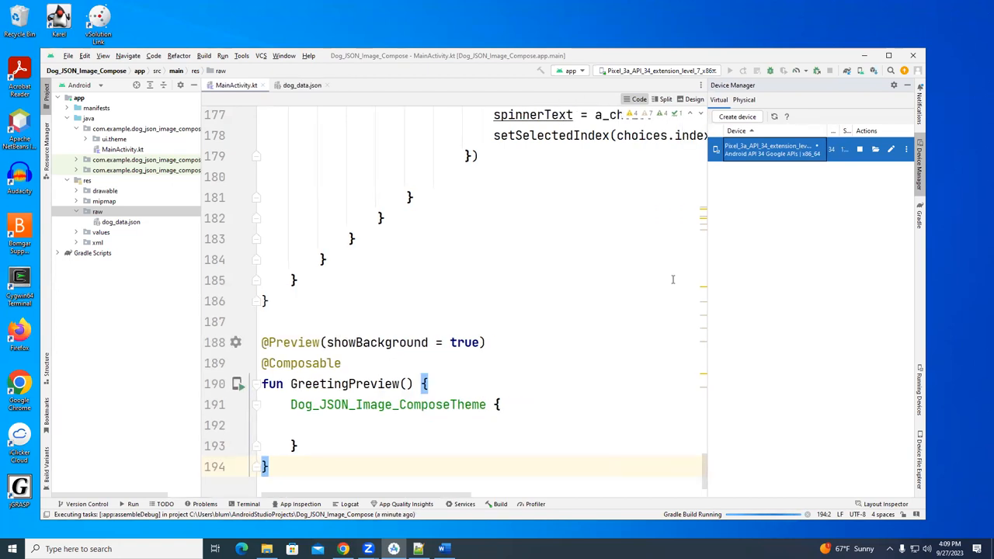
mouse_move(664, 397)
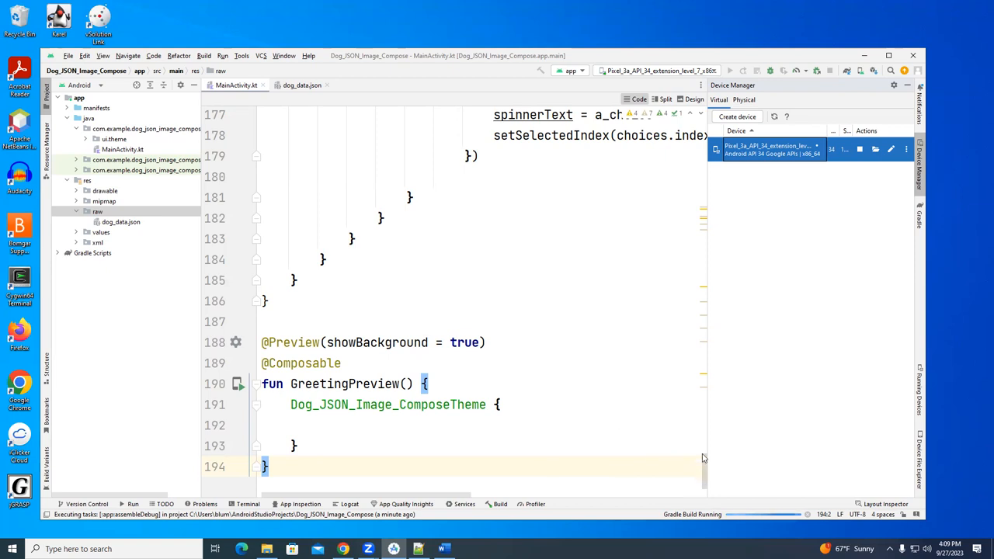
Step: Scroll through MainActivity.kt's onCreate JSON-reading code while Gradle builds
scroll("up", 3)
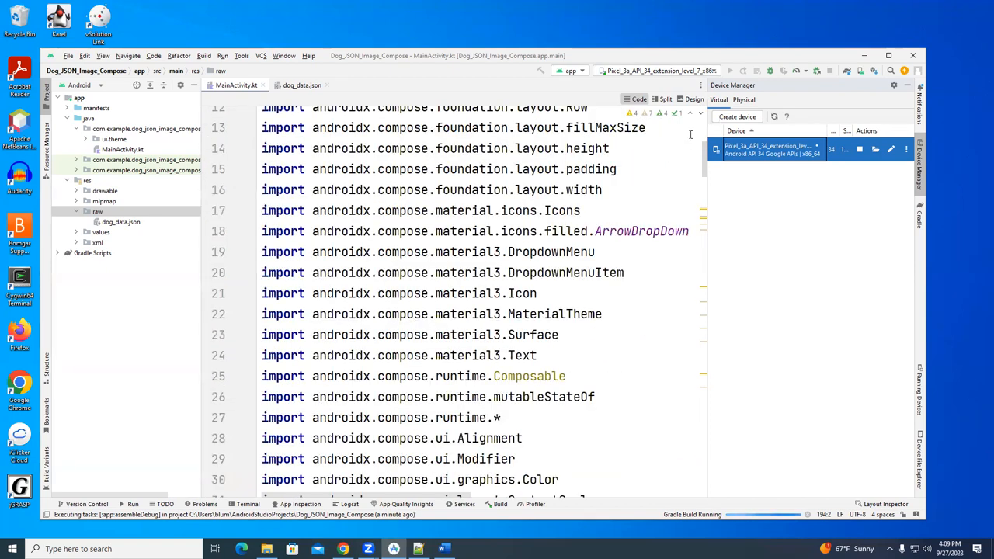
scroll("up", 3)
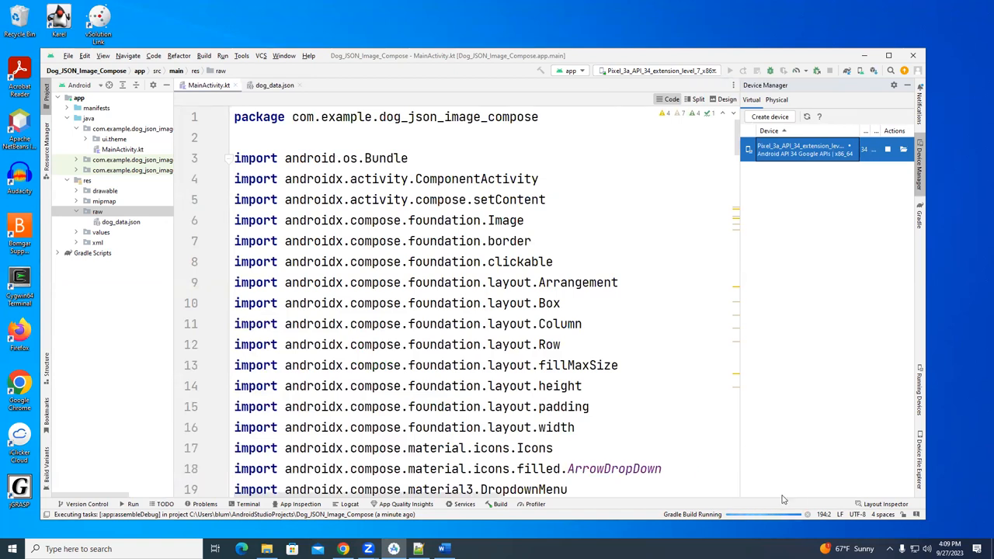
mouse_move(736, 153)
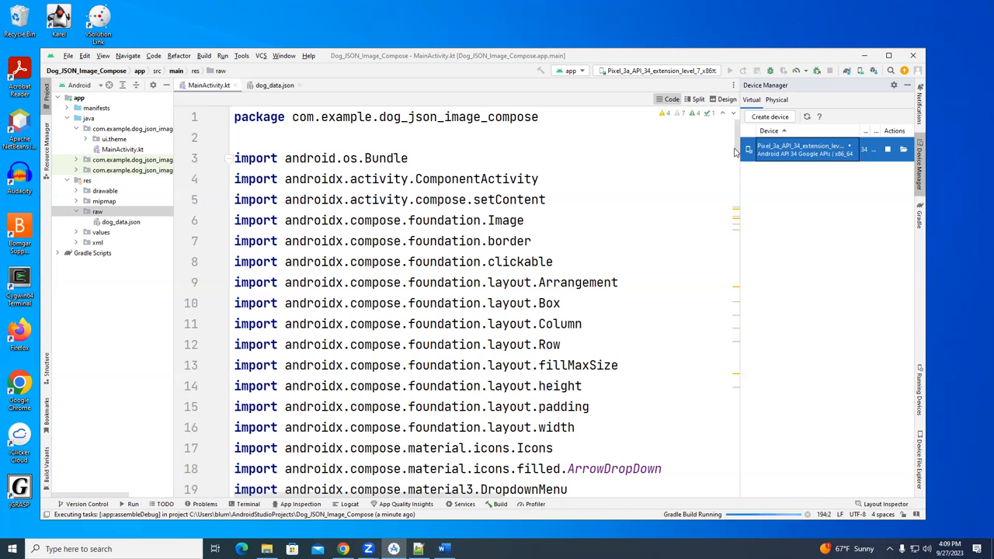
scroll("down", 3)
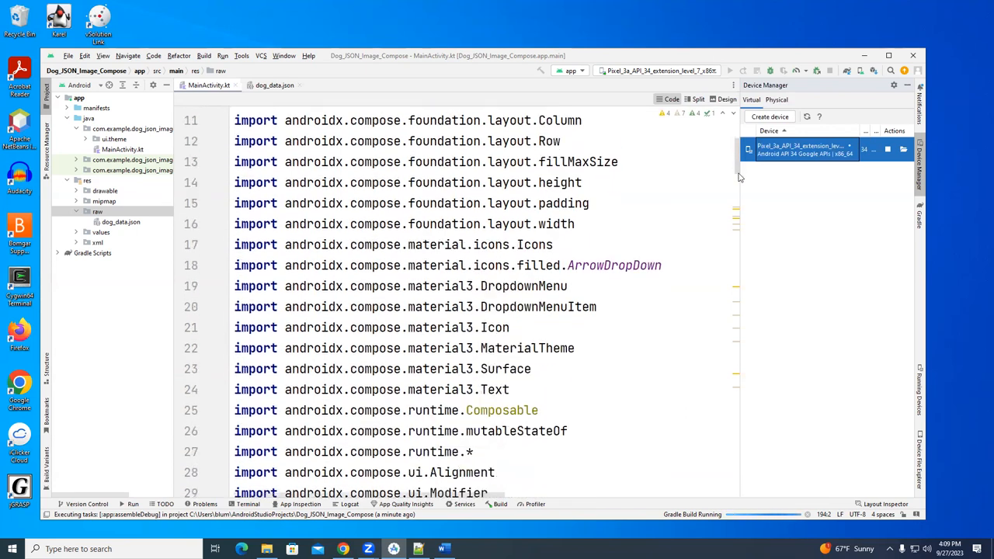
scroll("down", 3)
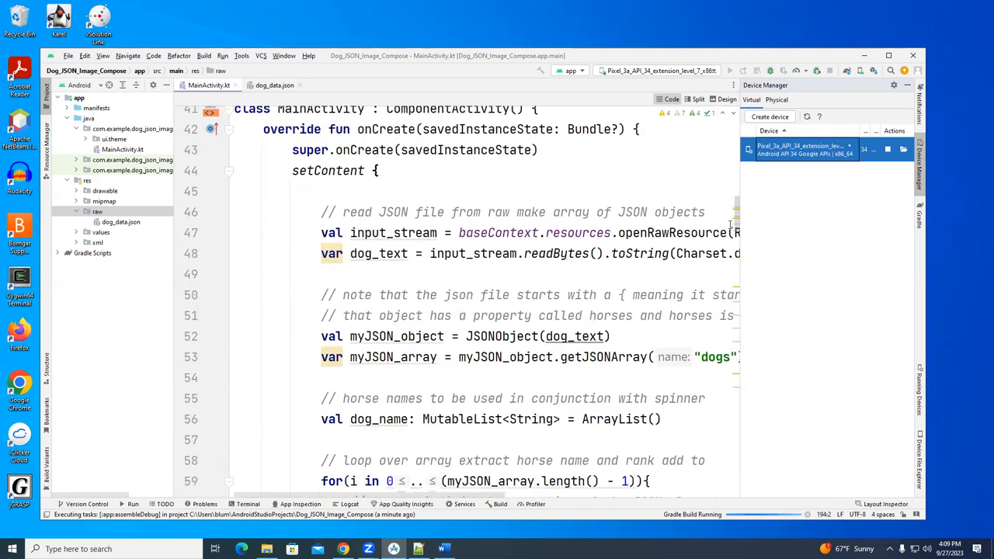
Step: Run the app on the Pixel 3a emulator, showing the Bulldog with its picture and properties
left_click(376, 191)
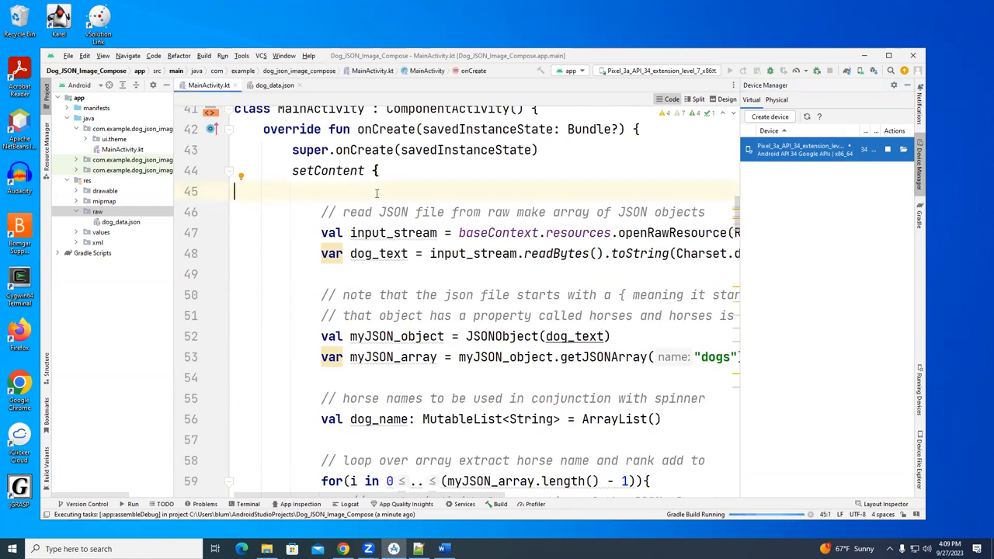
left_click(131, 504)
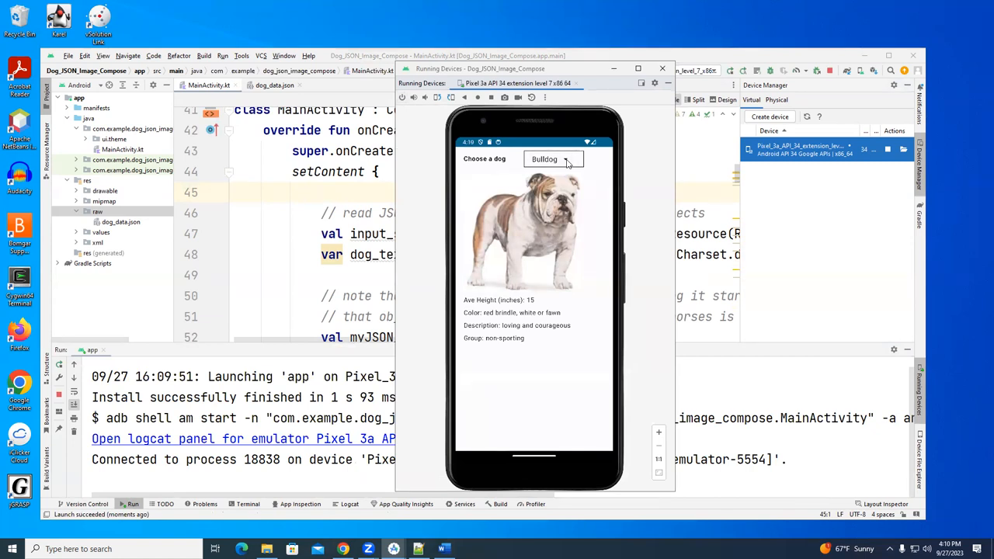
Step: Select Dachshund, then Old English Sheepdog, showing its photo, height 22, gray or blue colour and herding group
left_click(552, 159)
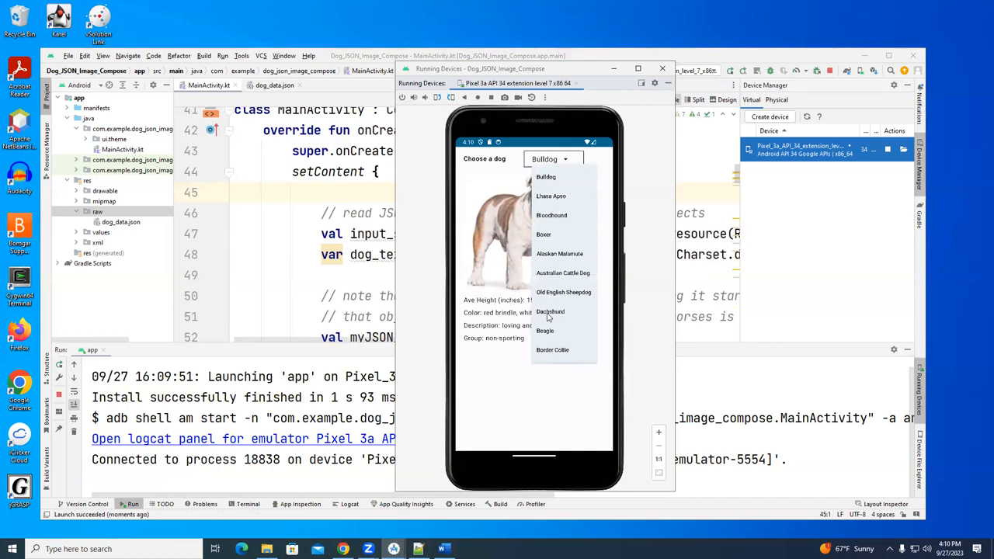
left_click(550, 311)
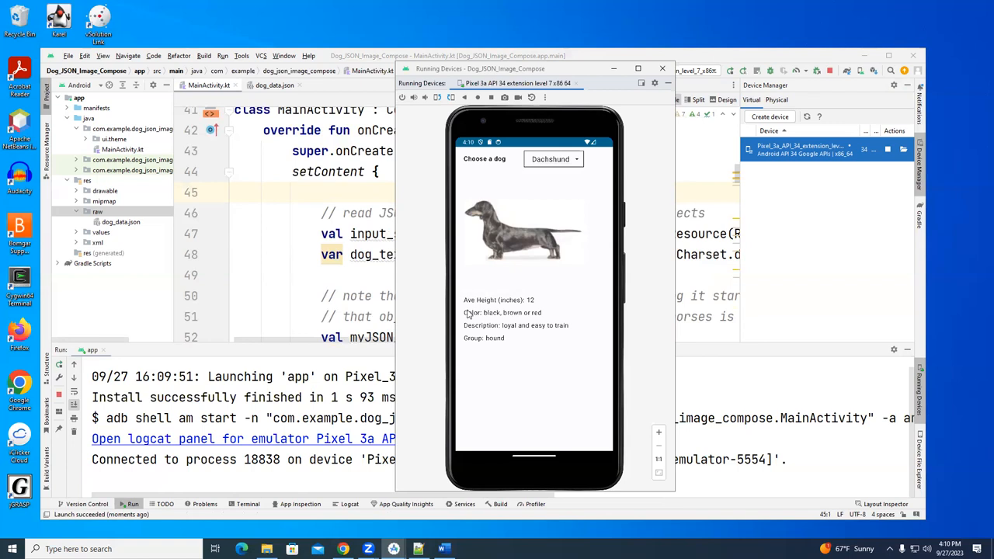
mouse_move(538, 308)
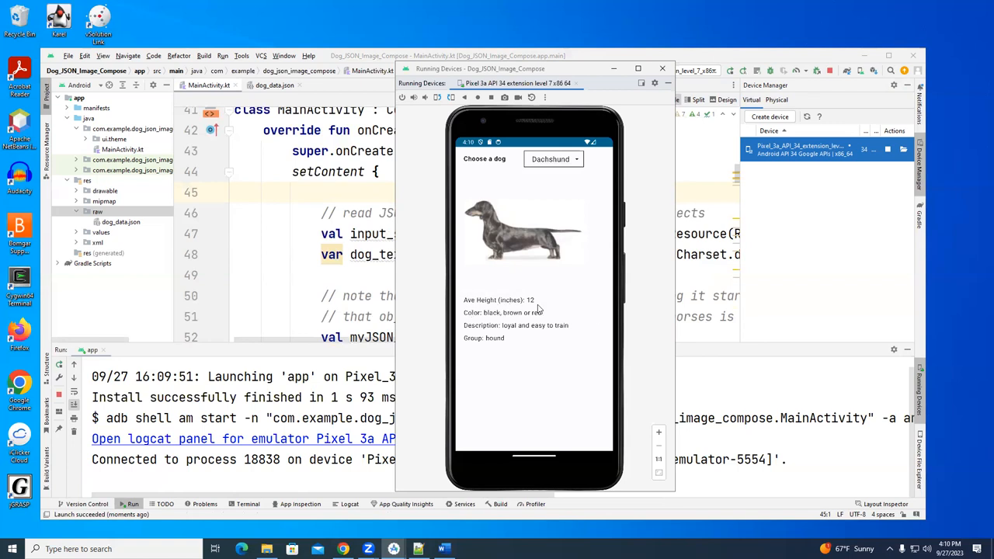
mouse_move(505, 342)
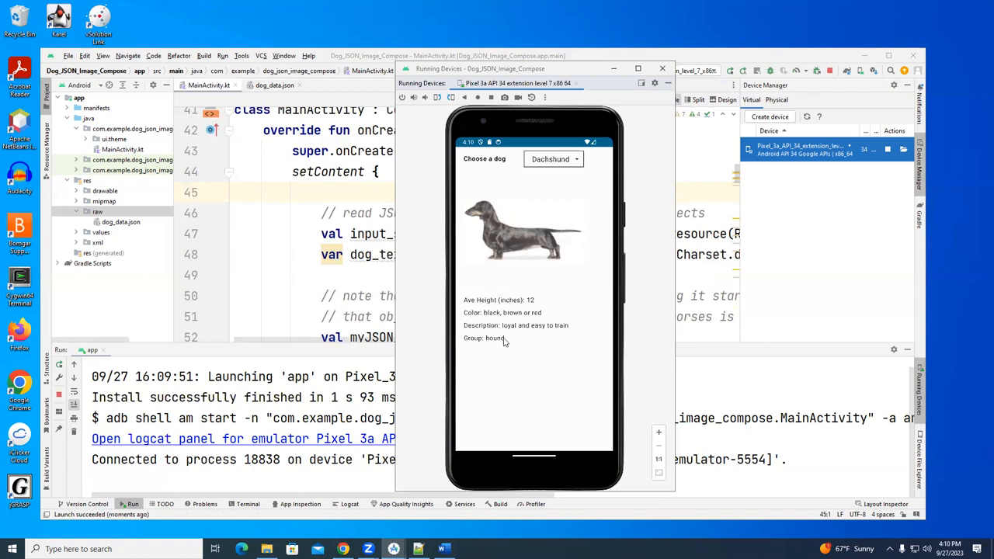
mouse_move(542, 332)
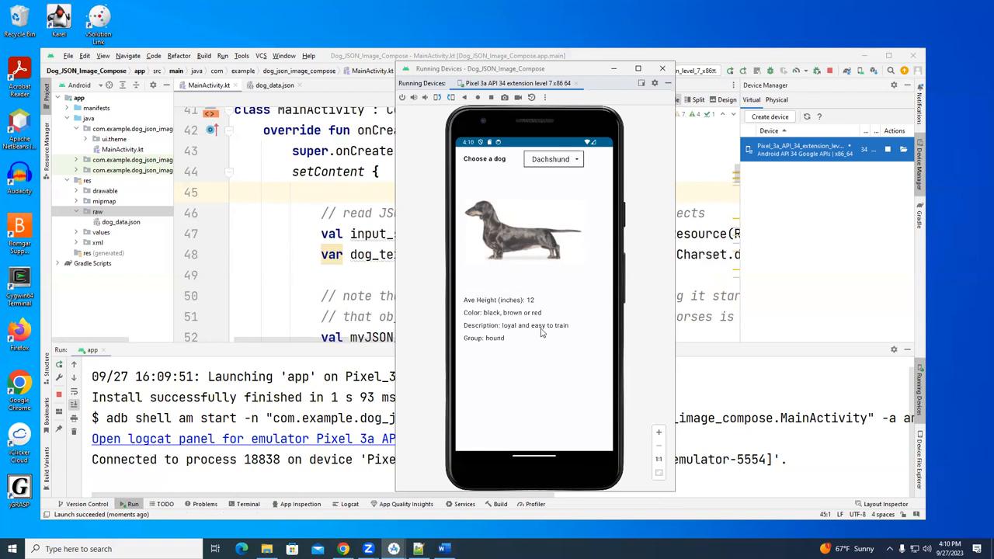
mouse_move(515, 314)
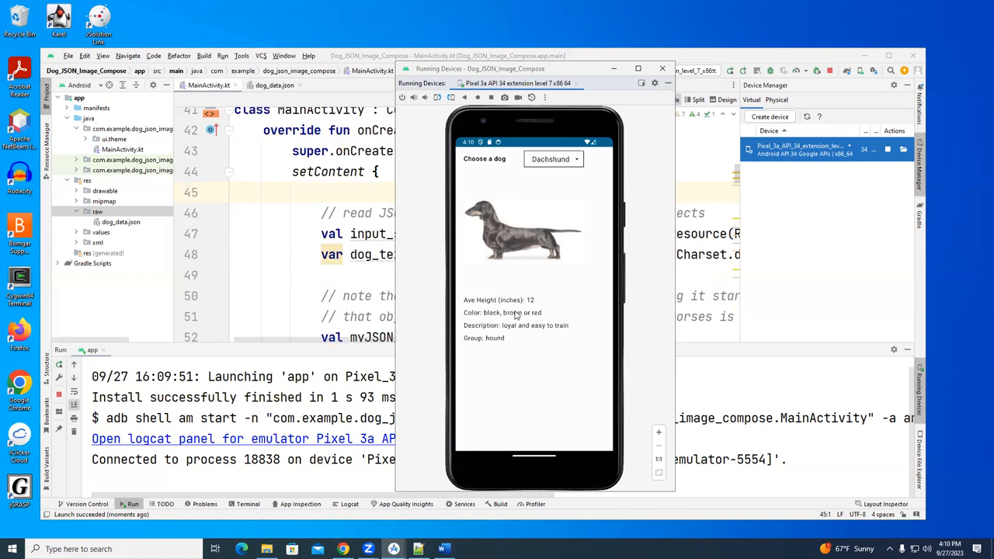
mouse_move(584, 193)
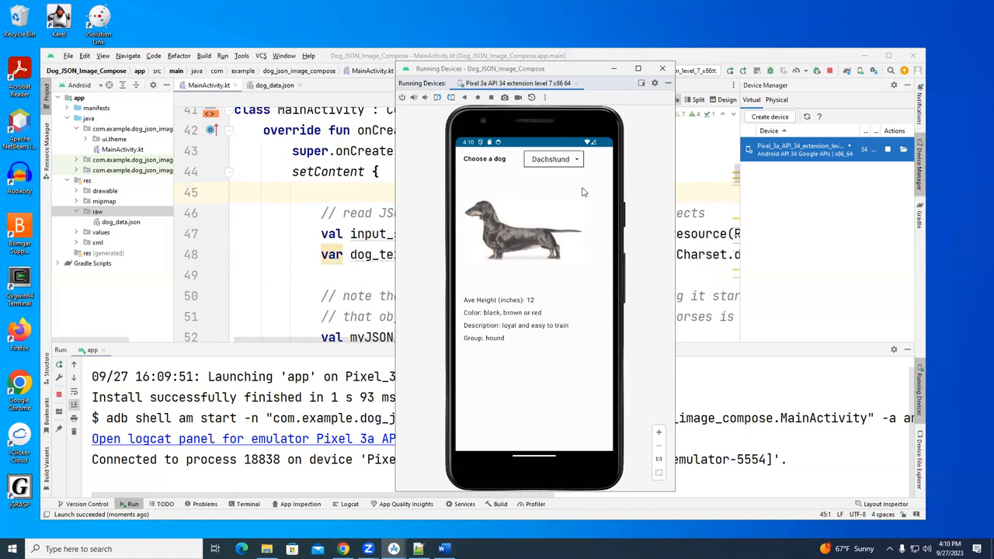
left_click(553, 158)
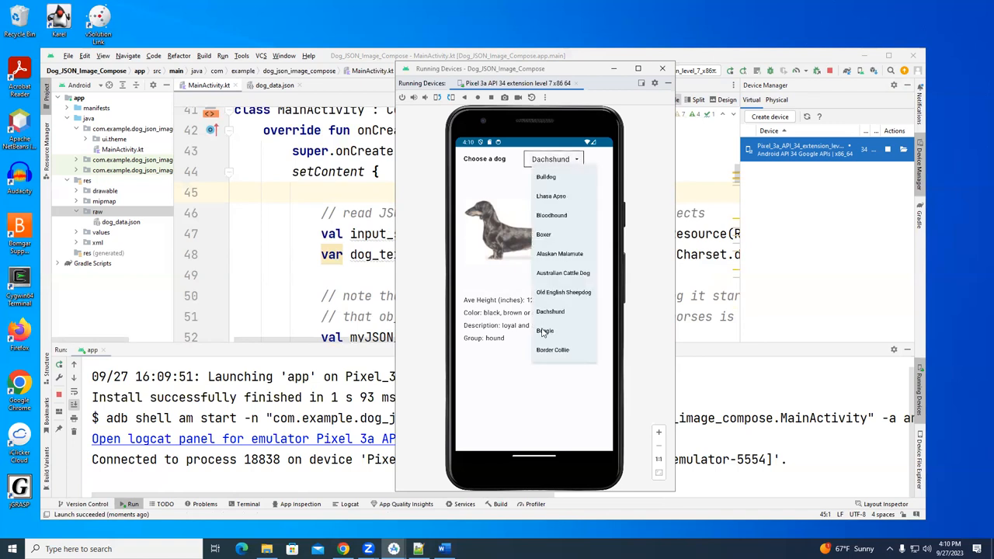
mouse_move(550, 294)
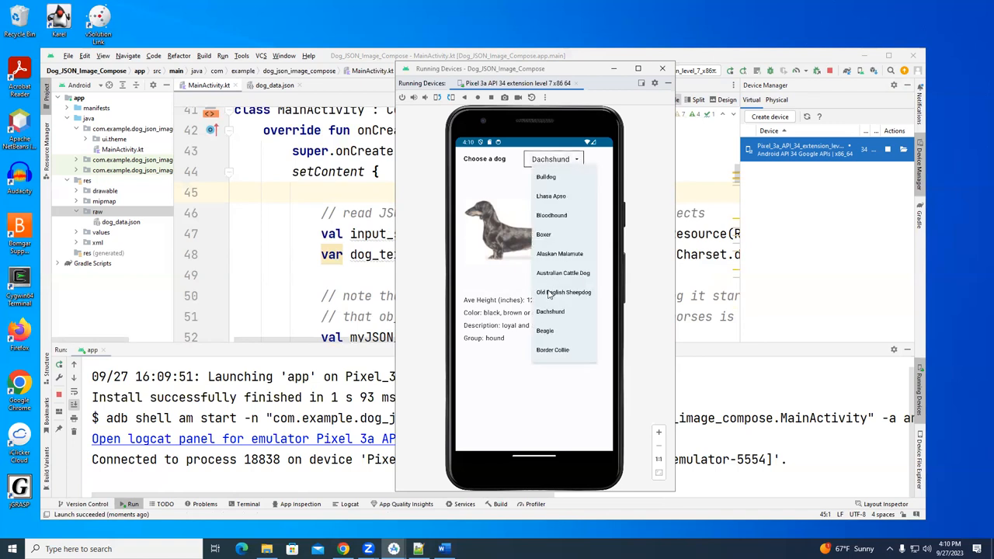
left_click(564, 292)
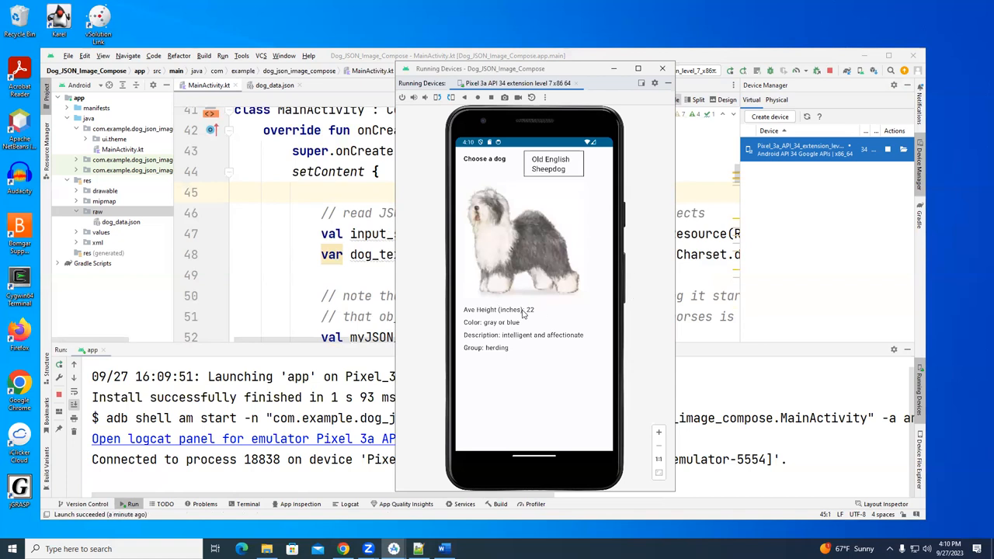
mouse_move(516, 324)
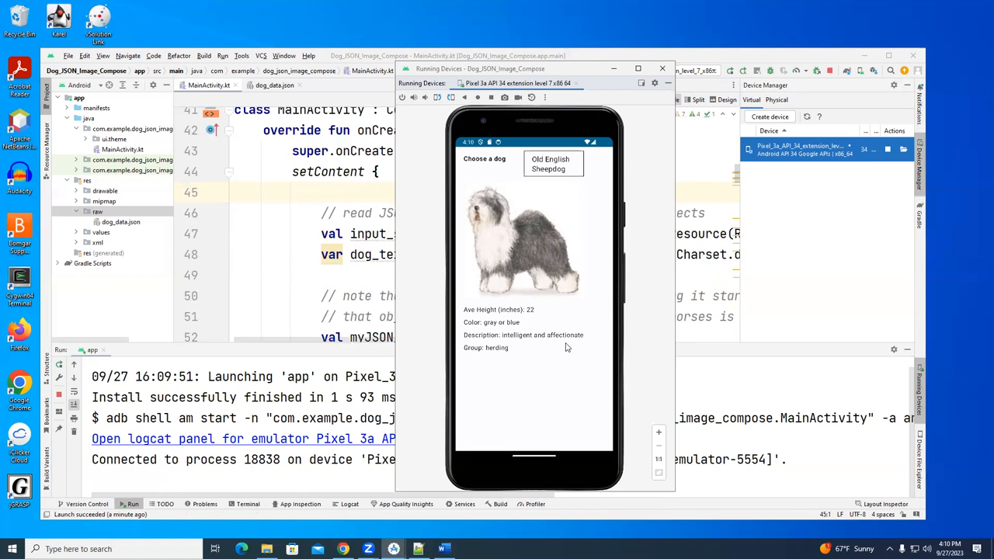
mouse_move(512, 344)
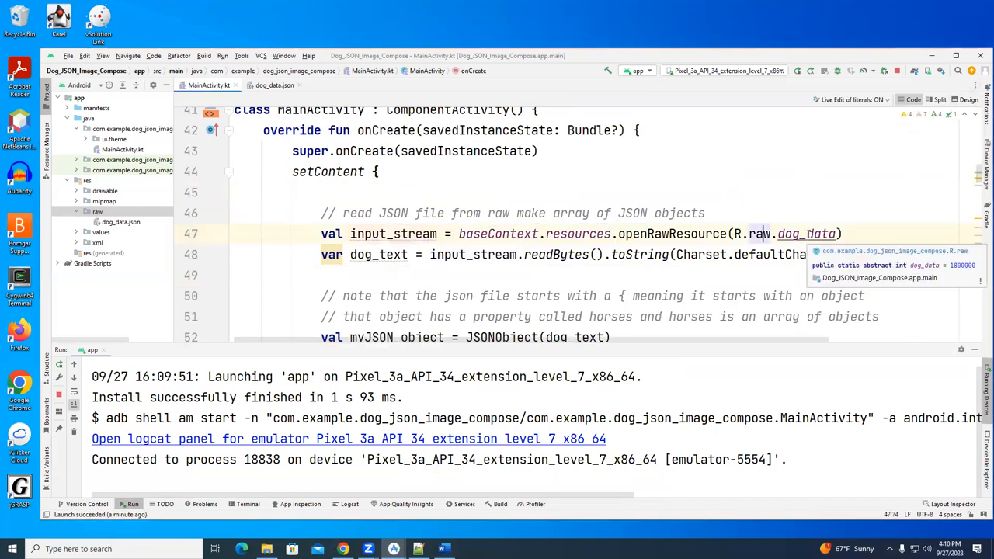
Step: Compare the first dog object in dog_data.json against the JSON-parsing code in MainActivity.kt
left_click(121, 222)
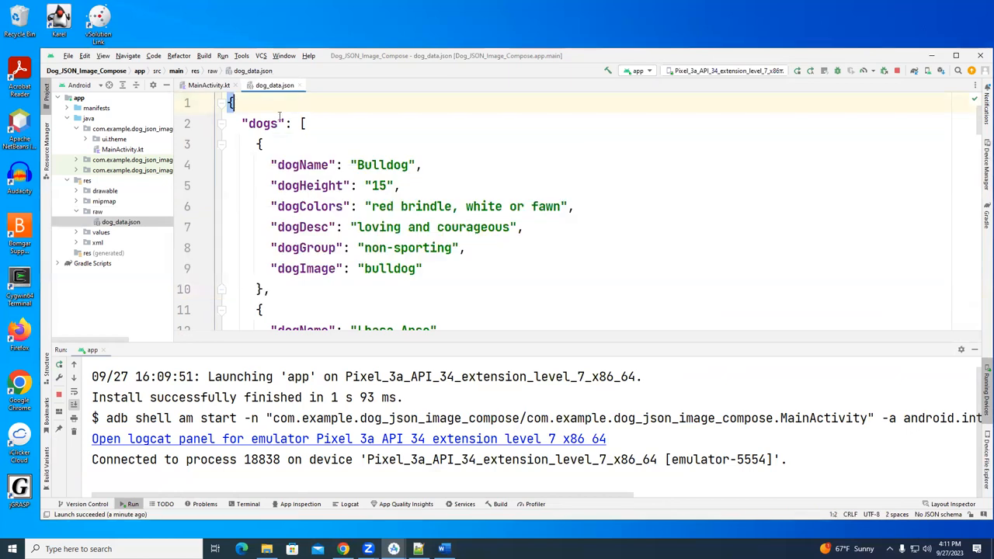
left_click(303, 123)
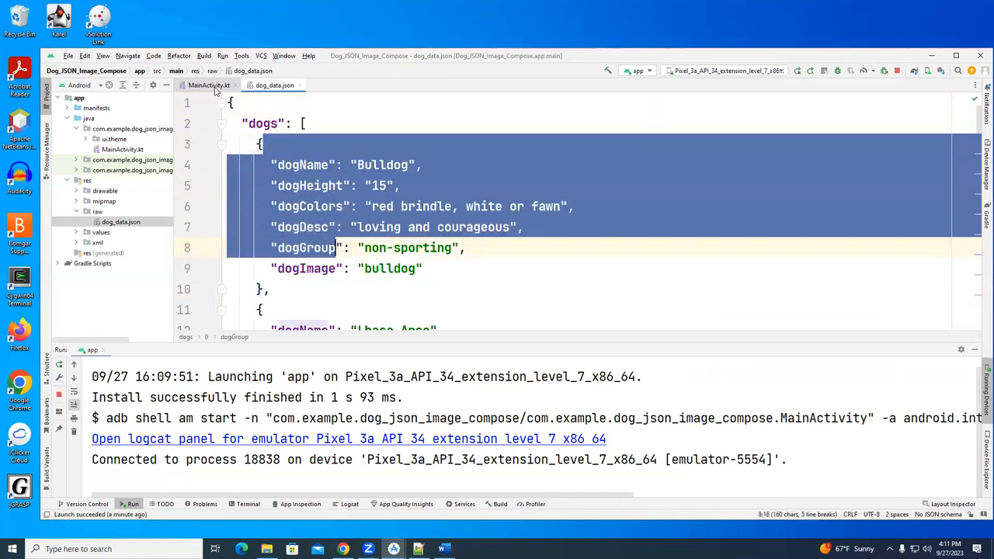
left_click(208, 84)
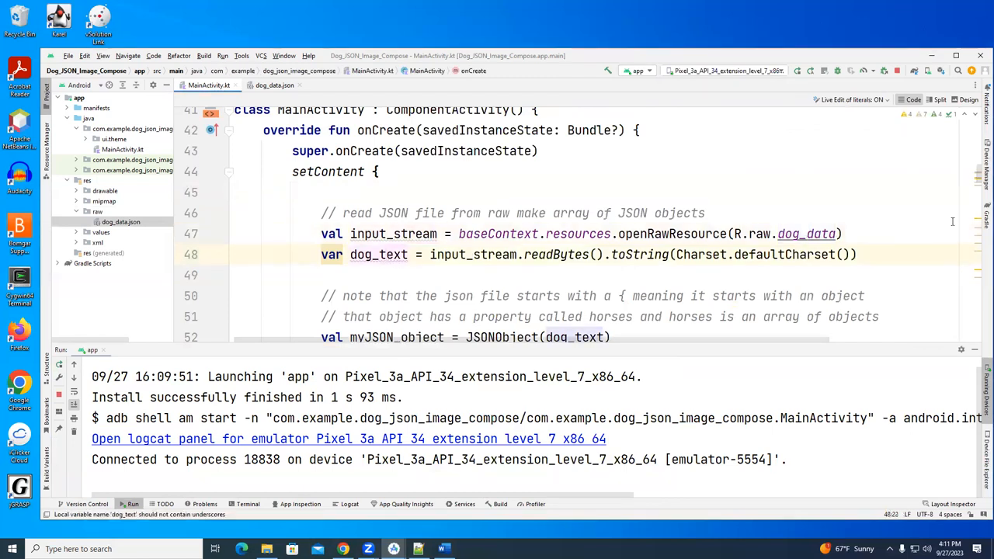
scroll("down", 3)
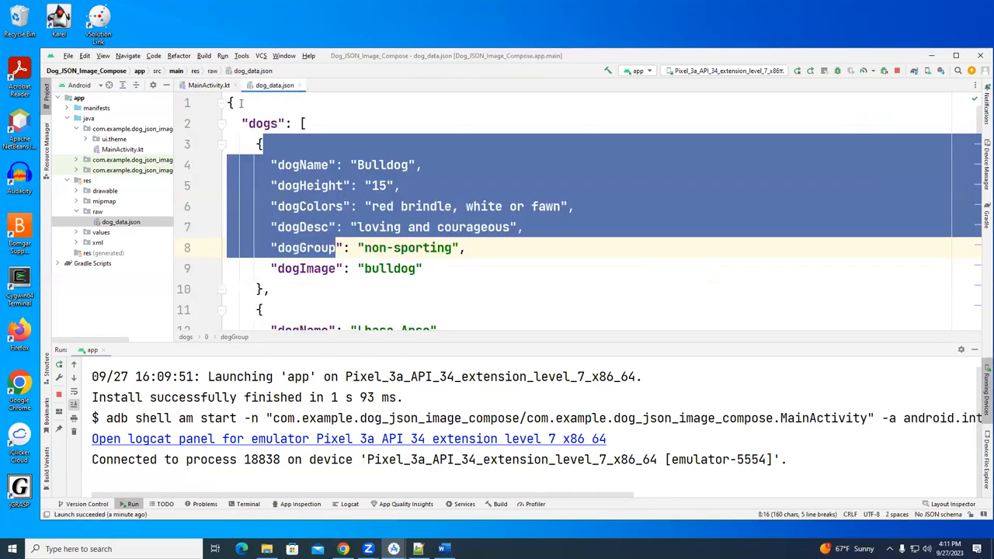
left_click(208, 84)
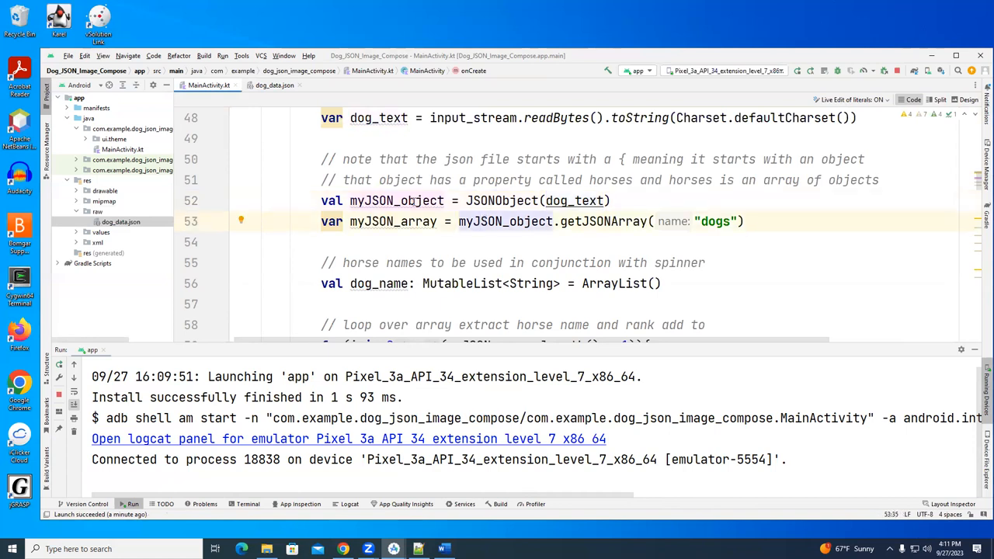
Step: Highlight the getJSONArray call extracting the dogs array and check it against dog_data.json
left_click(553, 221)
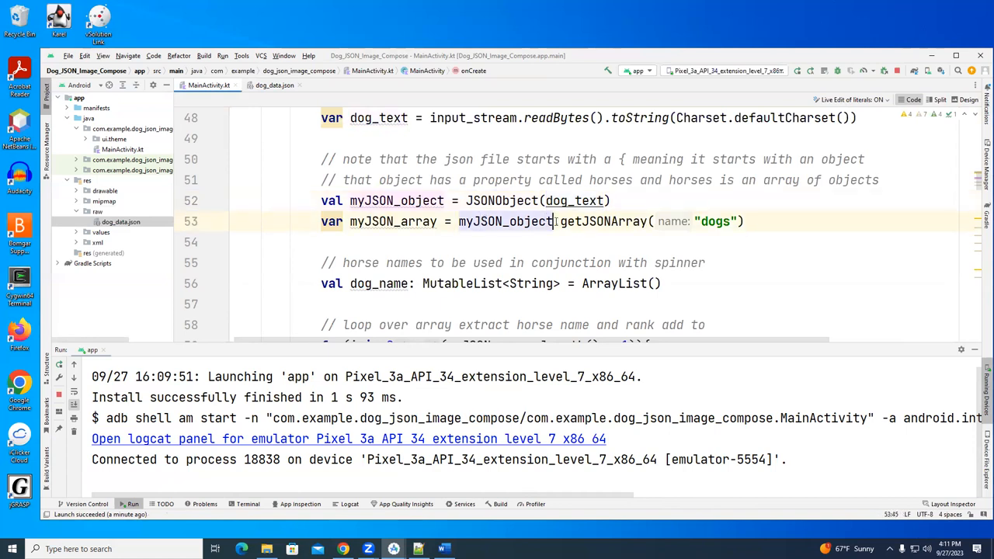
double_click(598, 221)
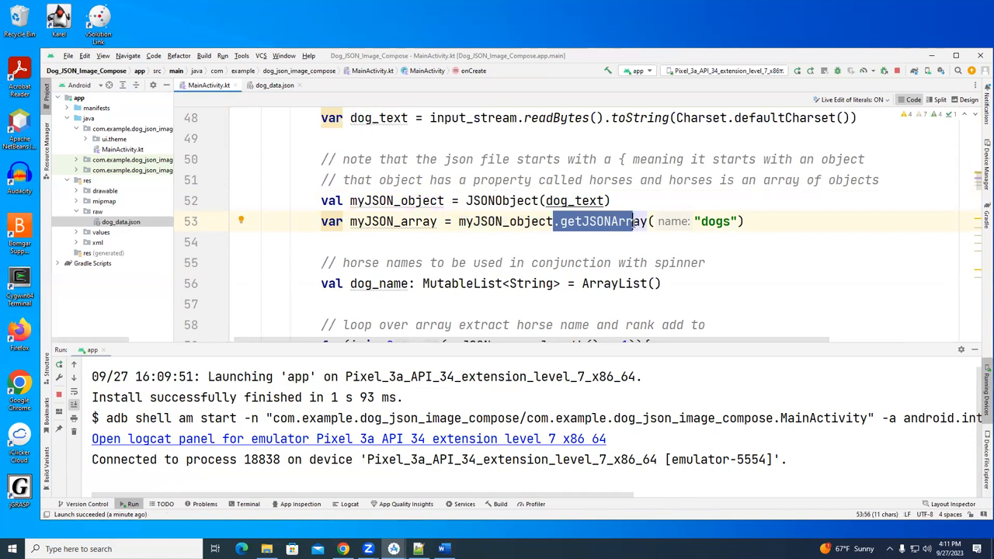
left_click(721, 221)
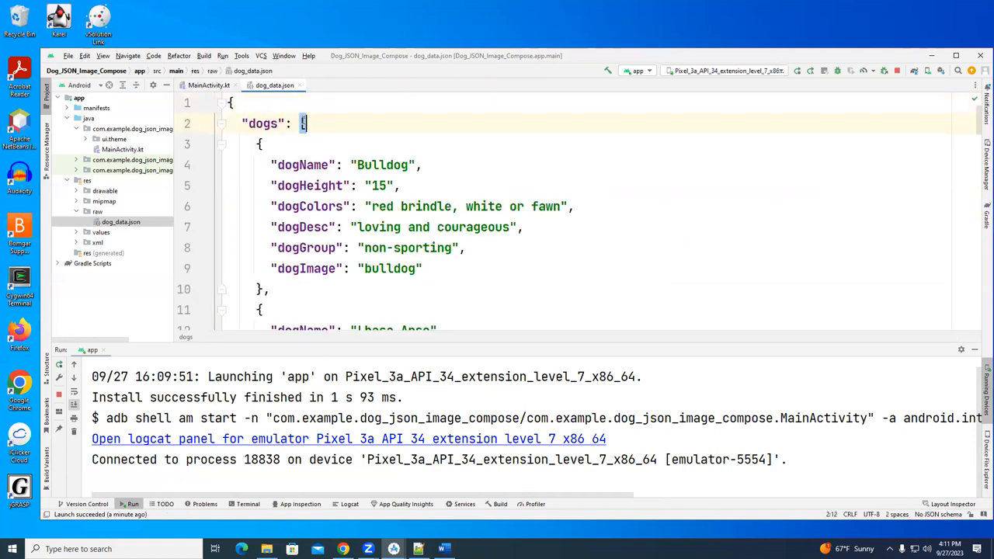
left_click(208, 84)
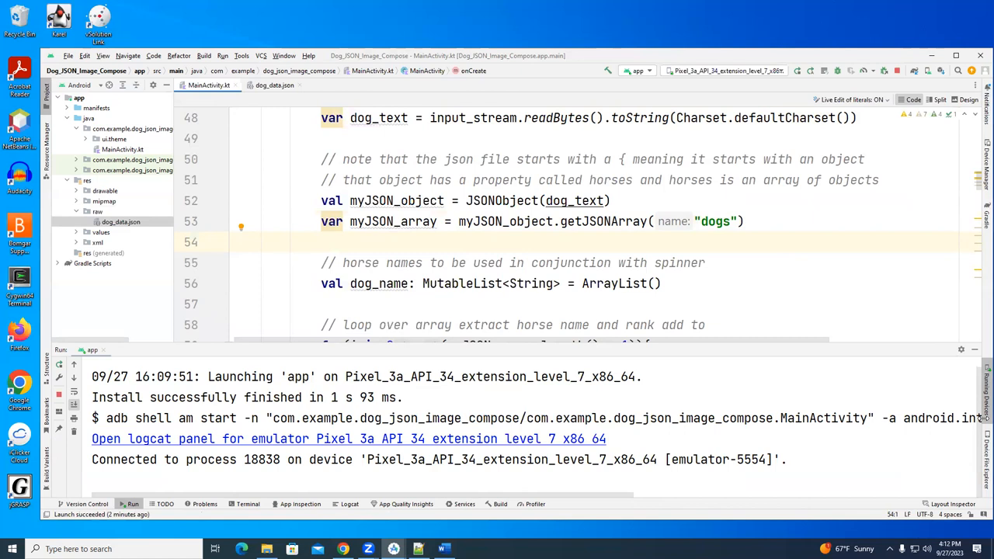
Step: Change 'horse' to 'dog' in the comment above the dog_name list declaration
left_click(379, 282)
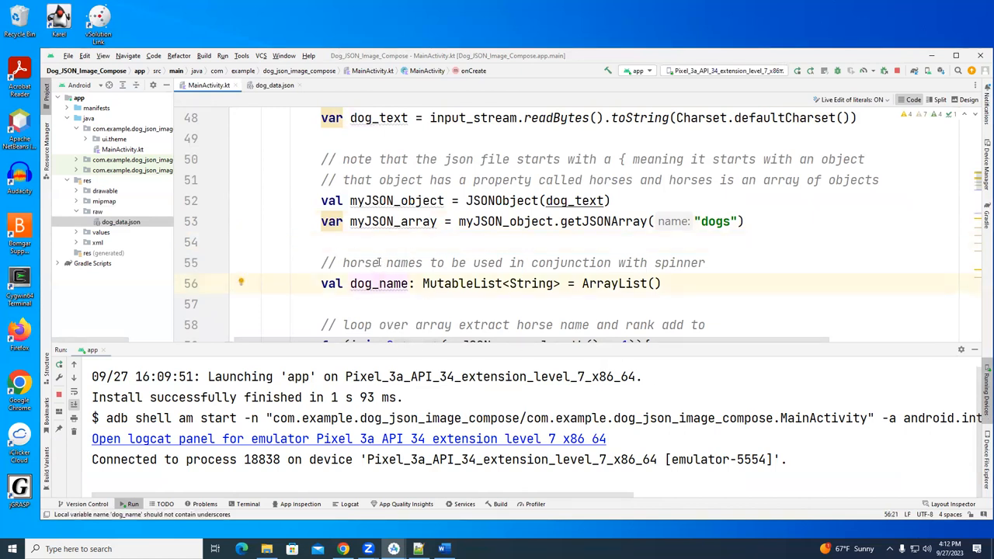
double_click(361, 262)
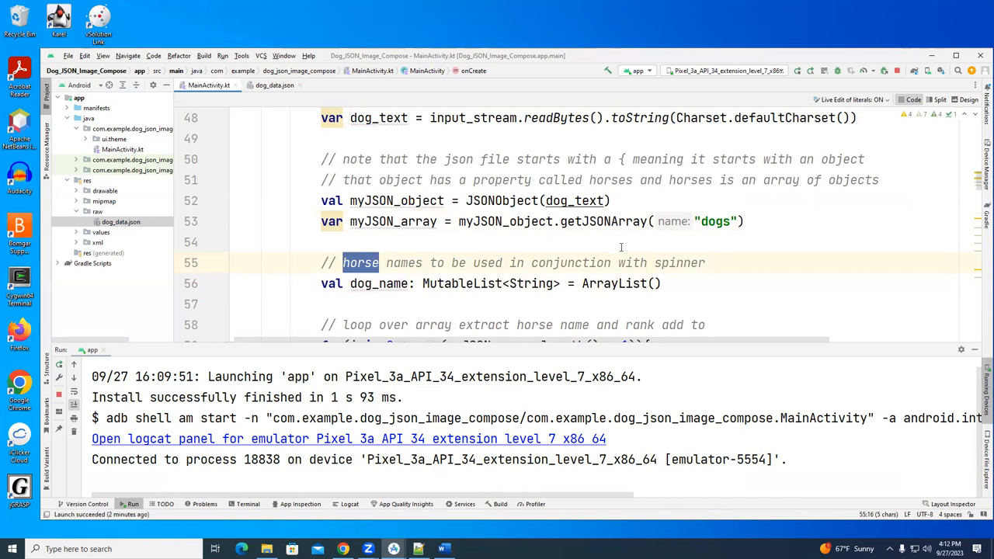
type("d")
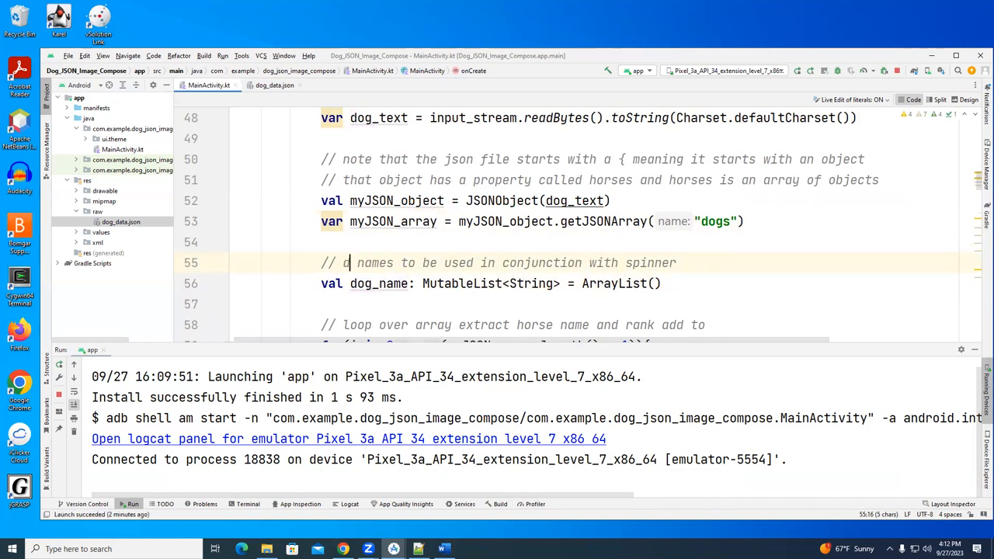
type("og")
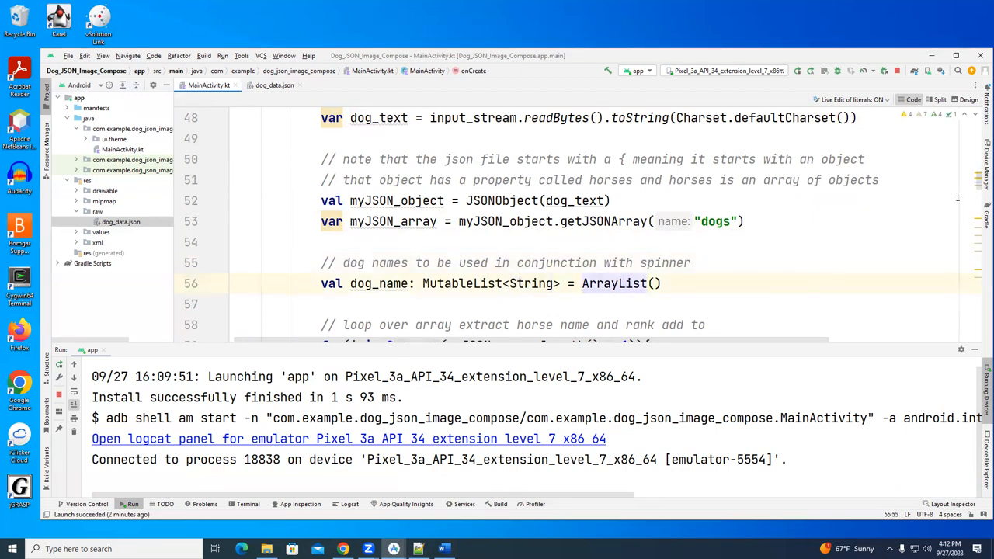
Step: Review the loop adding each JSON dogName to the list, glancing at dog_data.json
scroll("down", 3)
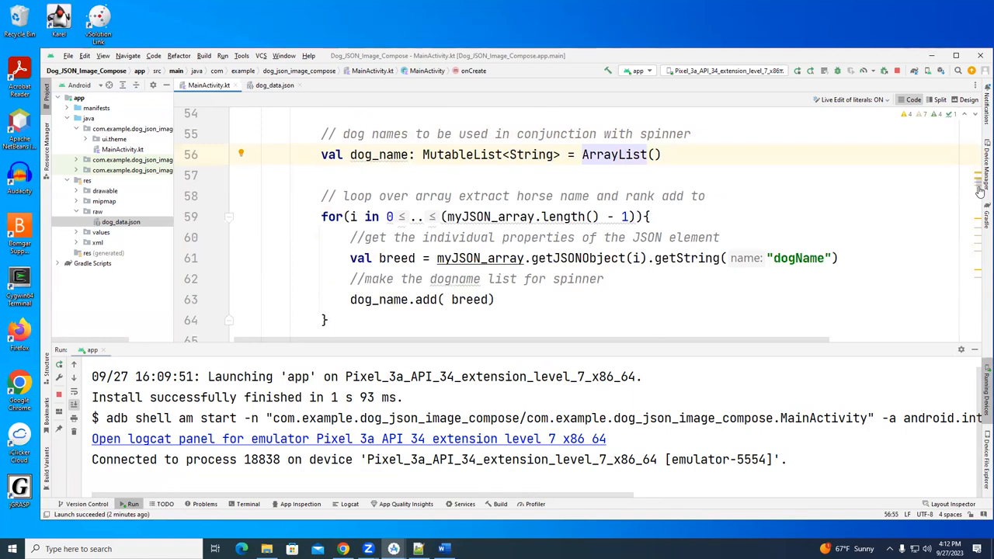
scroll("up", 3)
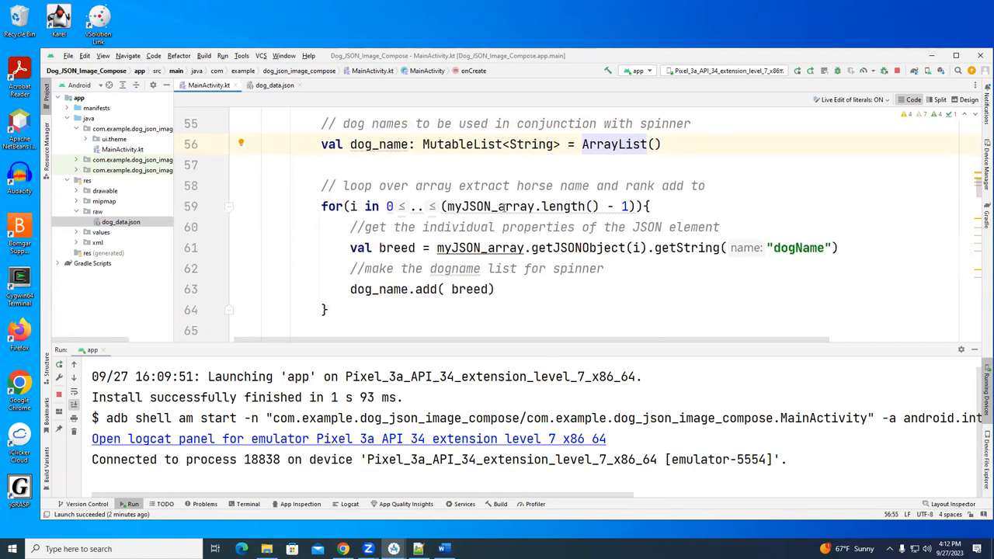
left_click(503, 205)
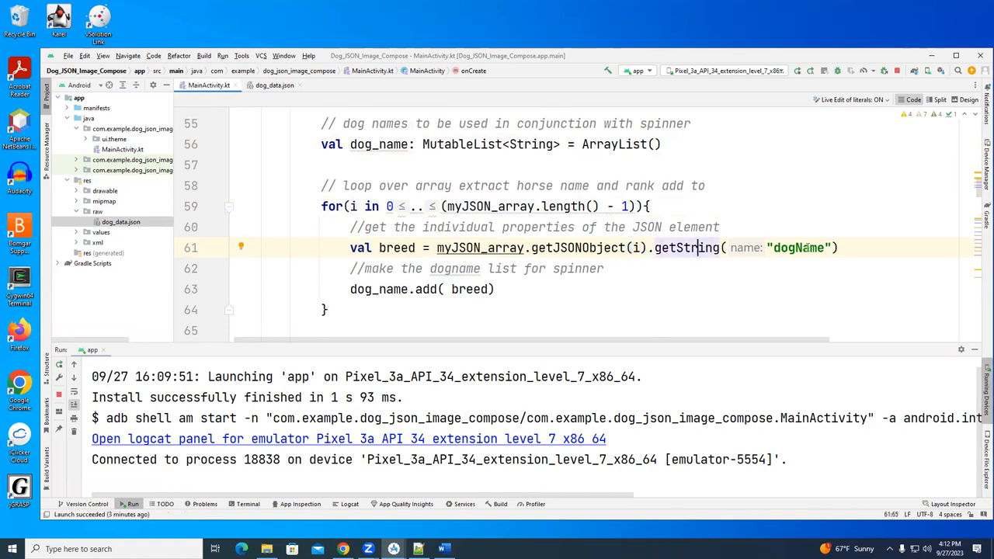
left_click(274, 84)
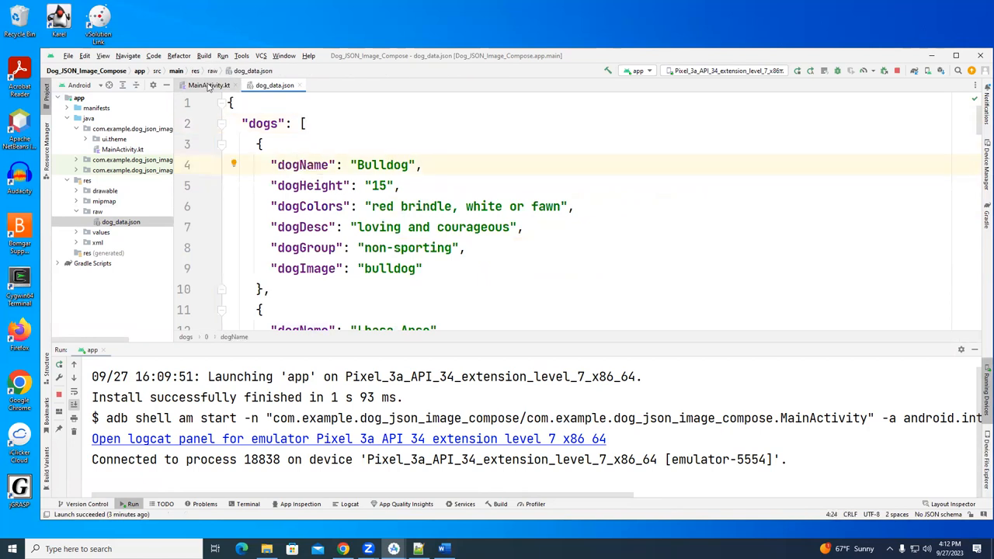
left_click(208, 84)
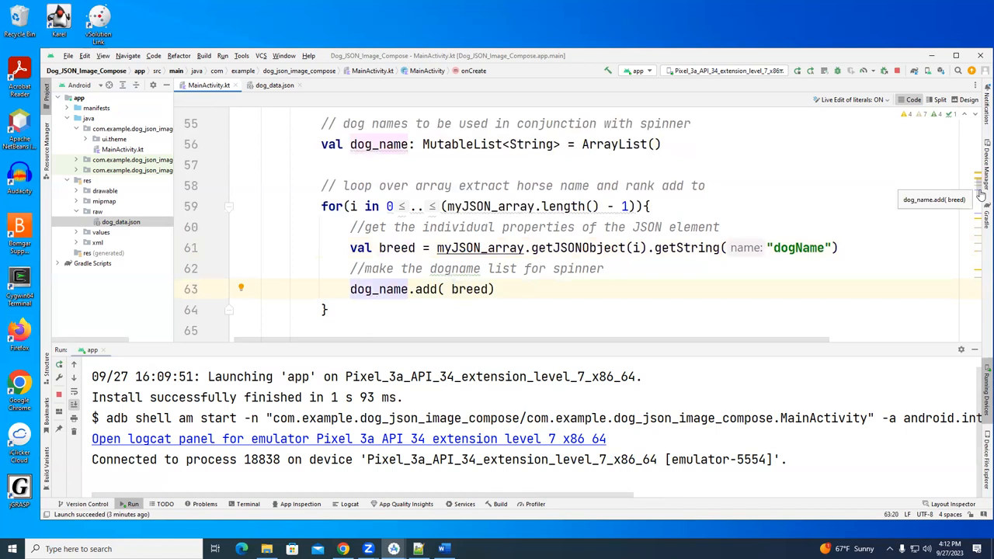
scroll("down", 3)
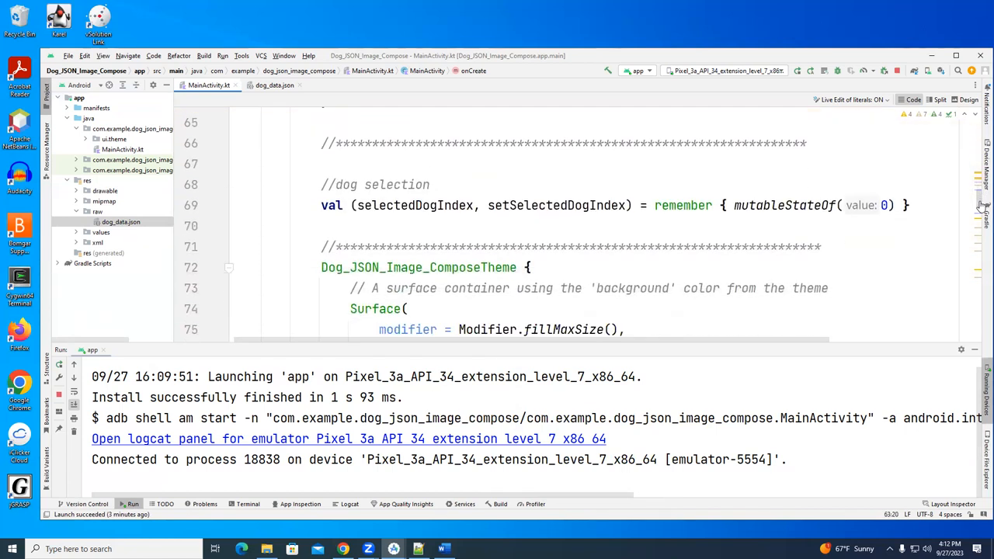
mouse_move(650, 199)
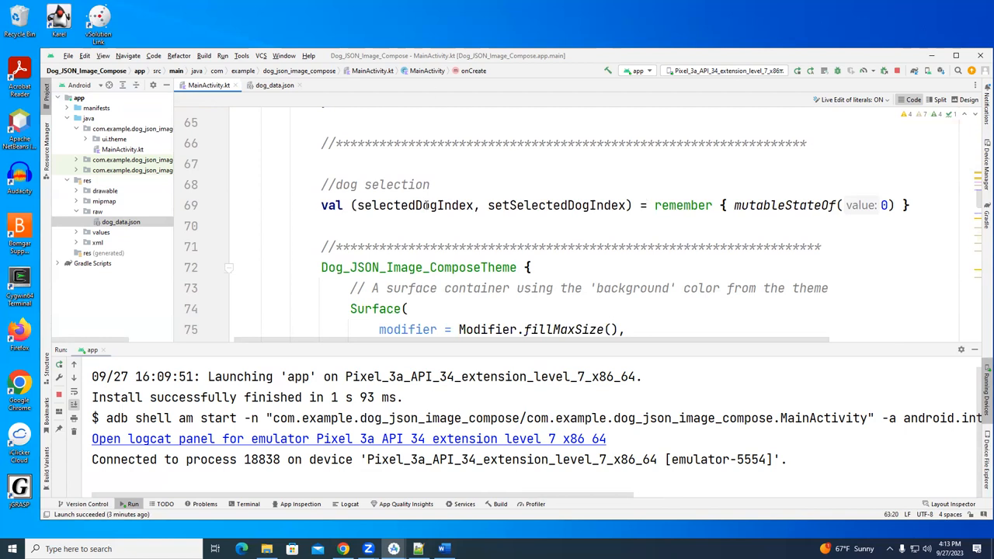
left_click(420, 205)
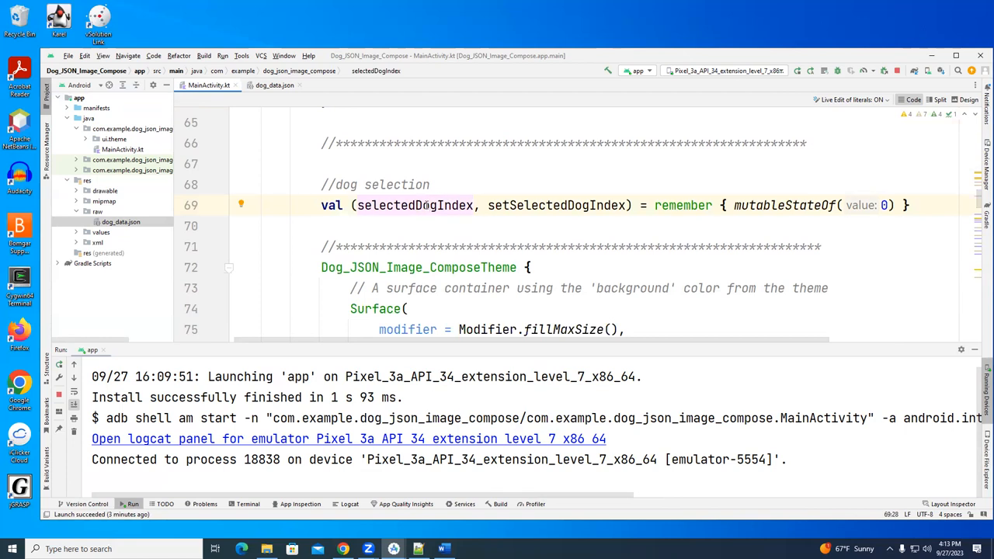
left_click(568, 205)
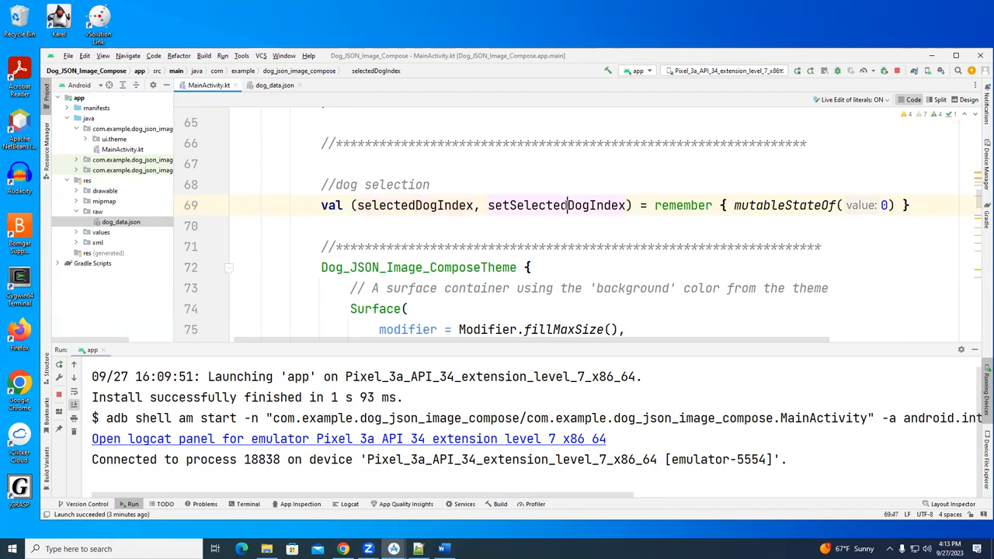
left_click(568, 205)
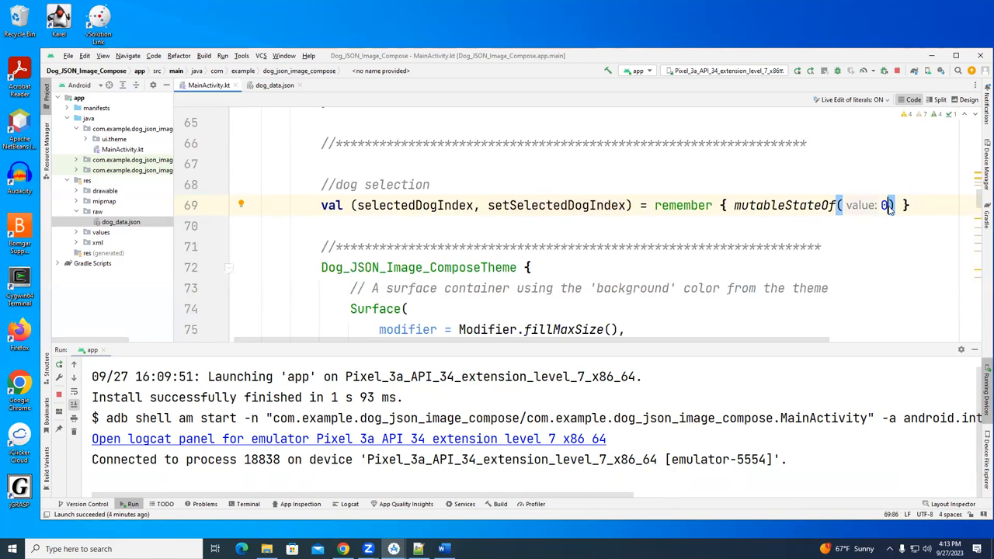
mouse_move(649, 251)
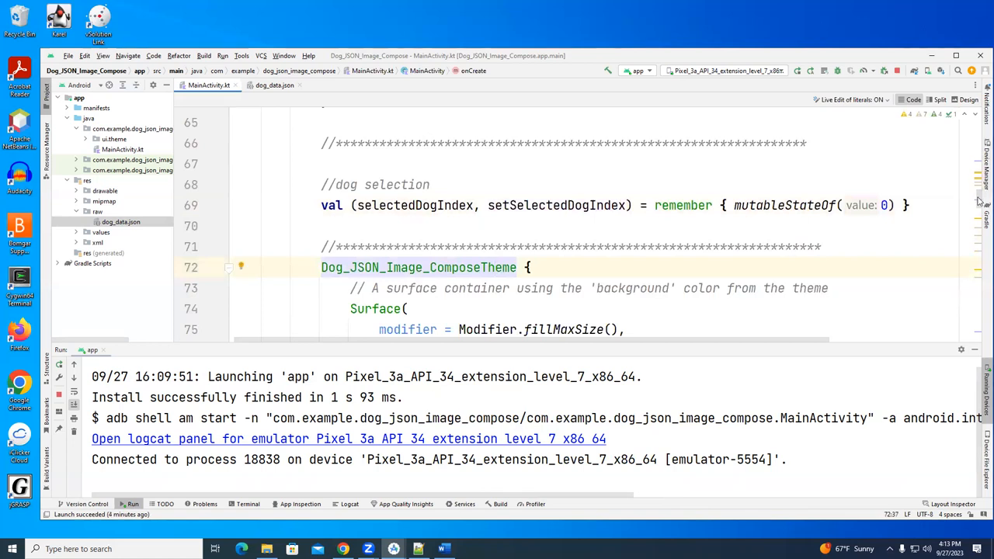
scroll("down", 3)
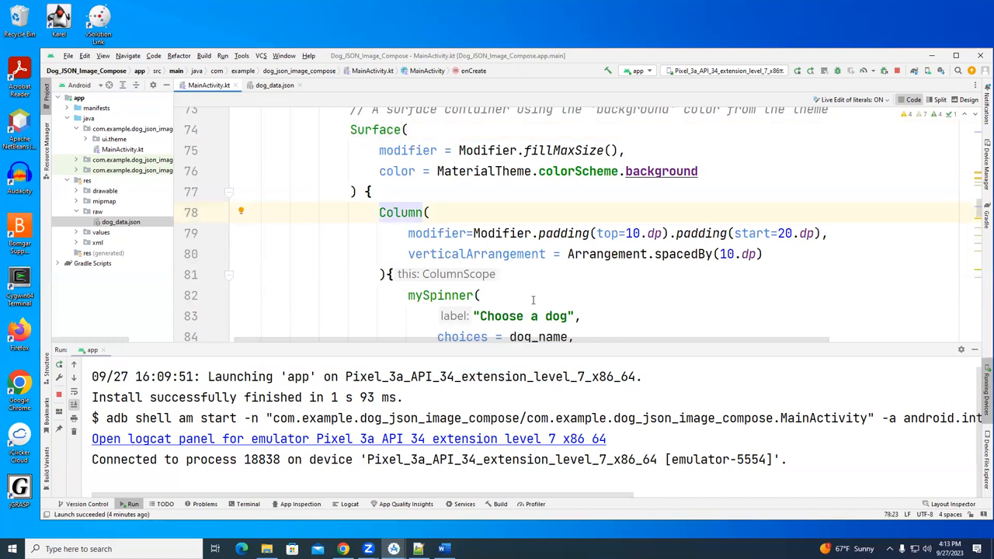
left_click(441, 295)
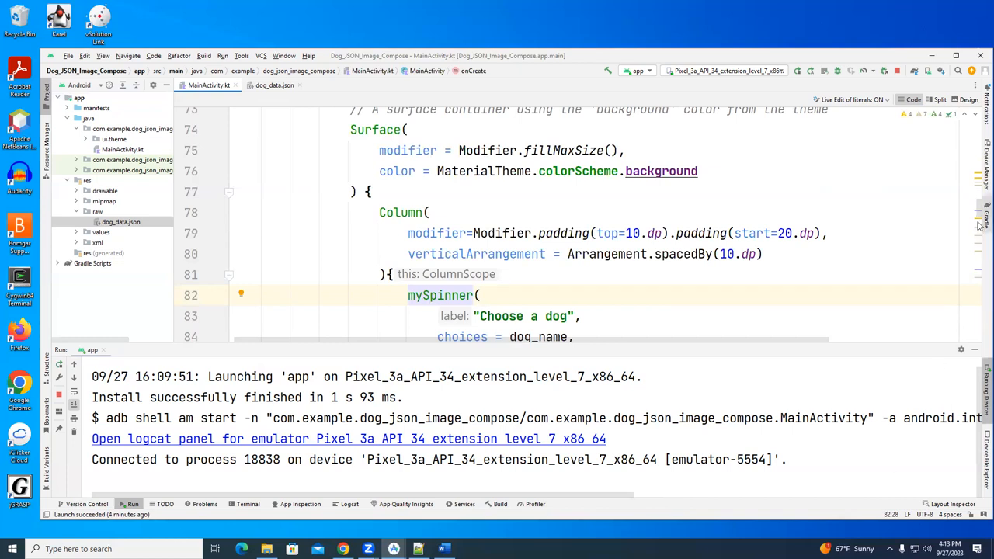
scroll("down", 3)
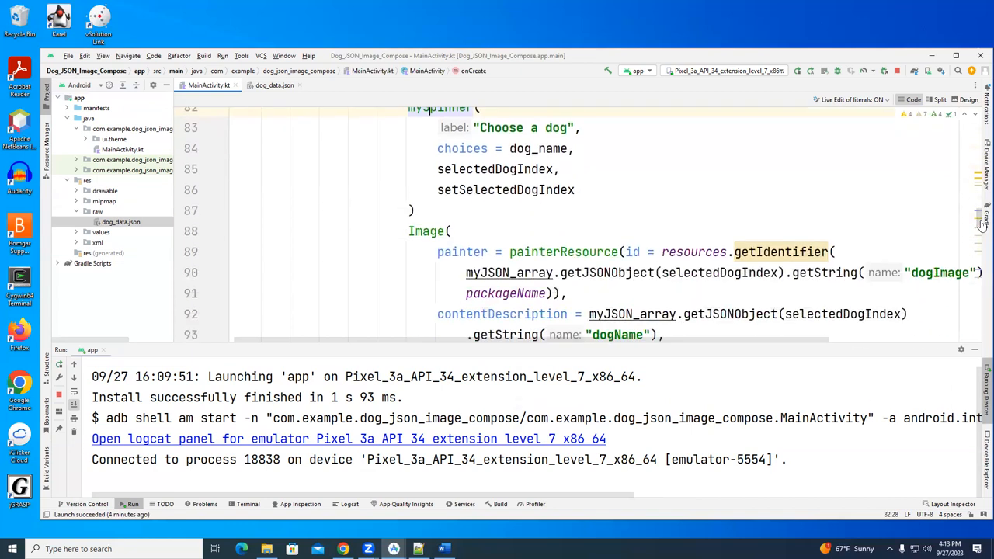
scroll("up", 3)
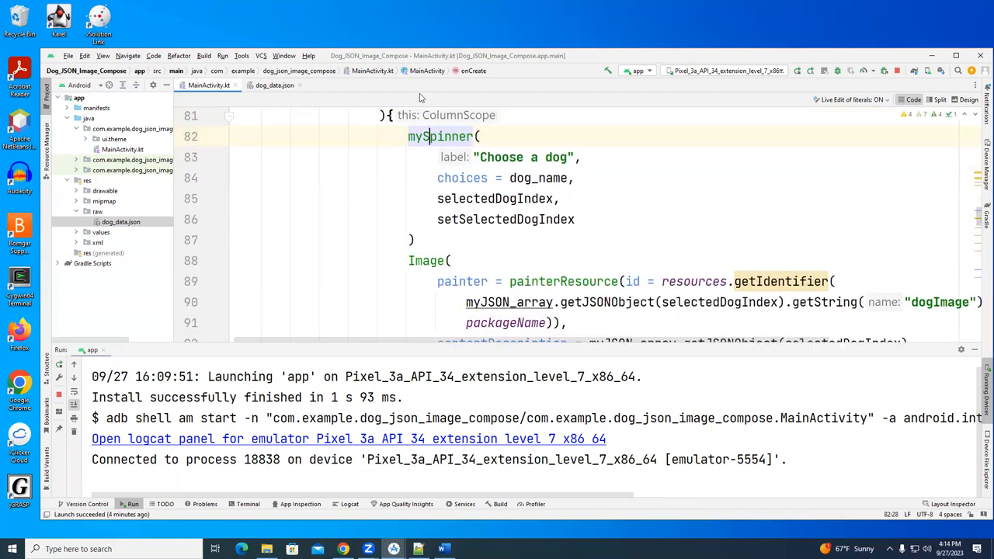
double_click(441, 137)
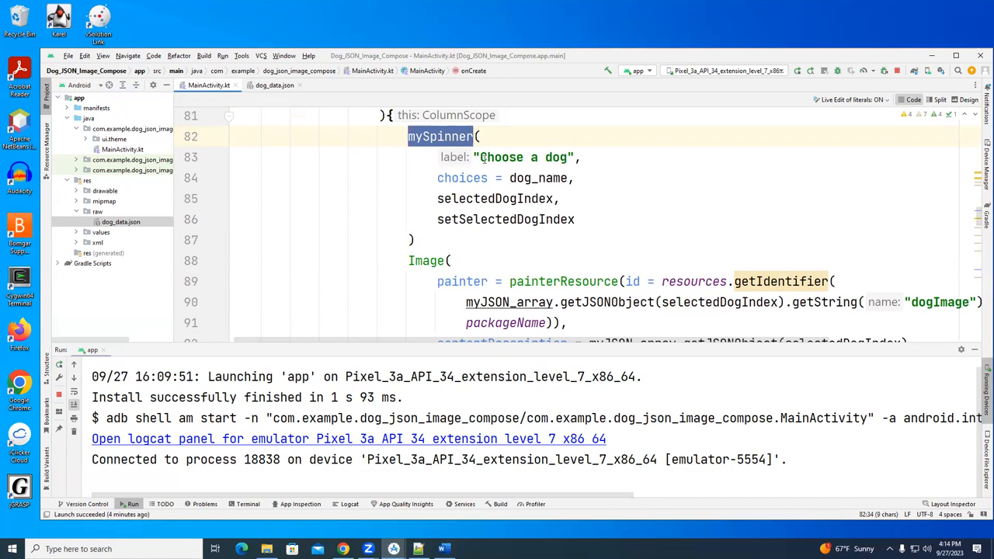
double_click(522, 157)
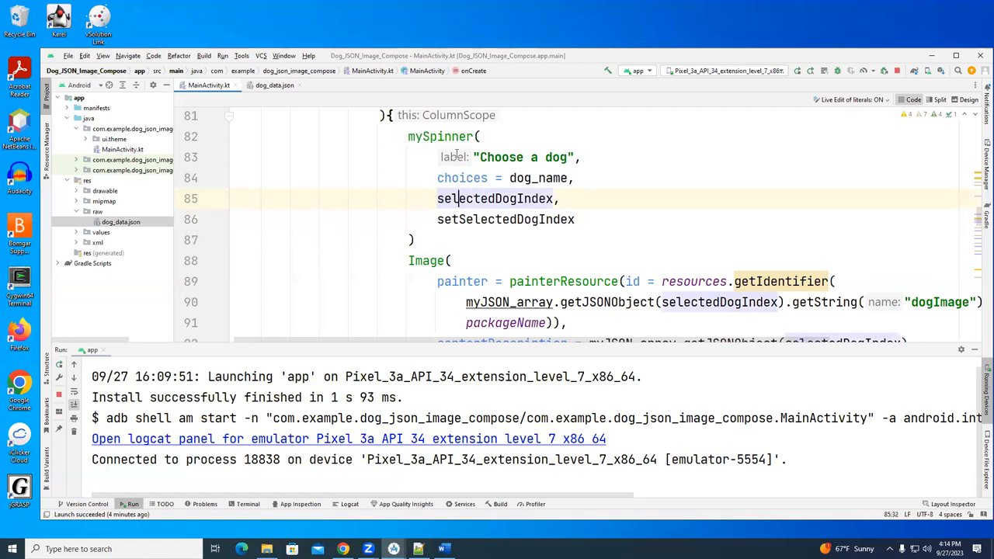
left_click(426, 261)
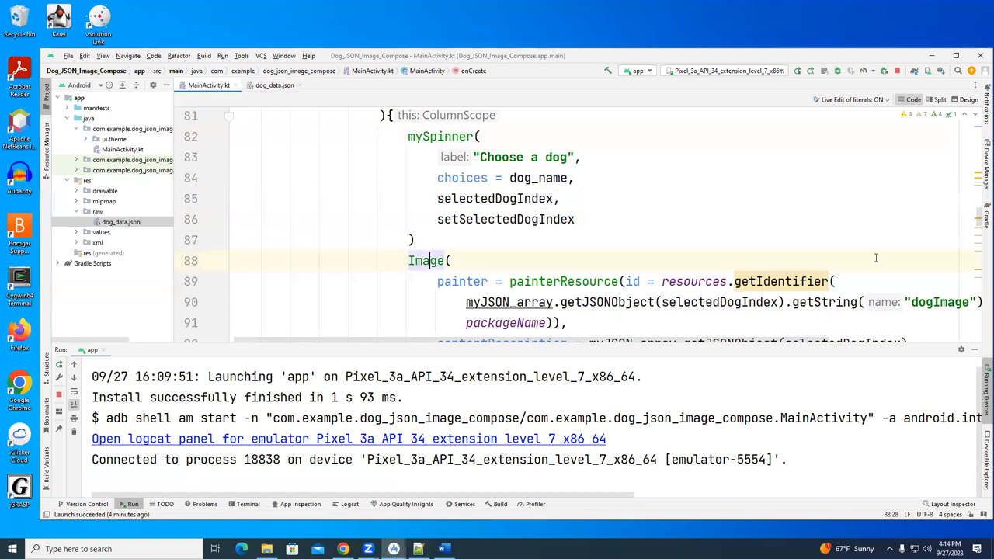
left_click(463, 281)
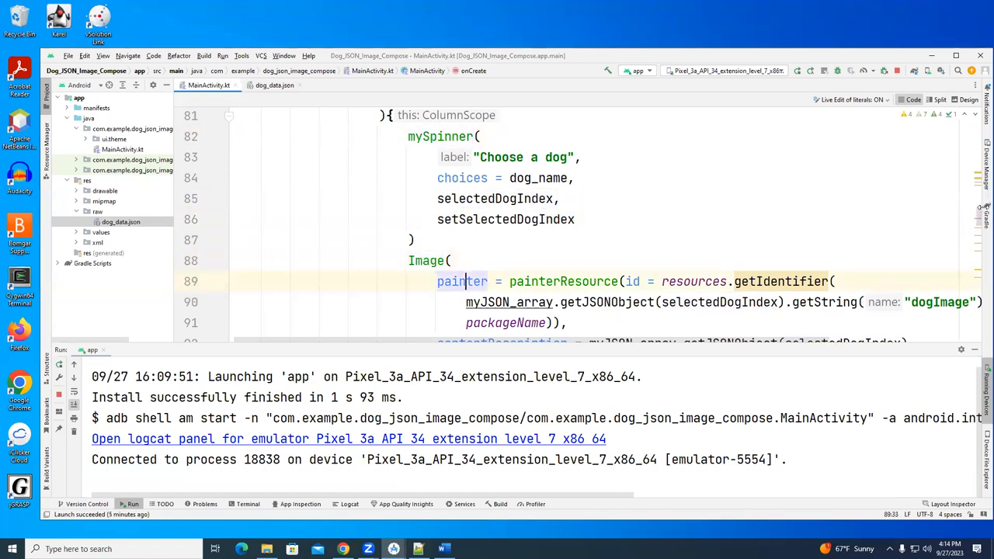
scroll("down", 3)
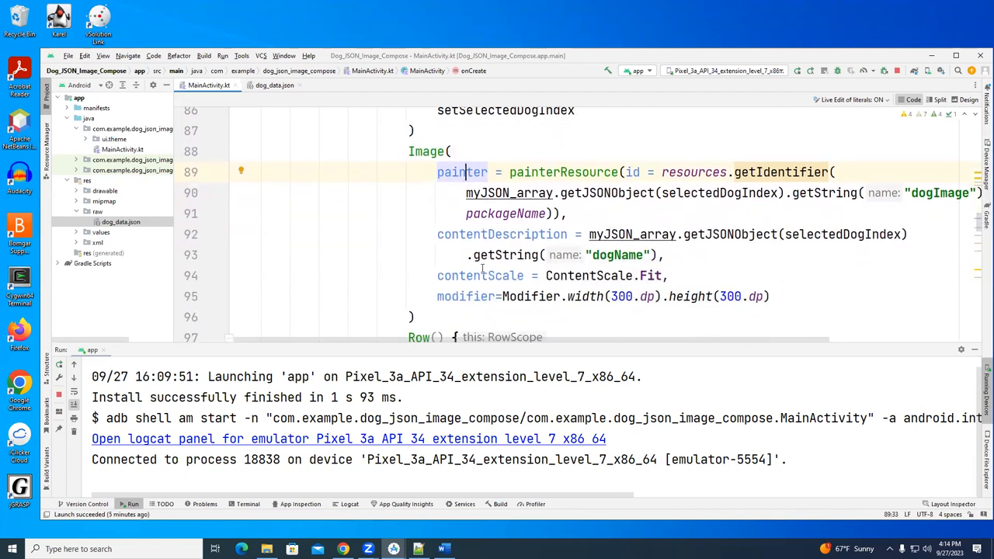
left_click(494, 232)
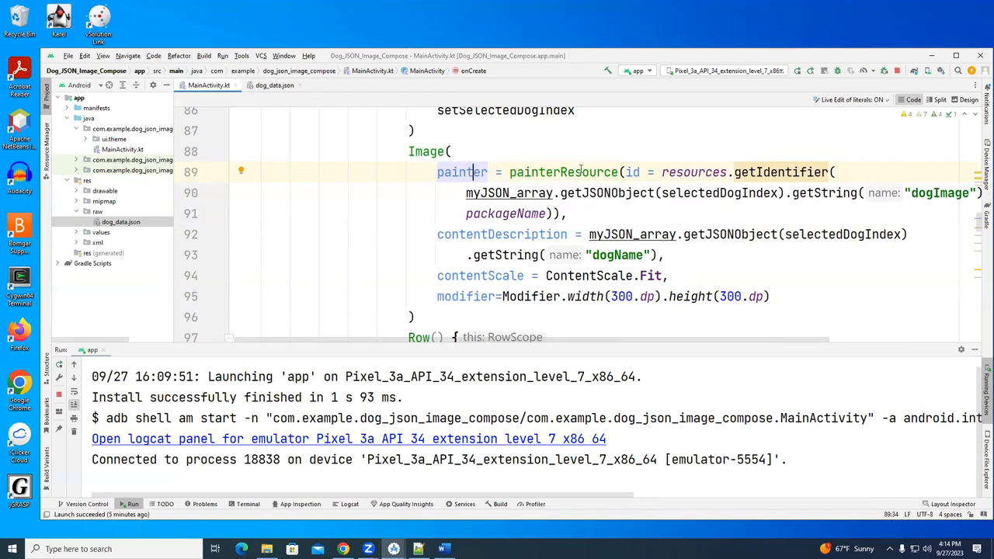
mouse_move(578, 171)
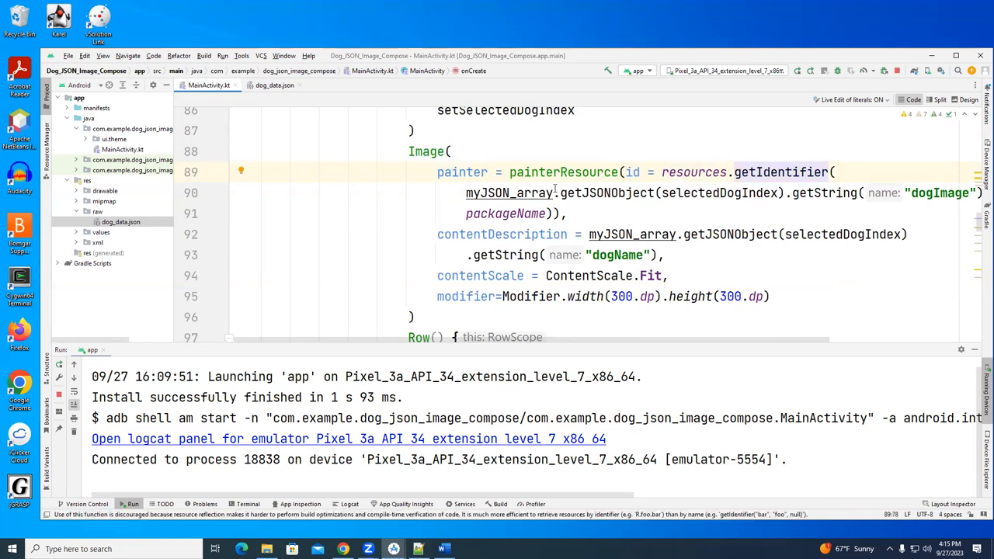
mouse_move(510, 193)
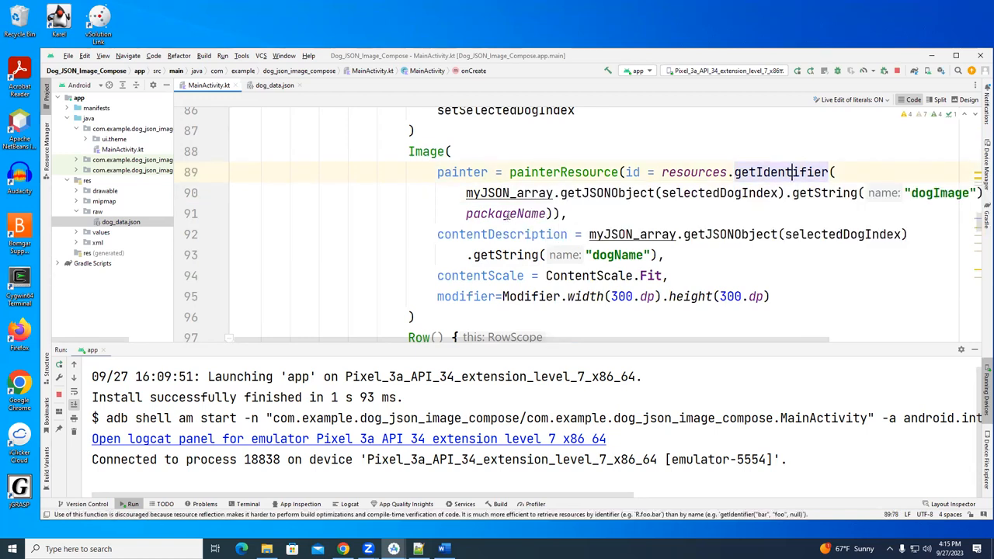
left_click(506, 215)
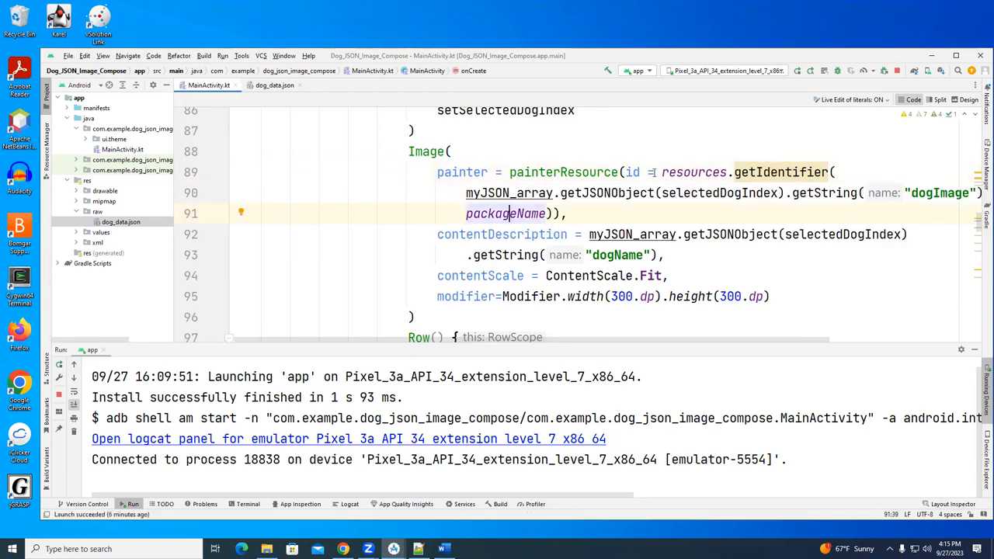
left_click(552, 171)
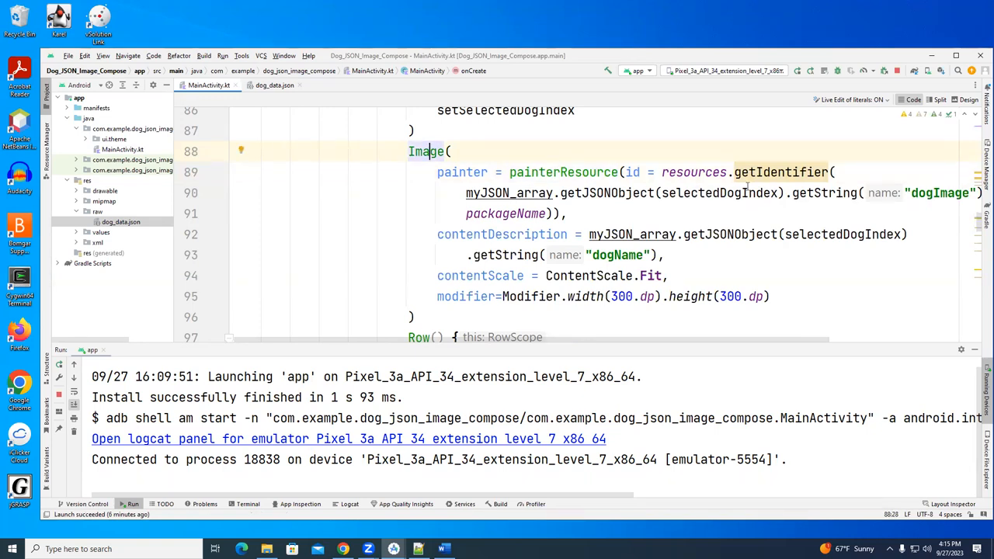
mouse_move(767, 199)
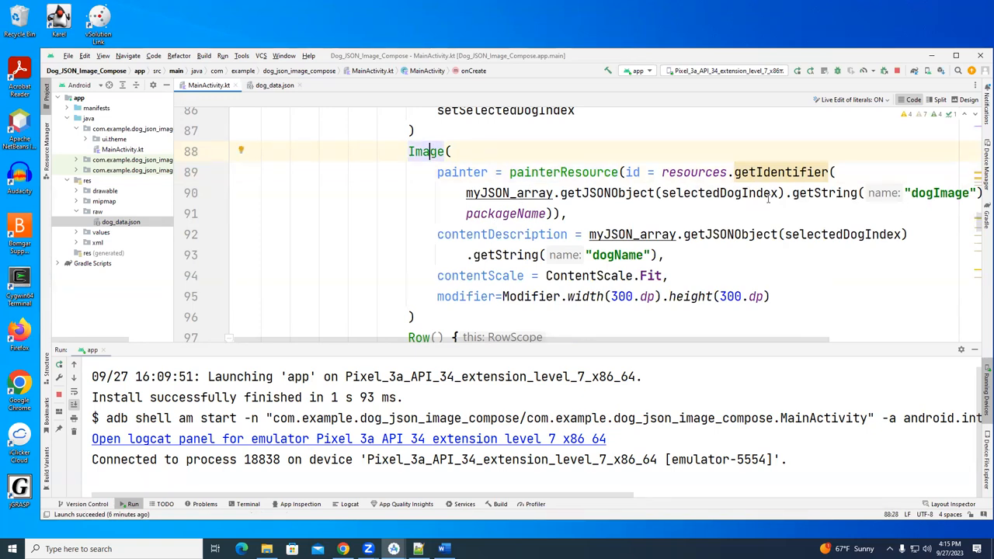
left_click(702, 193)
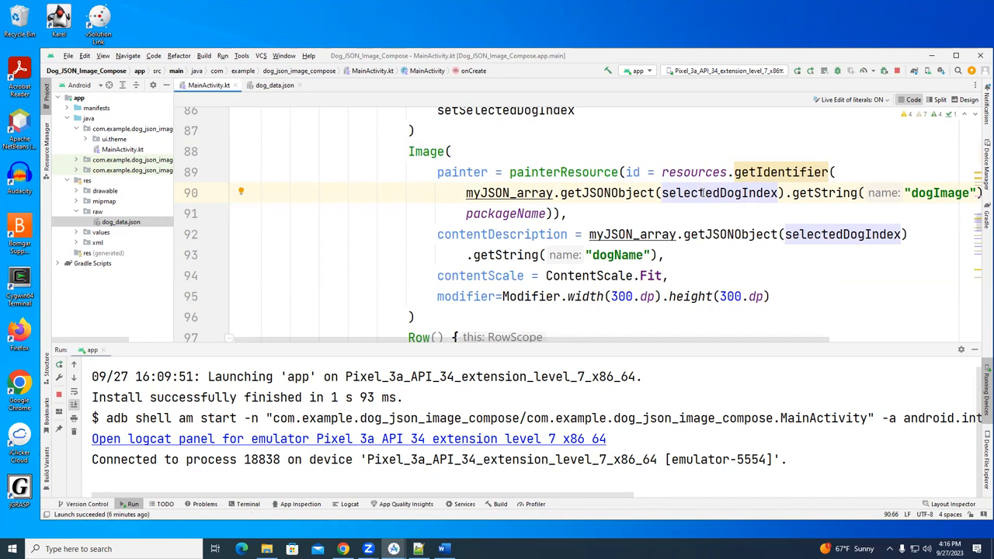
mouse_move(547, 168)
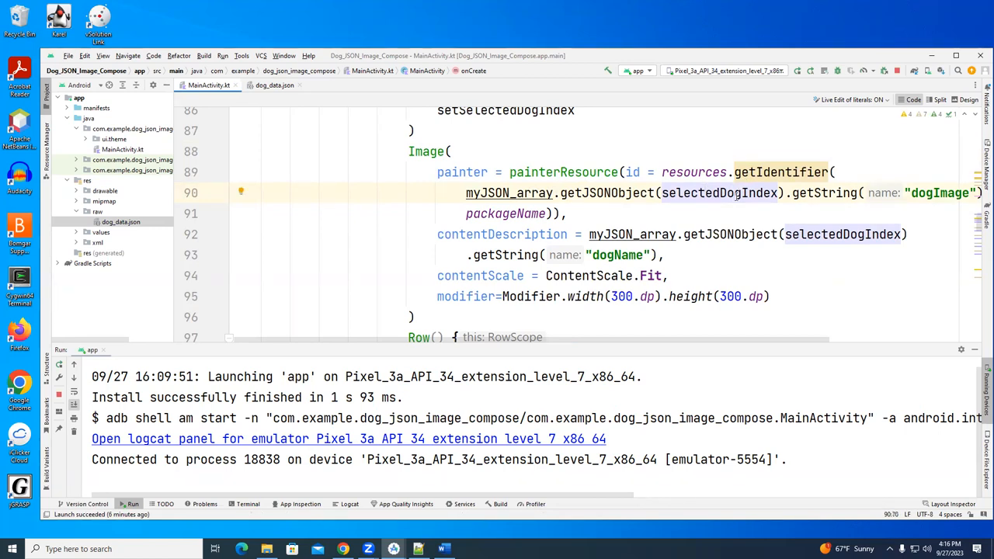
left_click(491, 233)
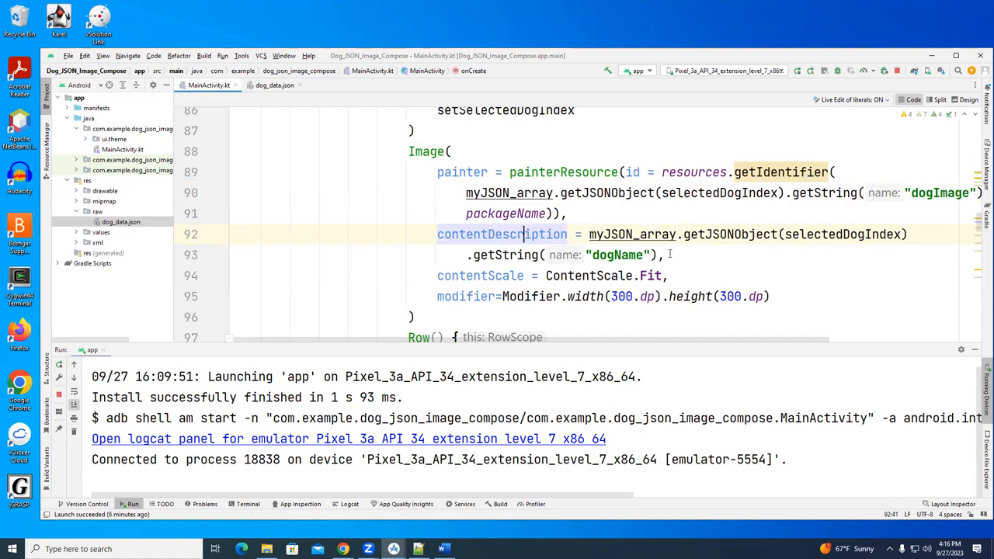
left_click(621, 254)
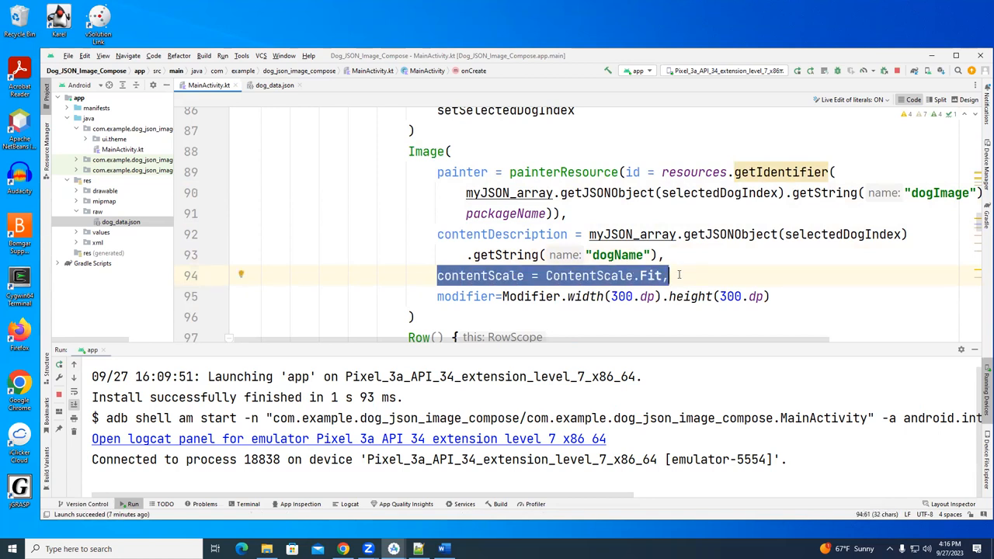
left_click(618, 295)
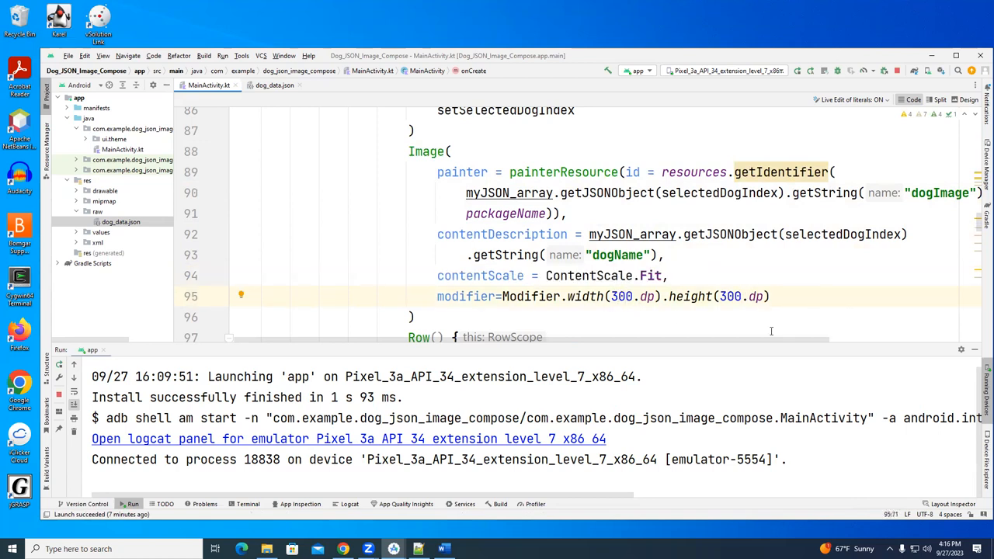
scroll("down", 3)
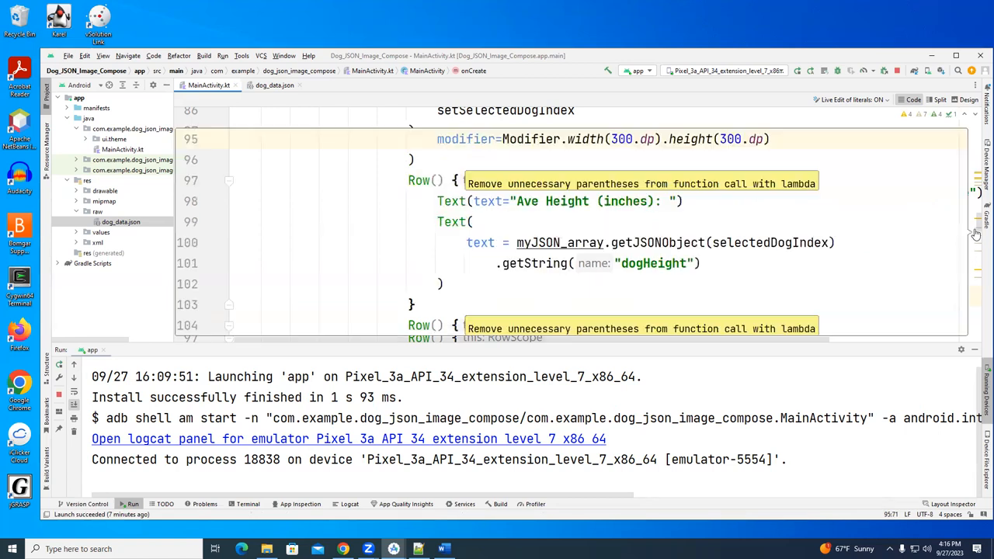
scroll("down", 3)
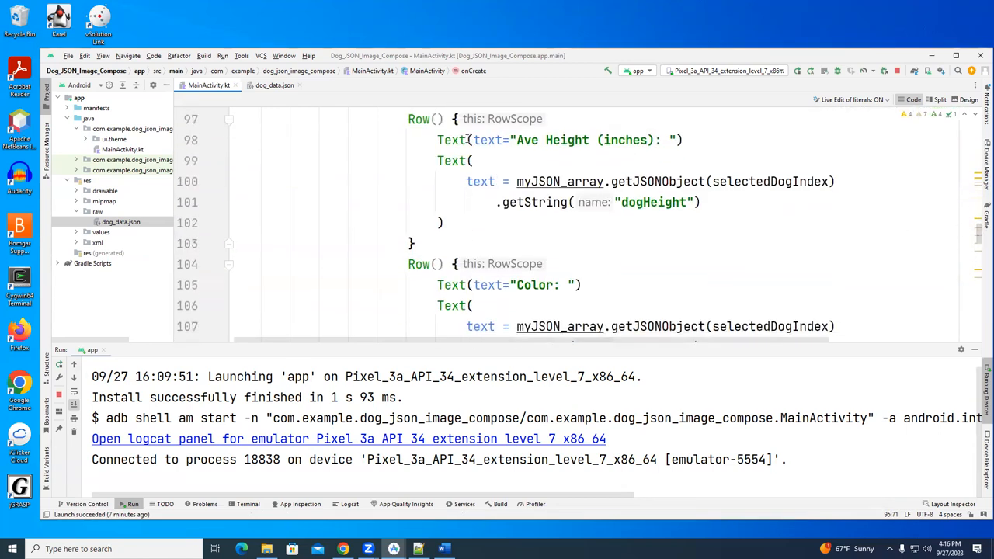
left_click(515, 140)
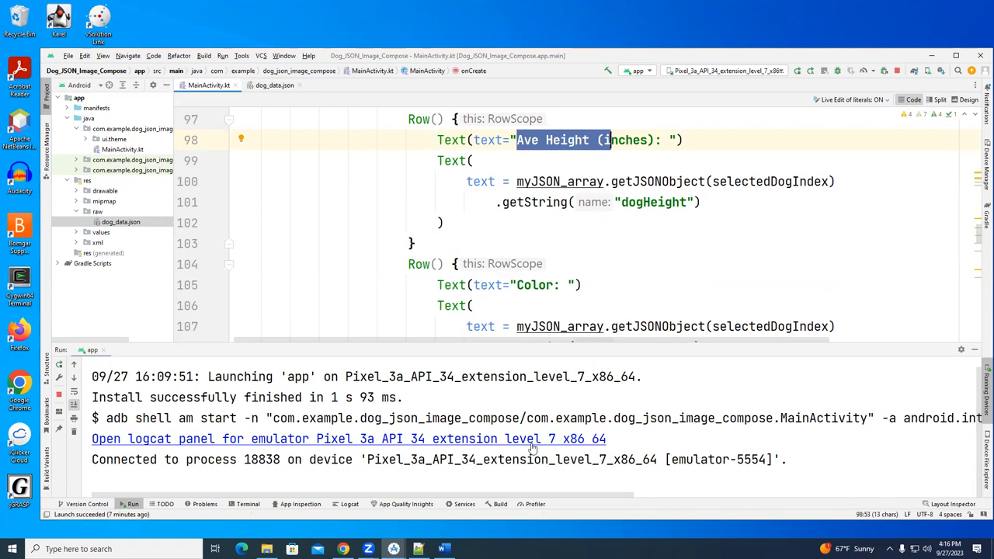
left_click(668, 181)
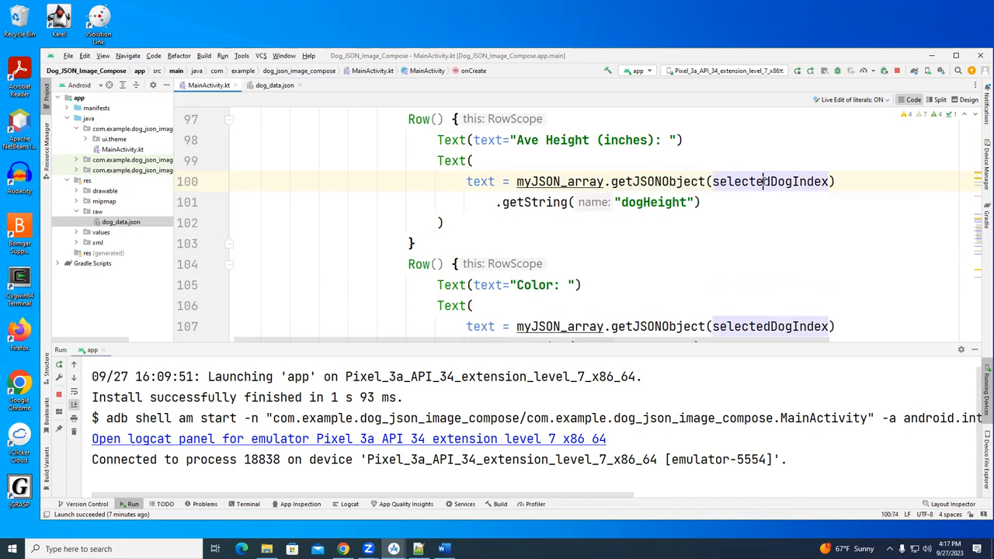
left_click(513, 202)
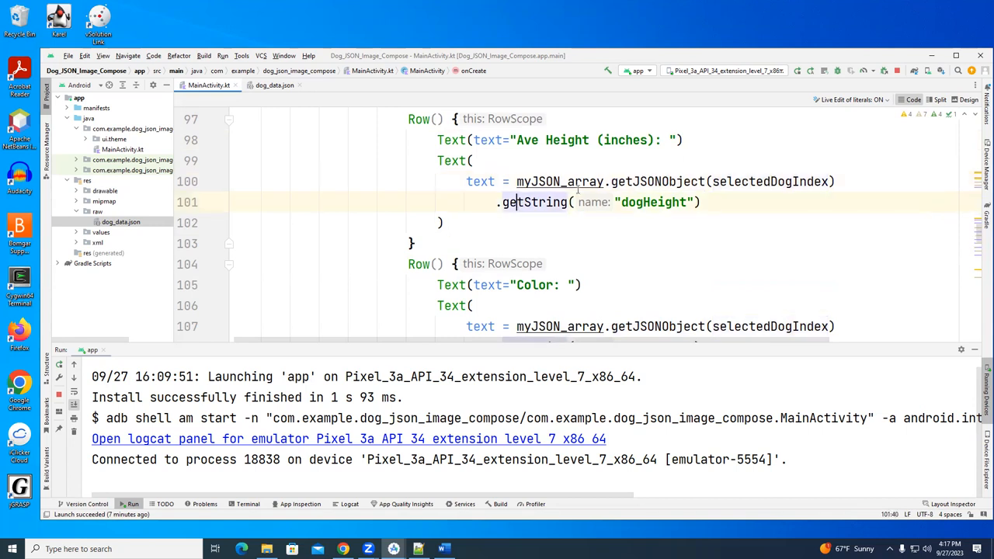
left_click(646, 202)
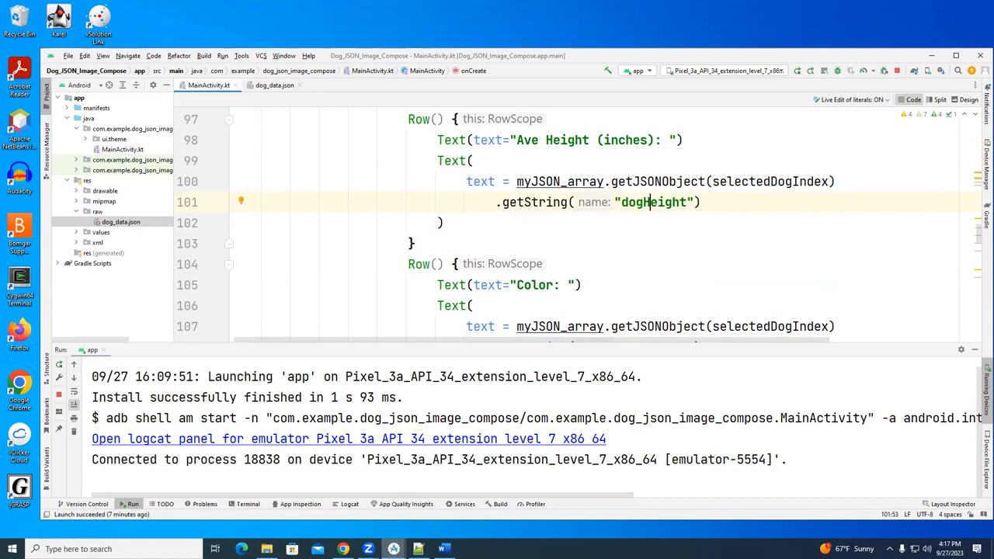
mouse_move(444, 550)
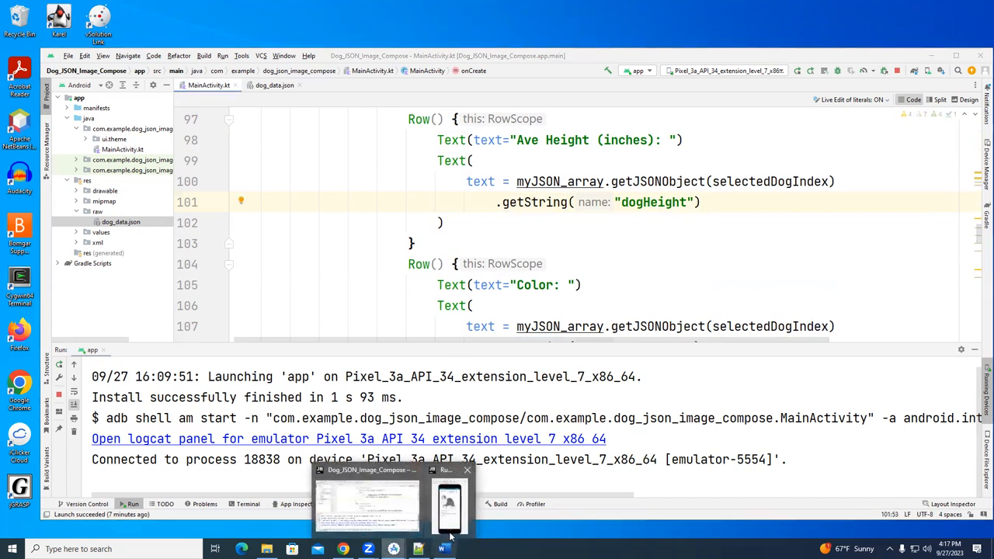
left_click(449, 505)
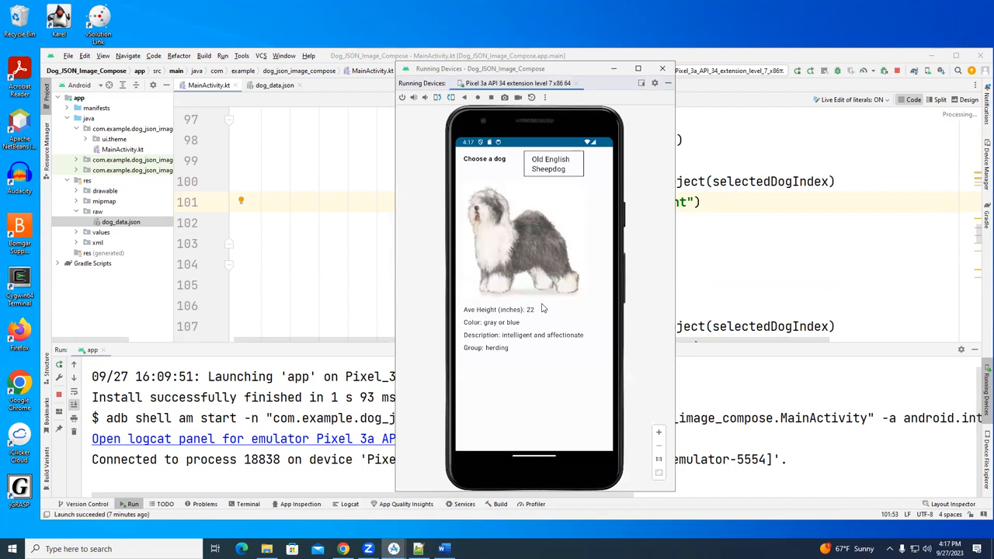
mouse_move(589, 118)
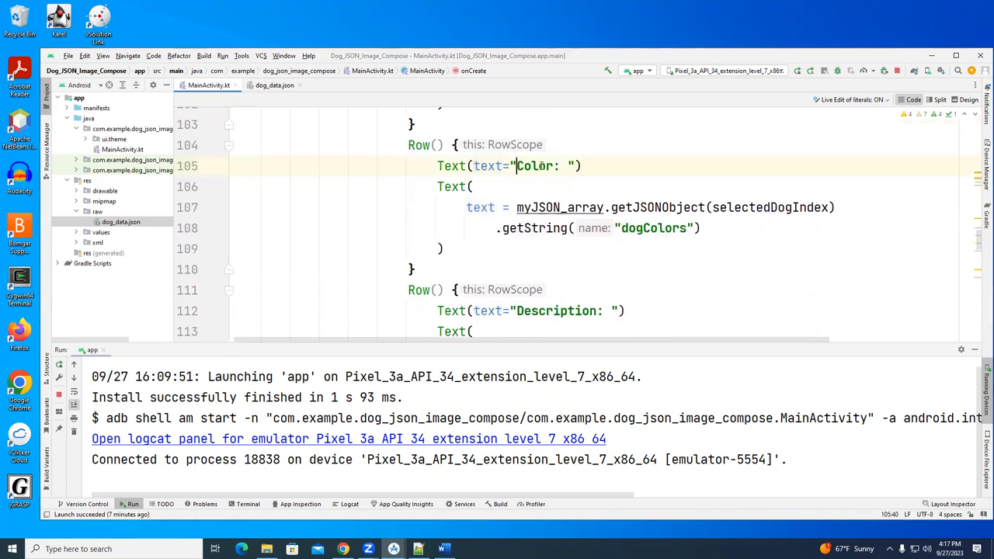
left_click(627, 227)
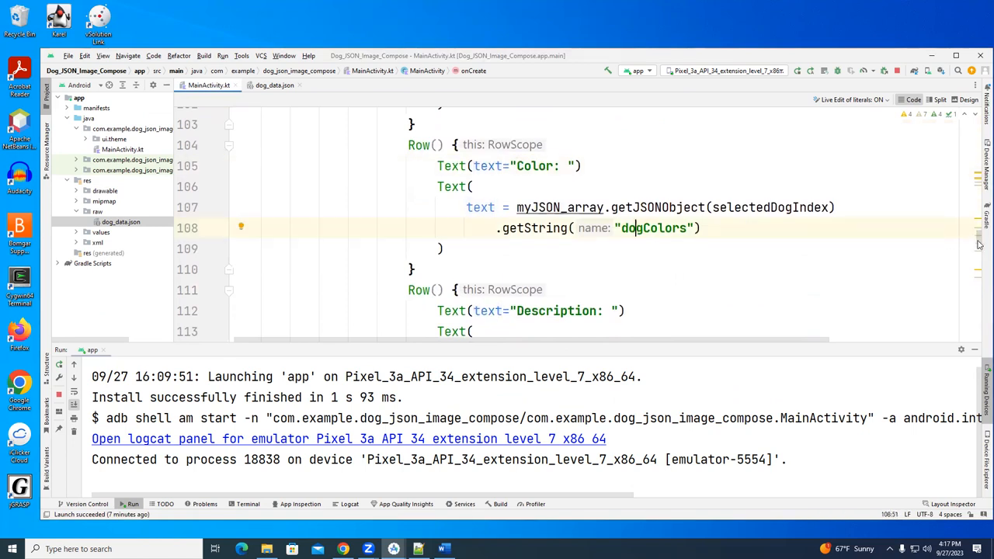
scroll("down", 3)
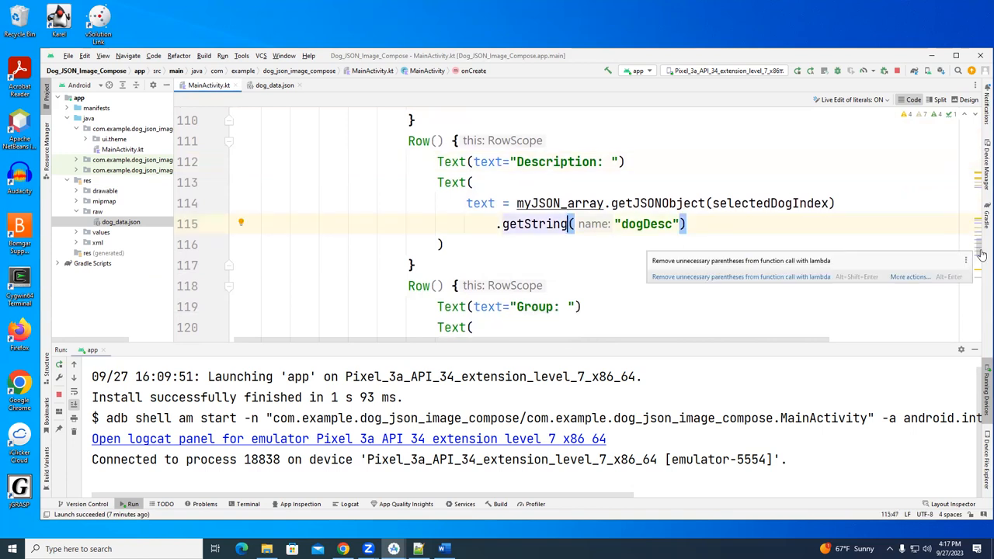
scroll("down", 3)
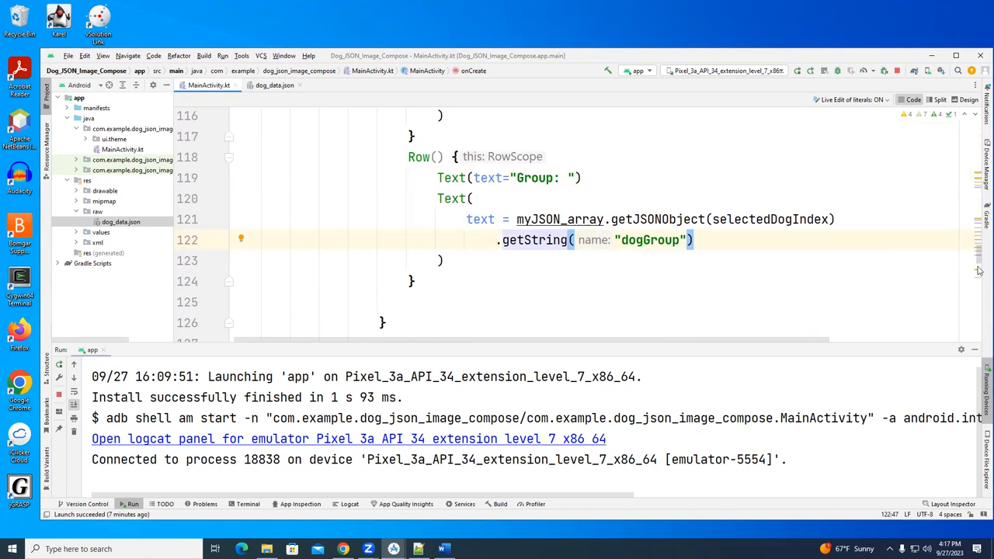
scroll("down", 3)
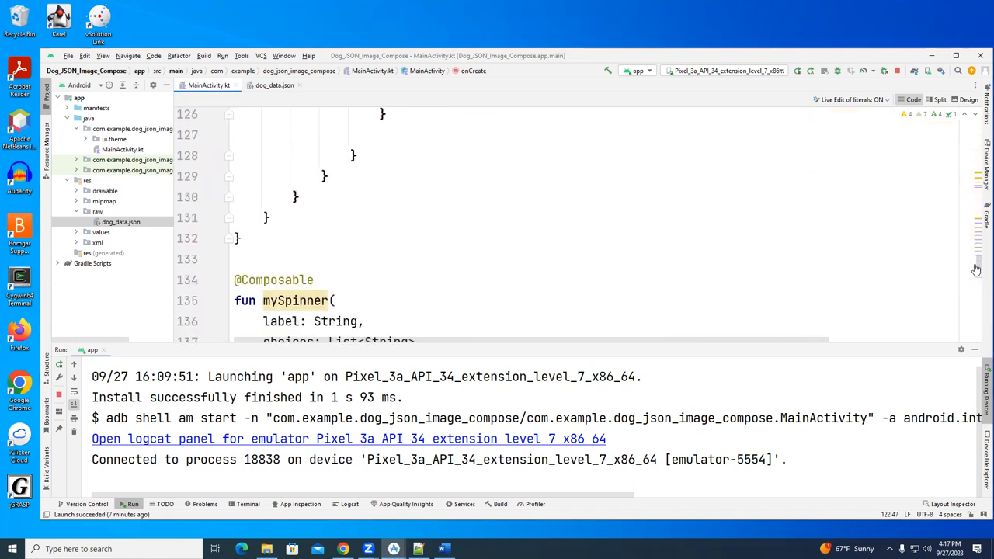
Step: Highlight mySpinner's setSelectedIndex callback parameter and the my_expanded state variable
scroll("down", 3)
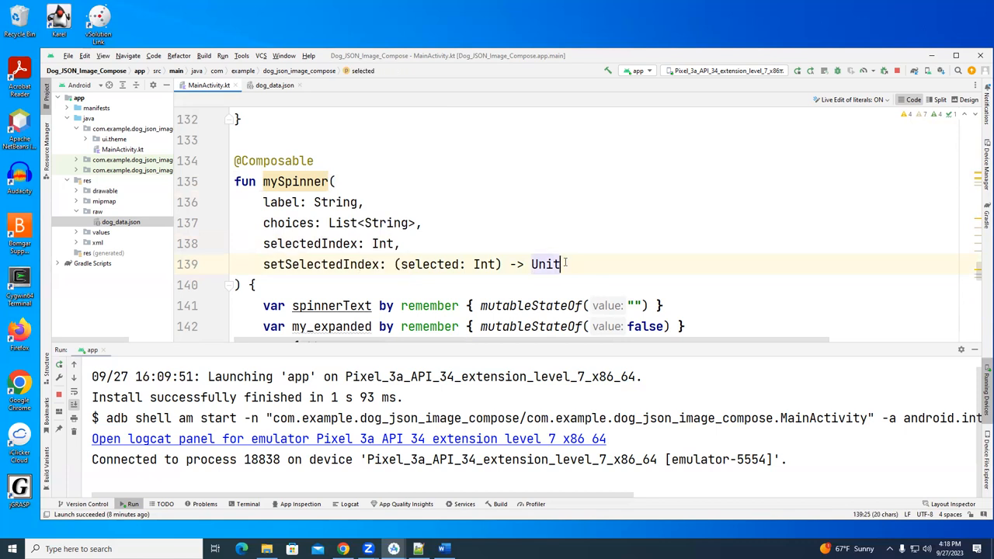
triple_click(412, 264)
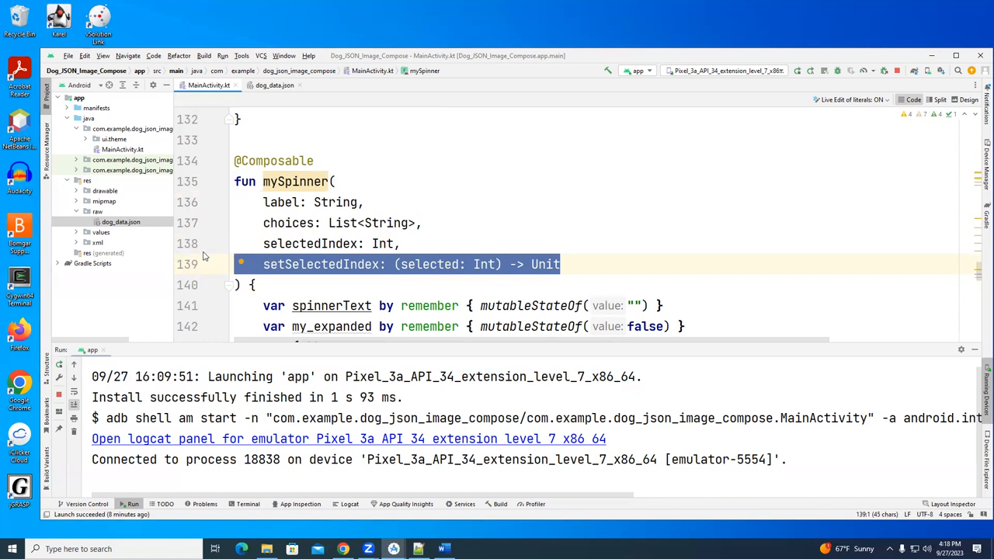
scroll("down", 3)
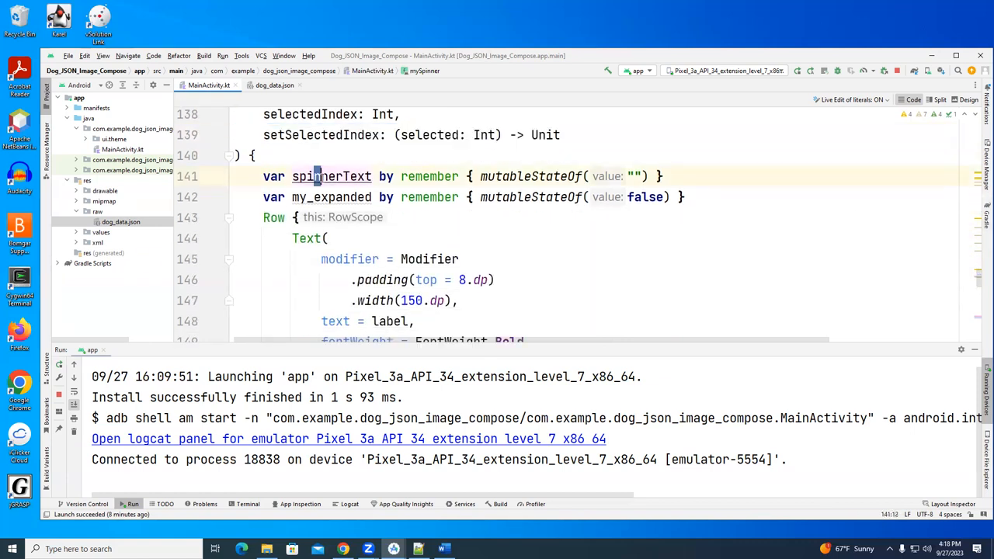
double_click(331, 177)
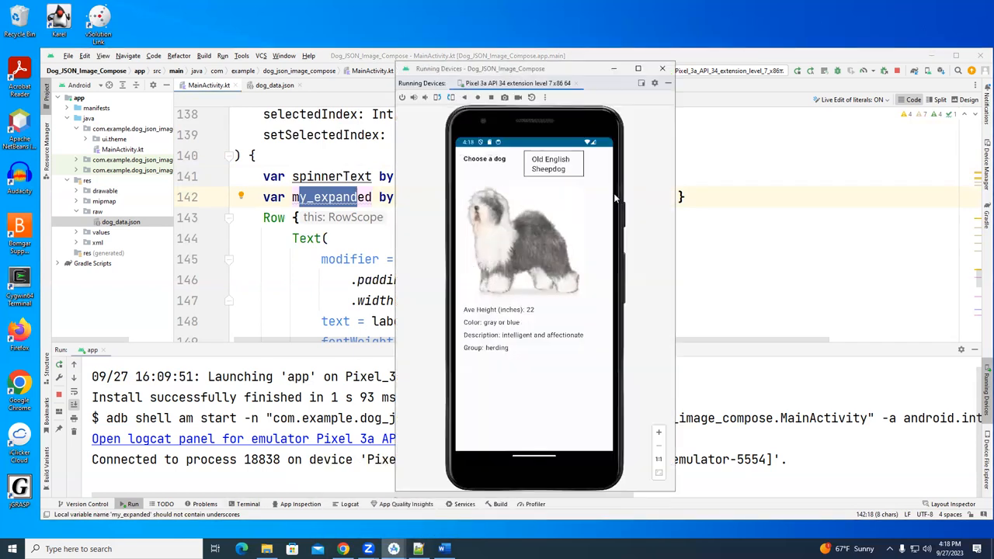
Step: Choose Australian Cattle Dog from the running app's dropdown, then return to the mySpinner code
left_click(553, 165)
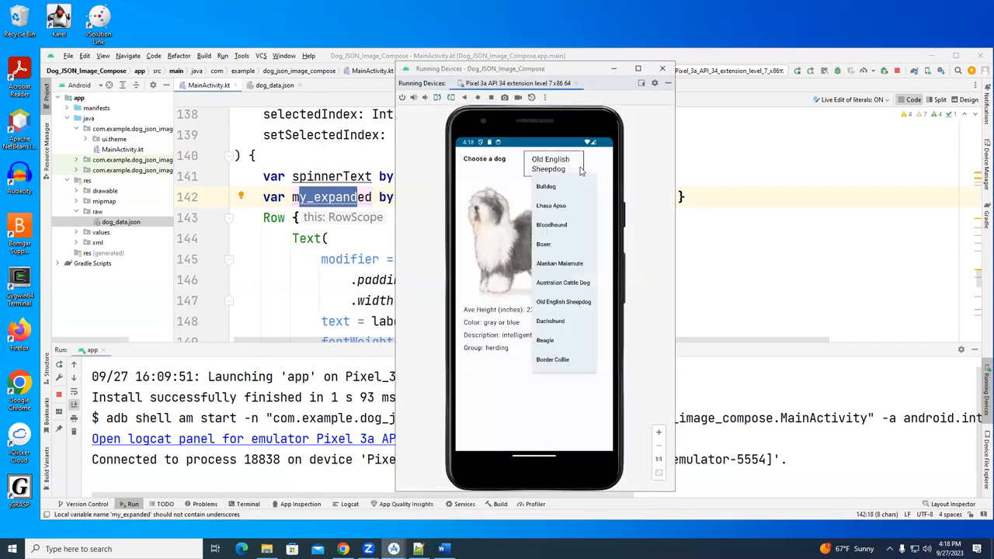
left_click(562, 283)
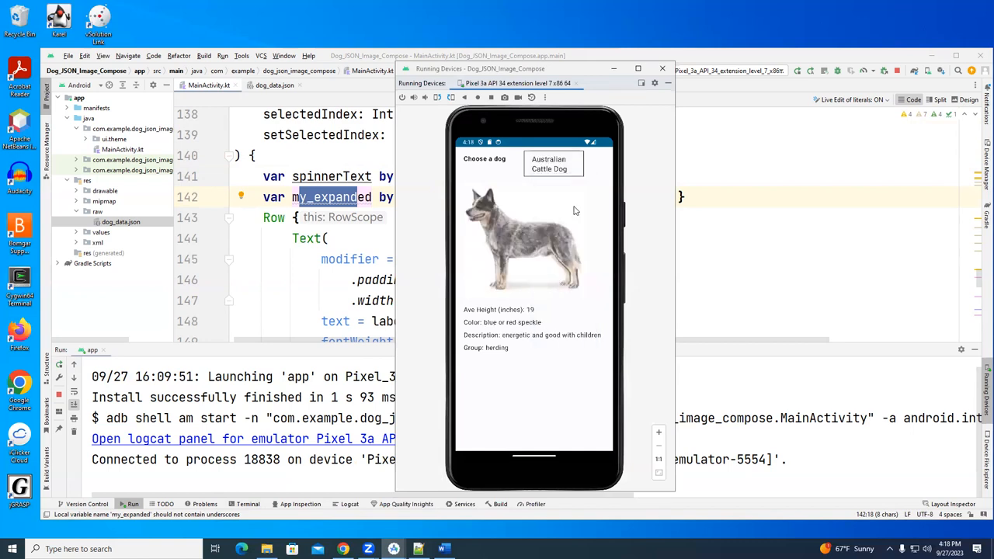
left_click(553, 165)
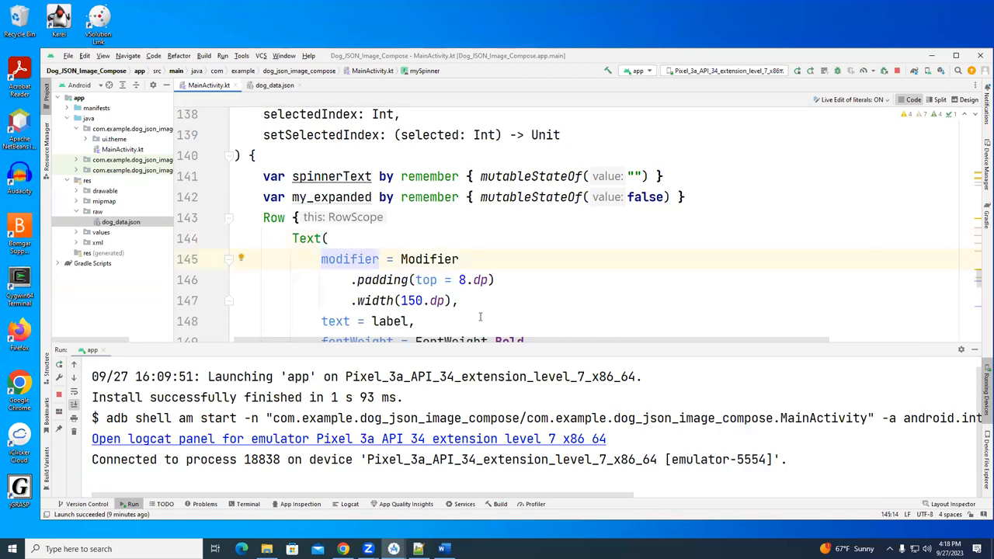
left_click(376, 320)
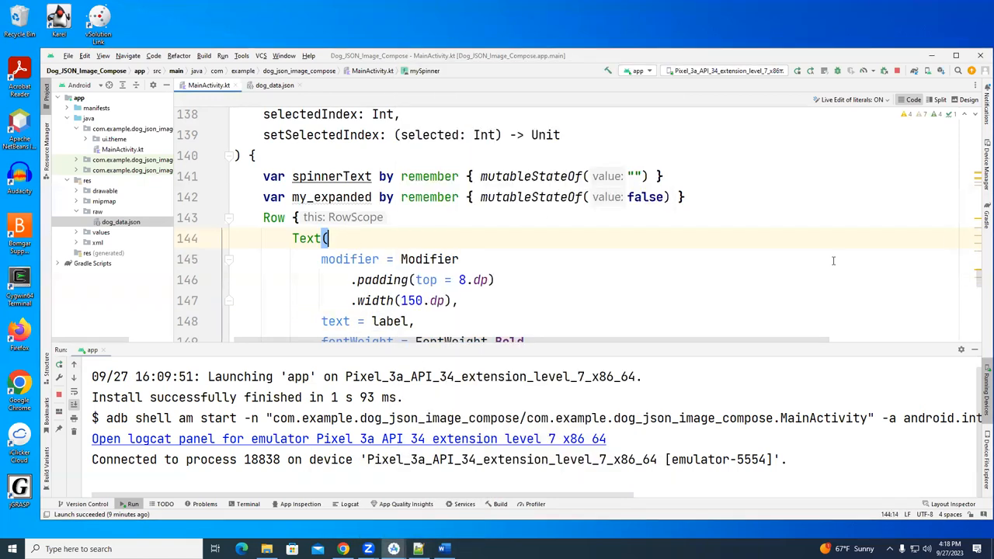
scroll("down", 3)
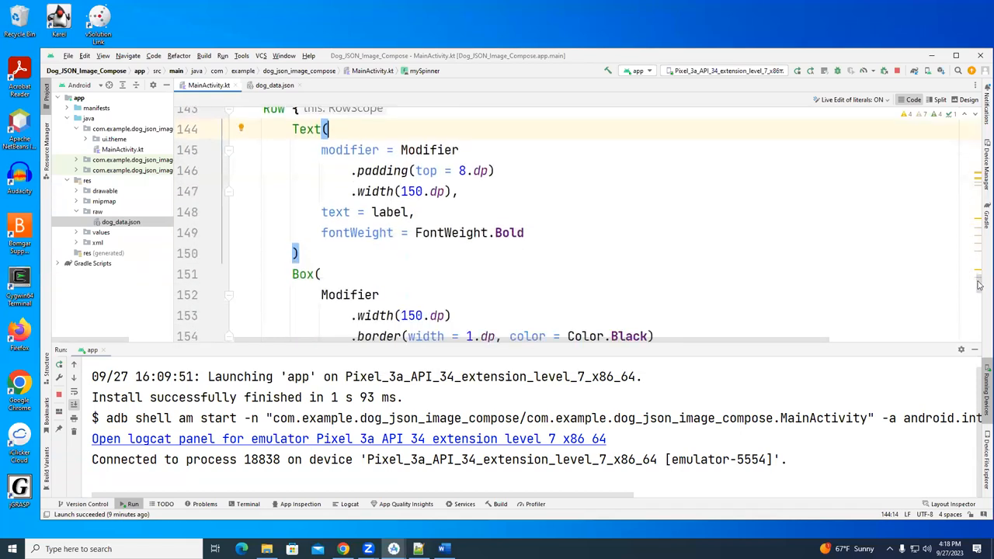
left_click(311, 273)
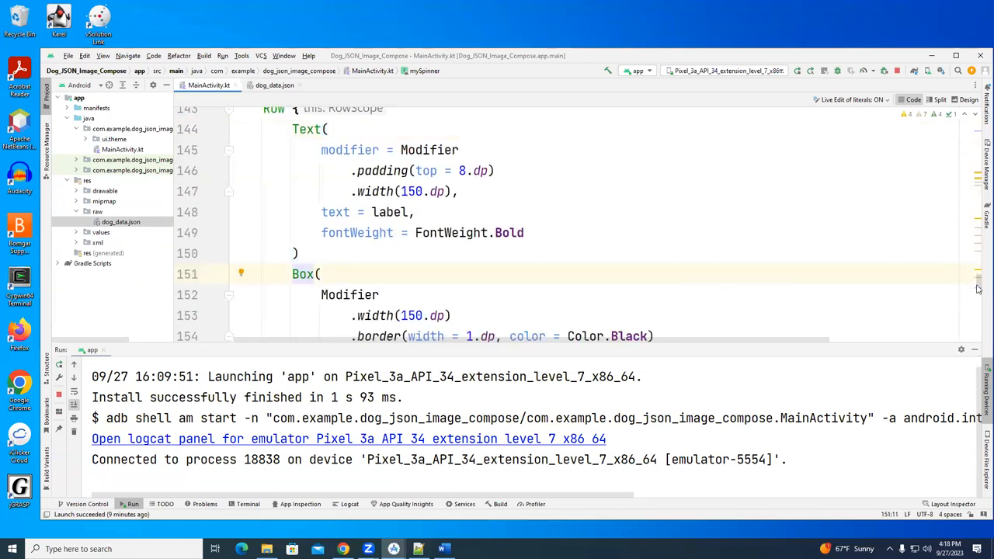
scroll("down", 3)
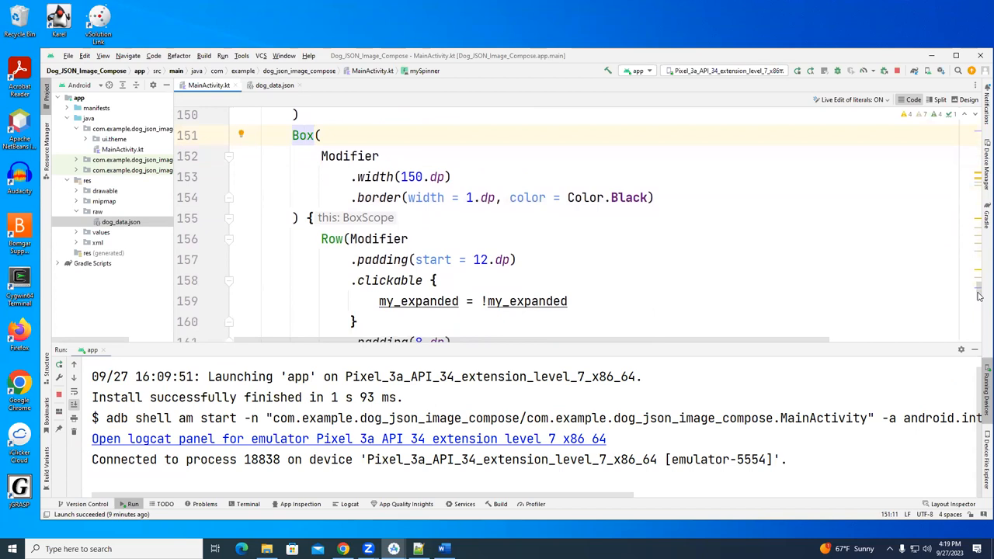
mouse_move(366, 218)
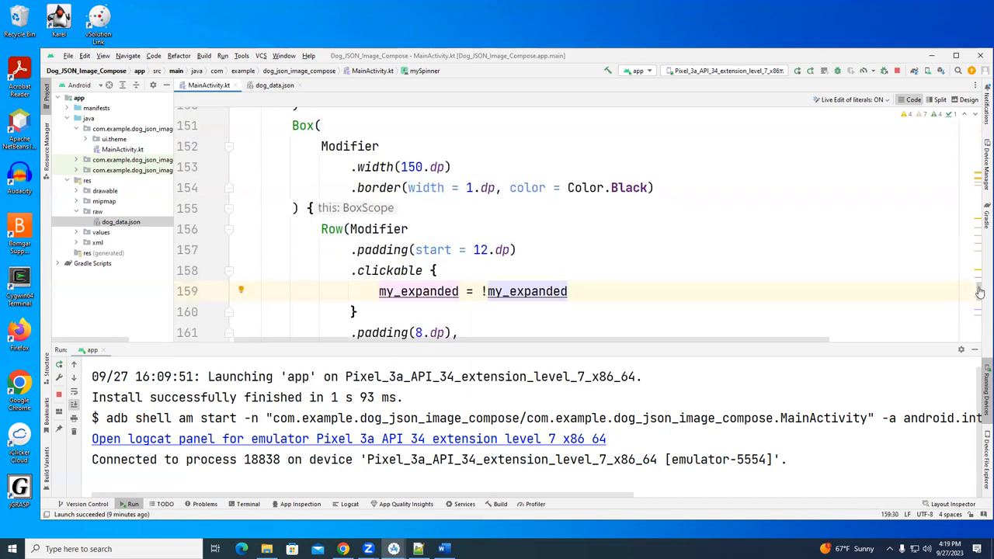
scroll("down", 3)
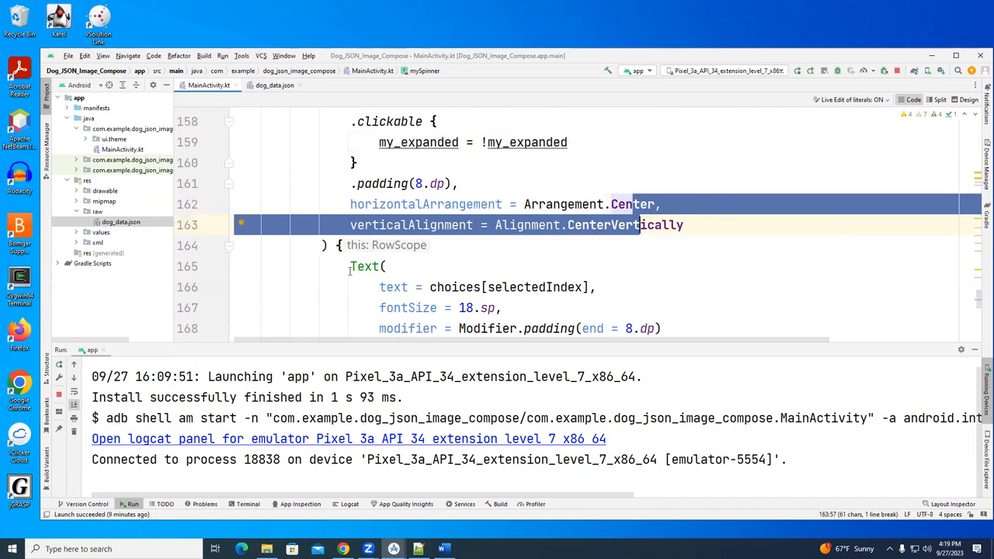
left_click(365, 266)
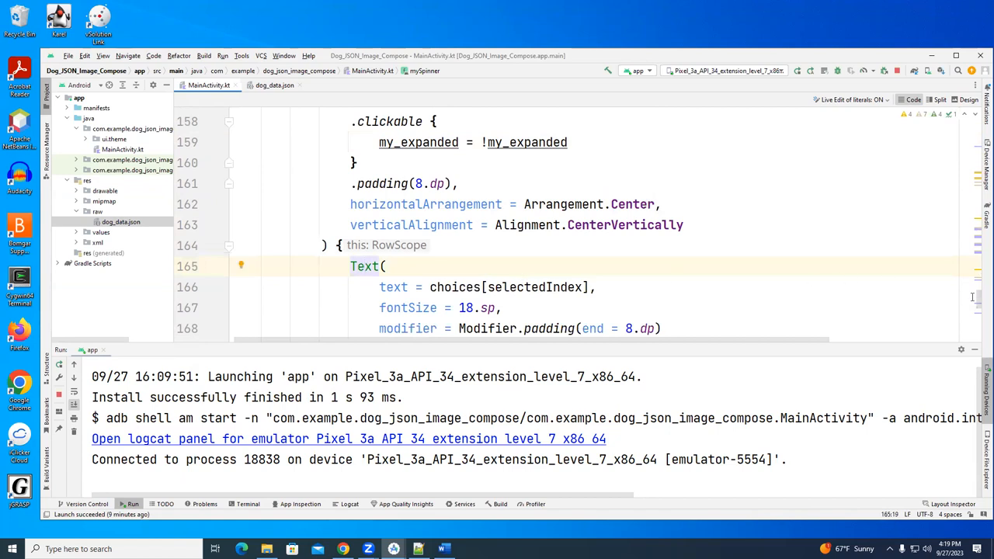
scroll("down", 3)
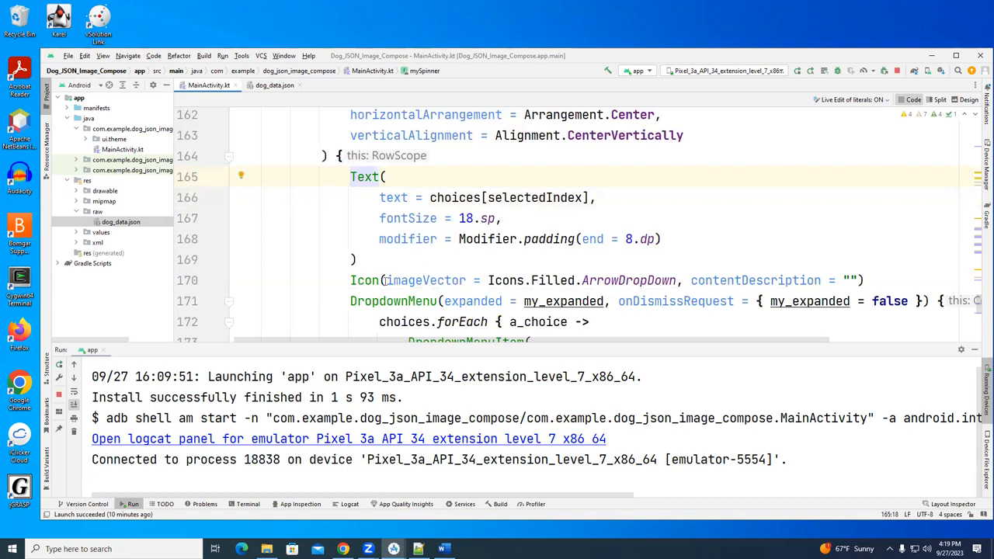
mouse_move(425, 280)
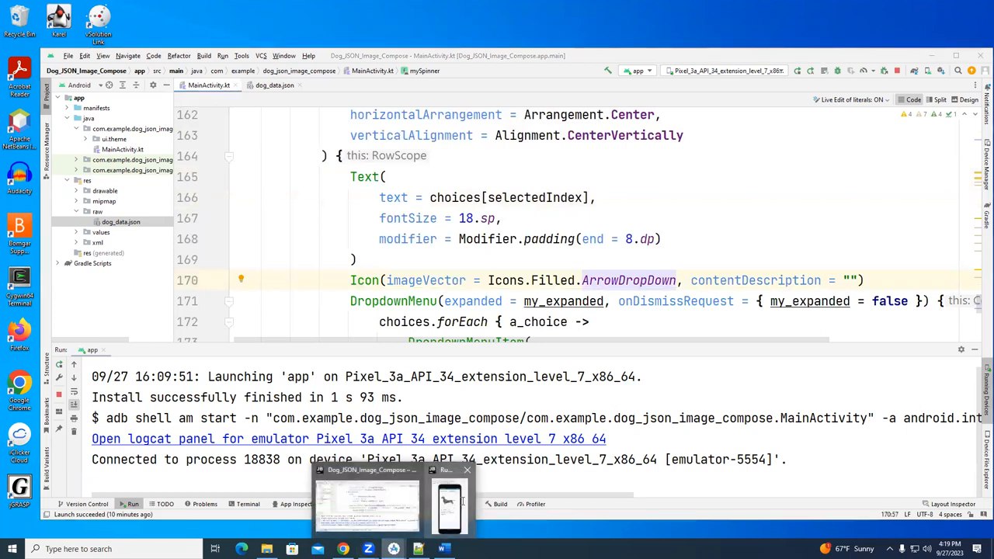
left_click(449, 500)
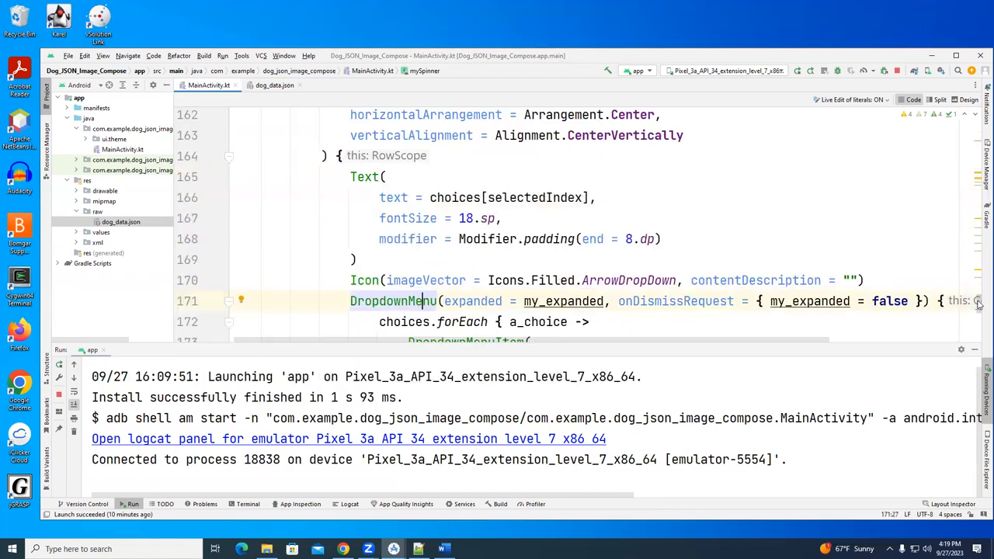
scroll("down", 3)
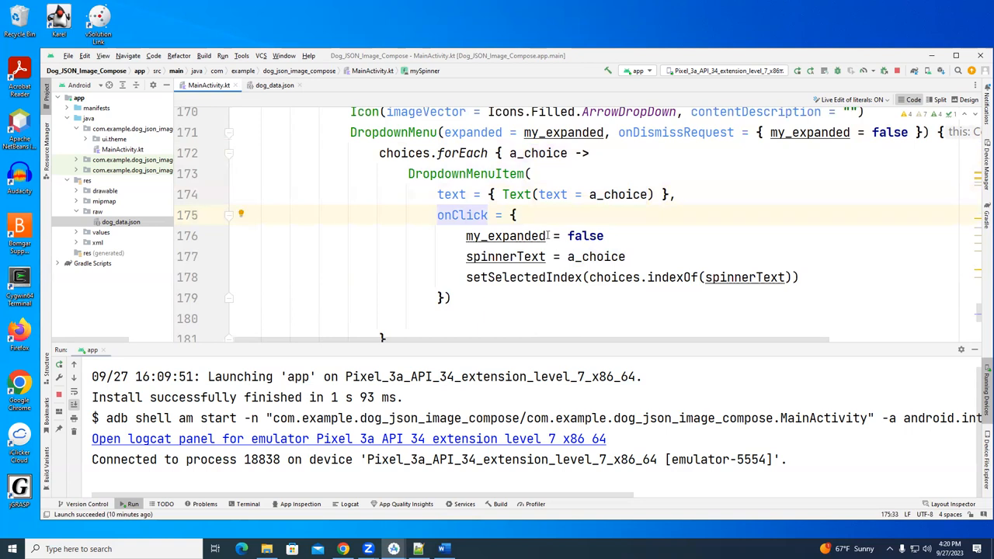
left_click(537, 236)
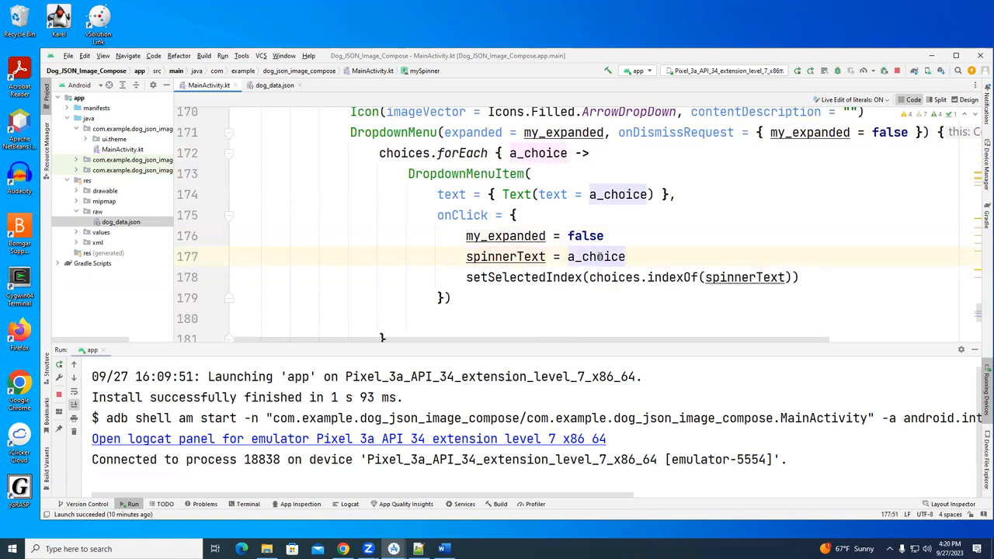
mouse_move(418, 550)
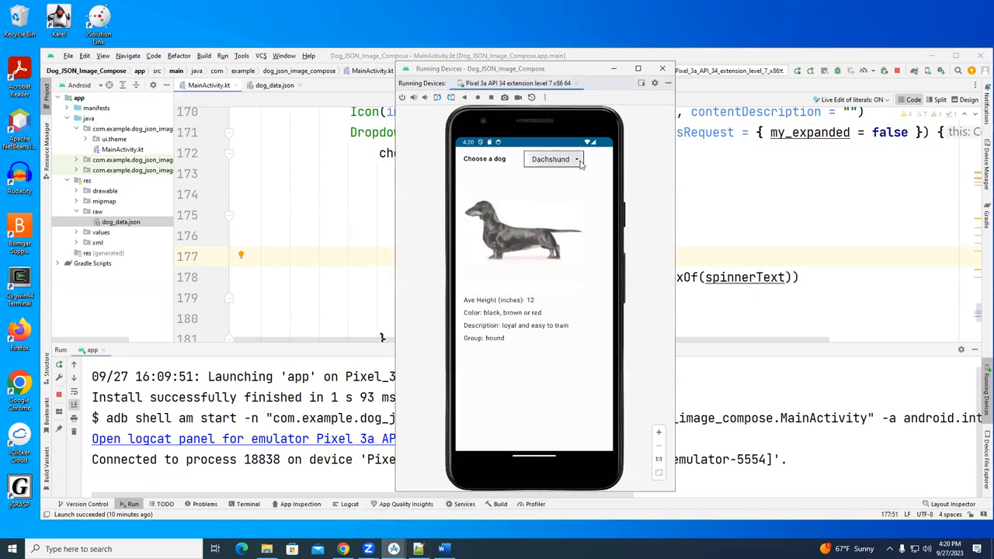
left_click(552, 159)
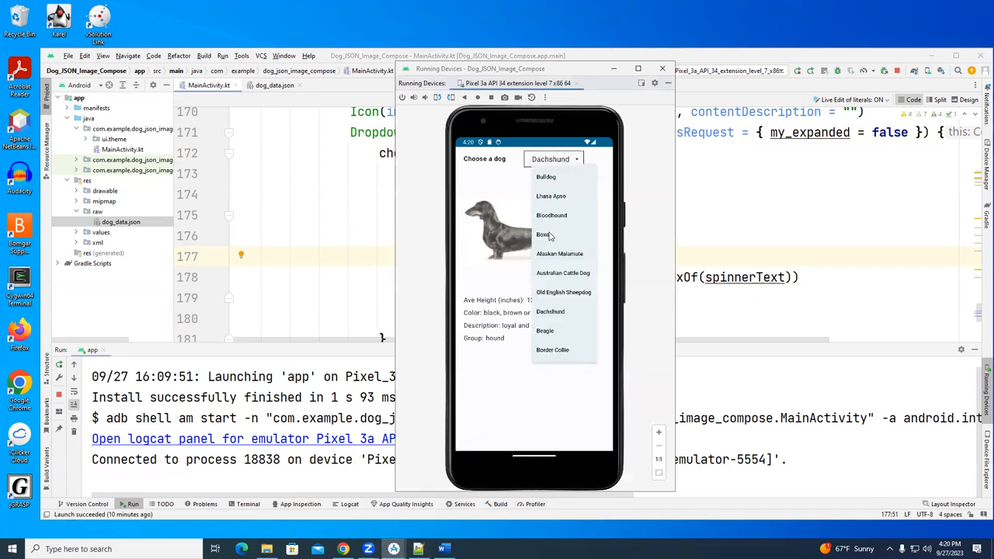
left_click(543, 235)
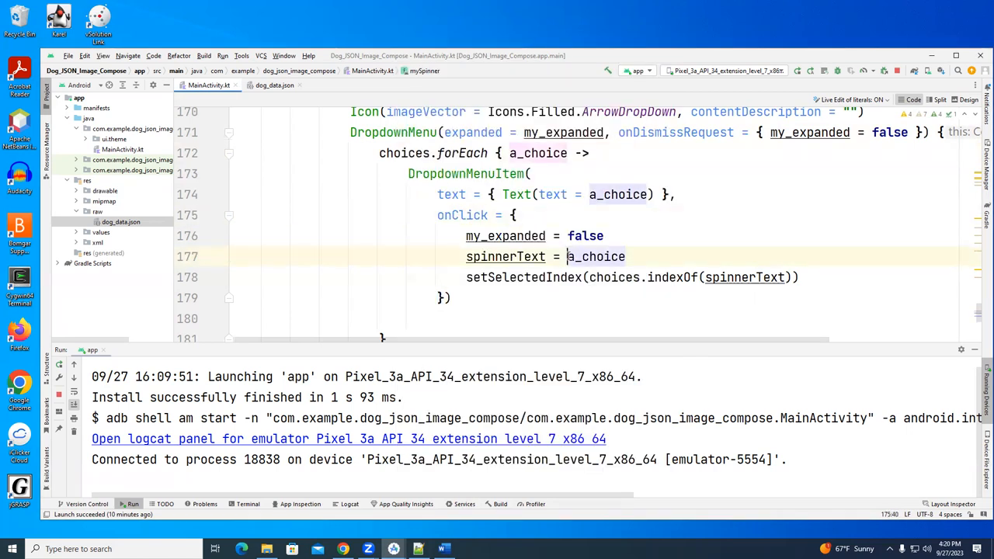
double_click(596, 256)
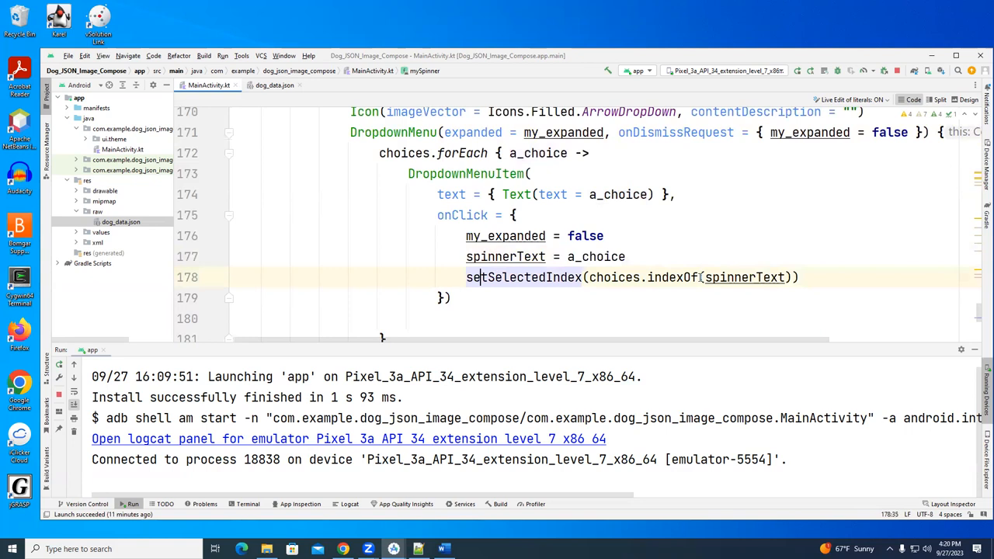
double_click(744, 276)
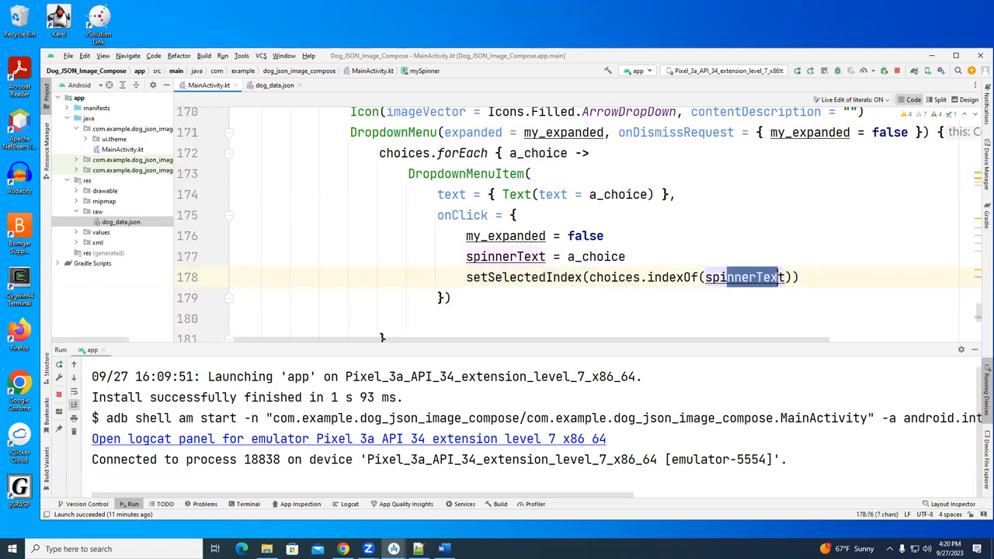
double_click(612, 276)
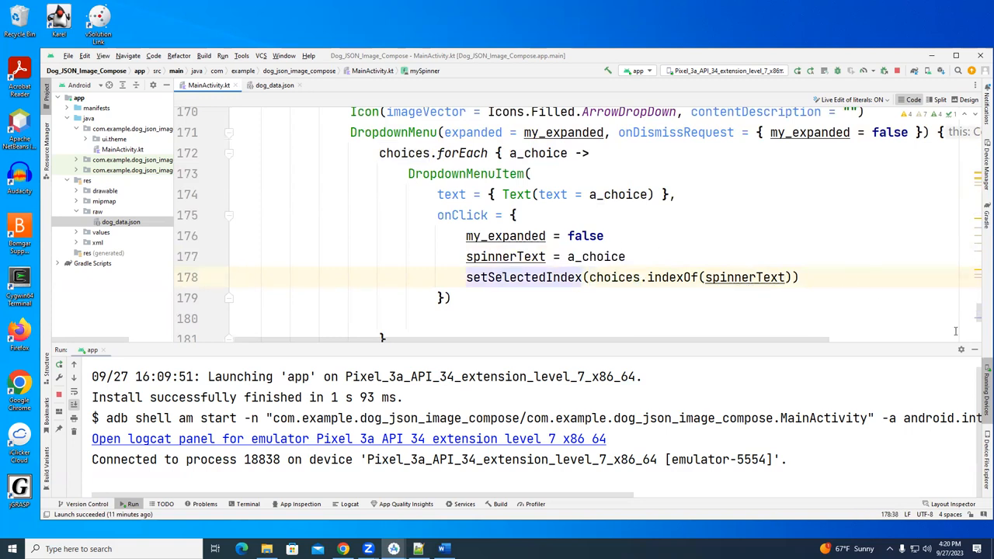
scroll("down", 3)
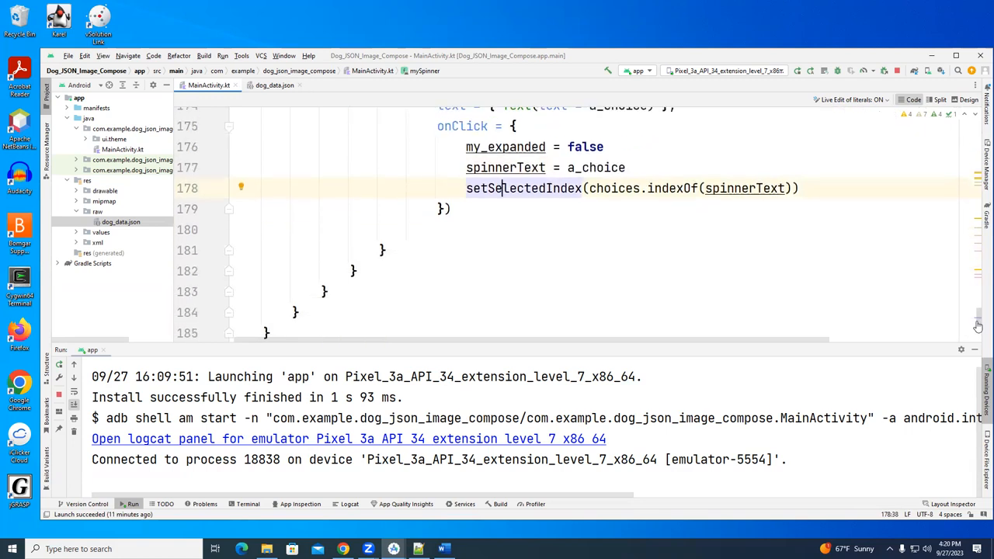
scroll("up", 3)
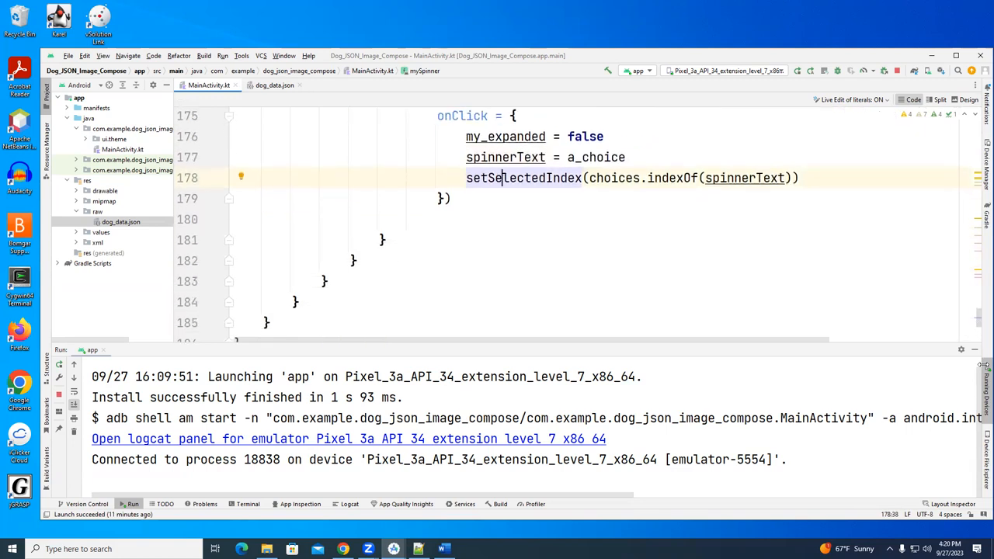